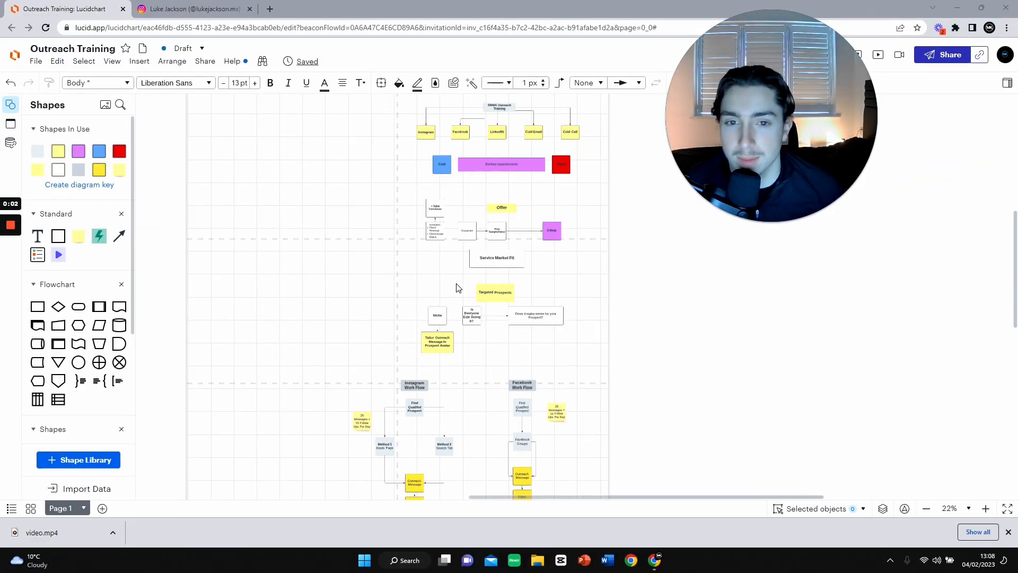
{"action": "mouse_move", "coordinate": [472, 499]}
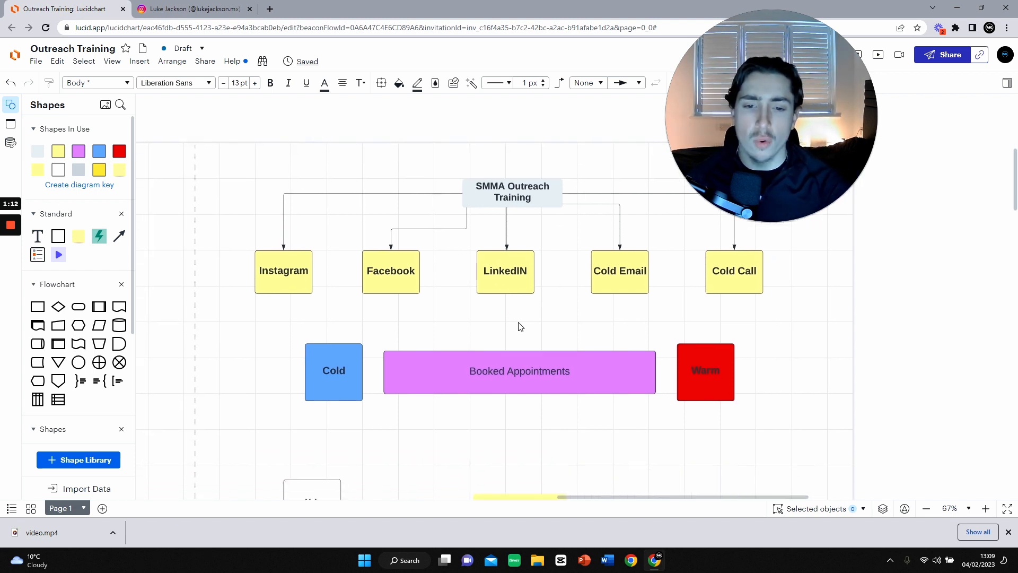
{"action": "left_click", "coordinate": [333, 371]}
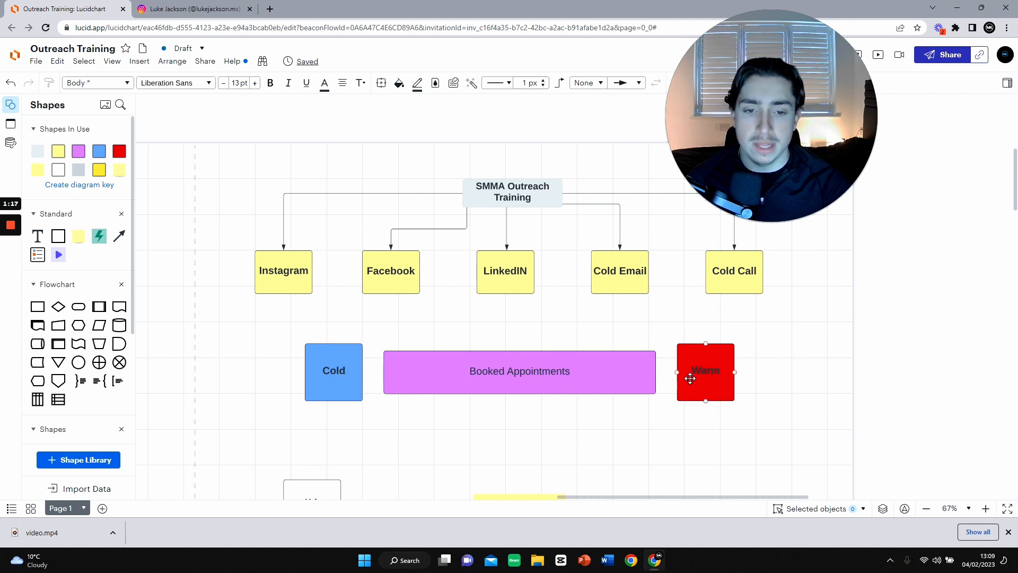
{"action": "left_click", "coordinate": [398, 420]}
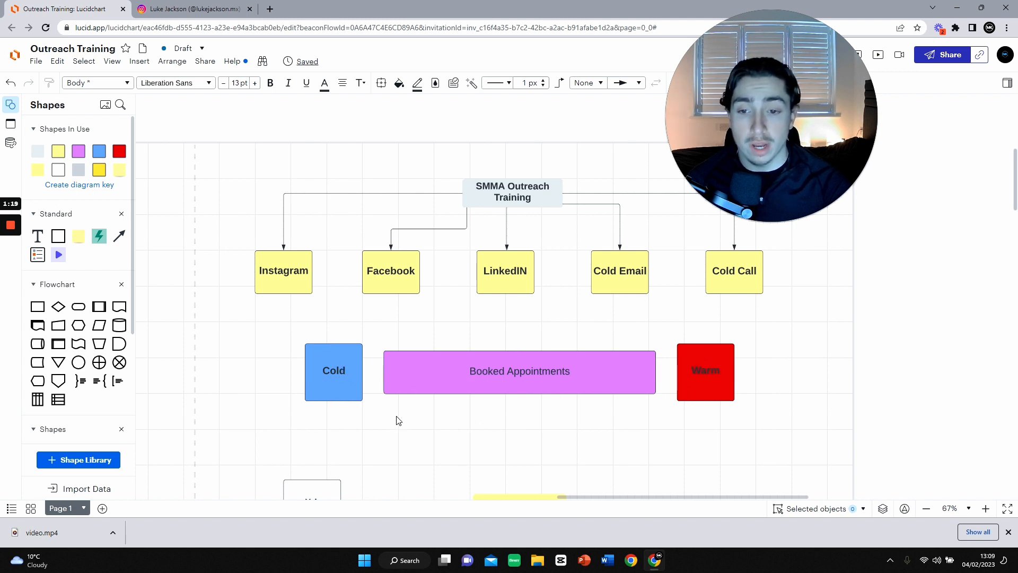
{"action": "left_click", "coordinate": [520, 371]}
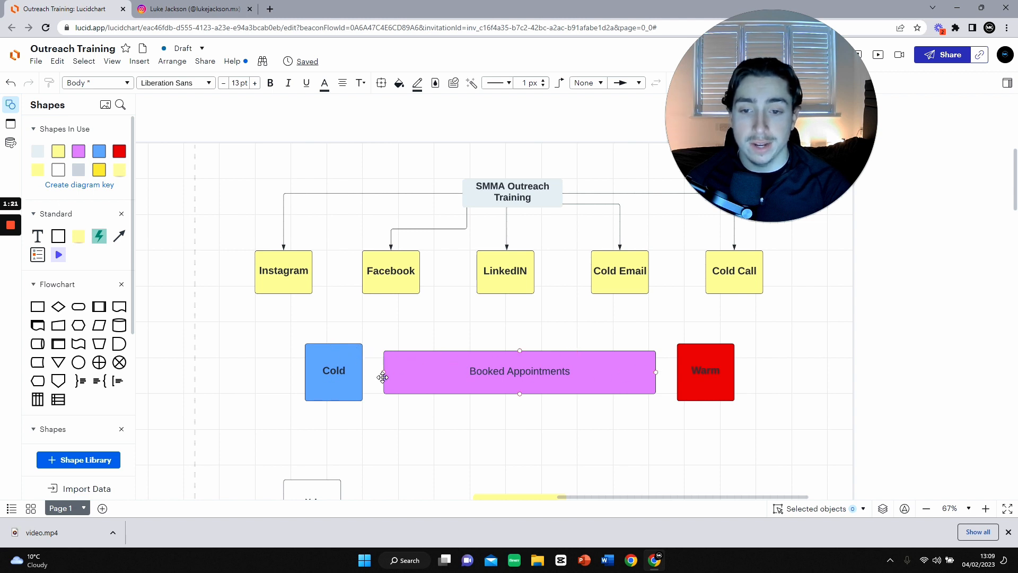
{"action": "left_click", "coordinate": [333, 370]}
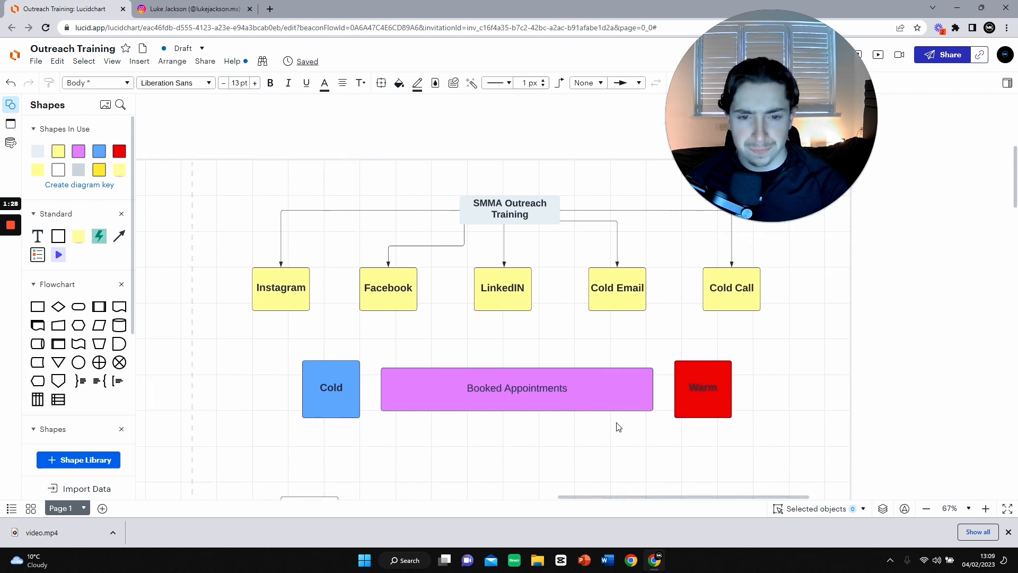
{"action": "mouse_move", "coordinate": [508, 336]}
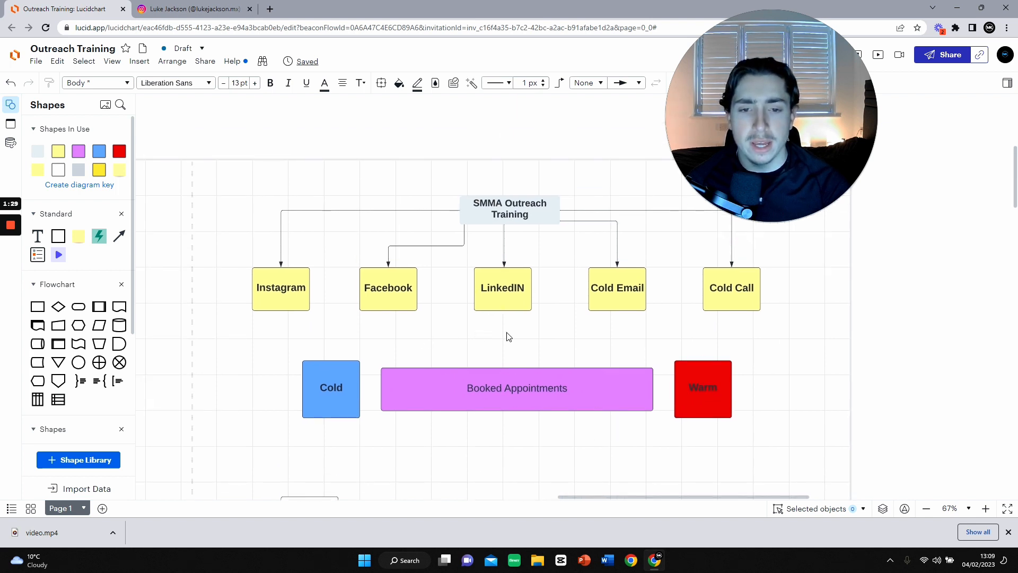
{"action": "mouse_move", "coordinate": [527, 344]}
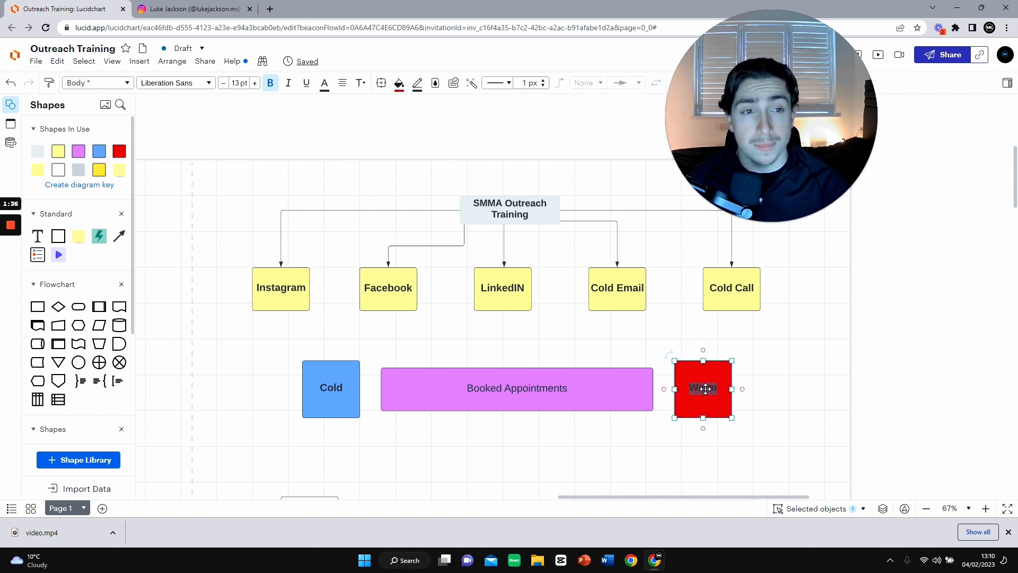
{"action": "left_click", "coordinate": [826, 335]}
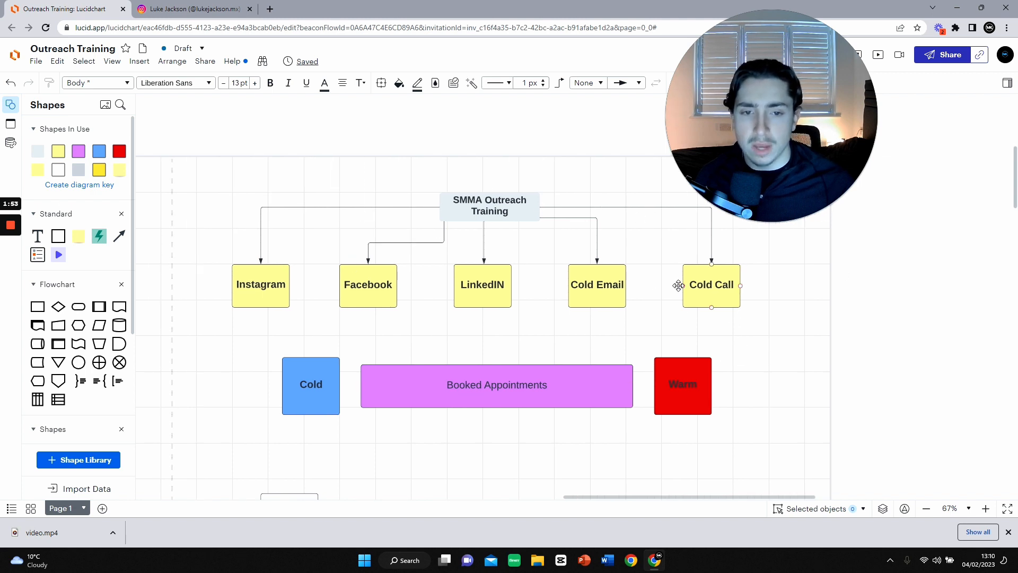
Step: Draw connector arrows from Cold Email and LinkedIn down into Booked Appointments
{"action": "left_click", "coordinate": [682, 385]}
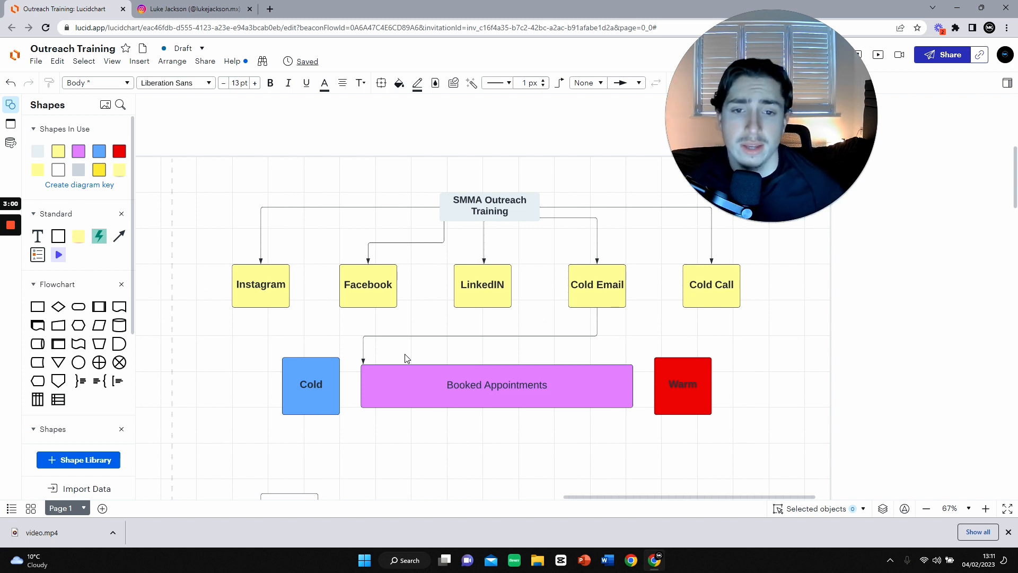
{"action": "left_click", "coordinate": [310, 385]}
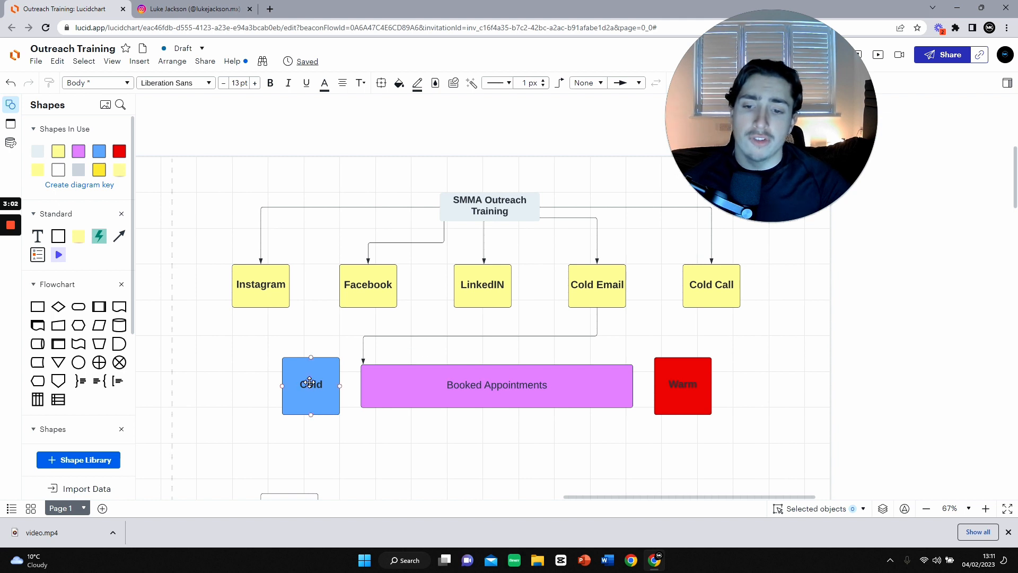
{"action": "scroll", "scroll_direction": "down", "scroll_amount": 3}
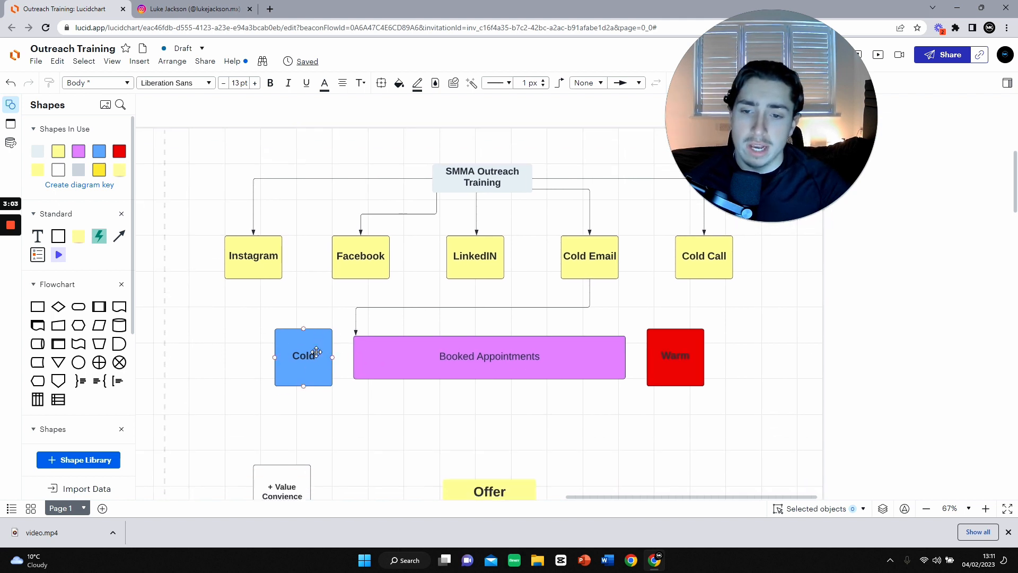
{"action": "scroll", "scroll_direction": "down", "scroll_amount": 3}
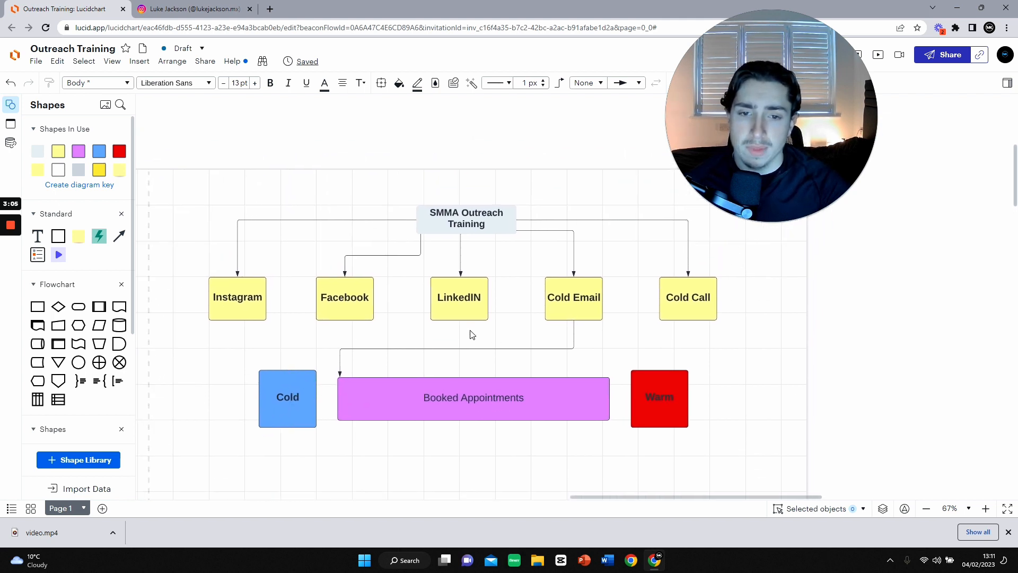
{"action": "left_click", "coordinate": [459, 297]}
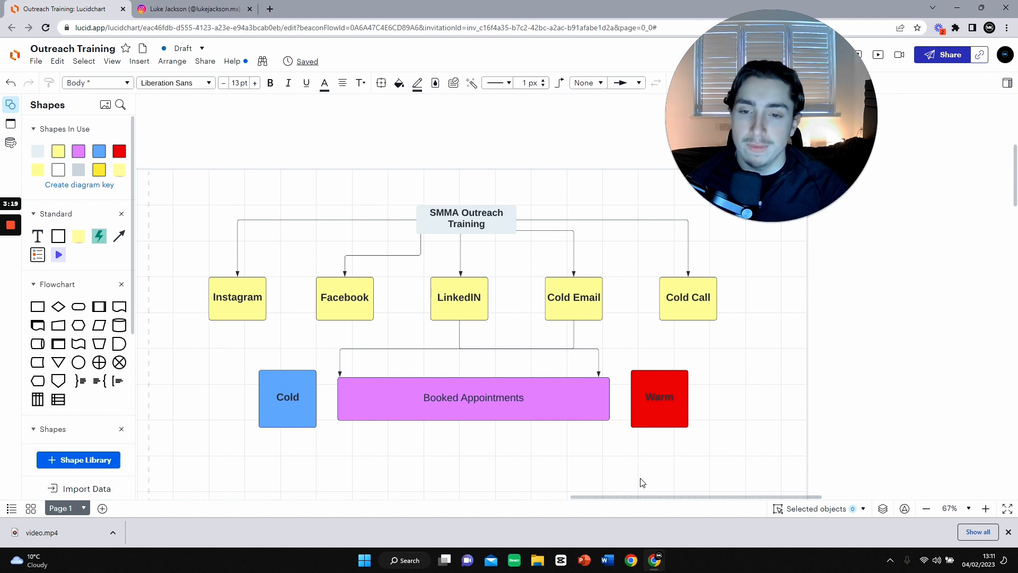
Step: Draw a connector from the Cold Call box into the top of Booked Appointments
{"action": "left_click", "coordinate": [237, 297]}
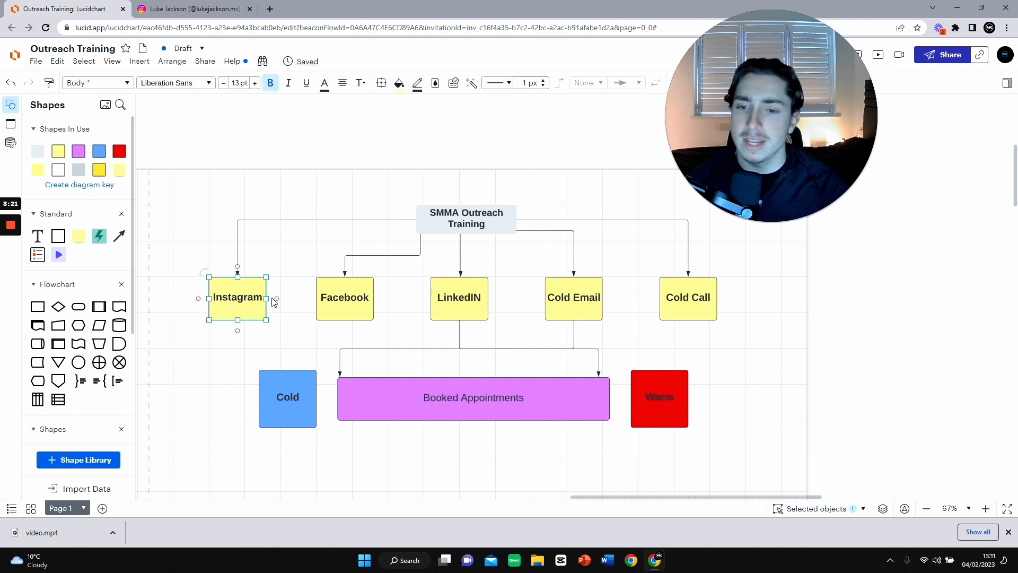
{"action": "left_click", "coordinate": [345, 298]}
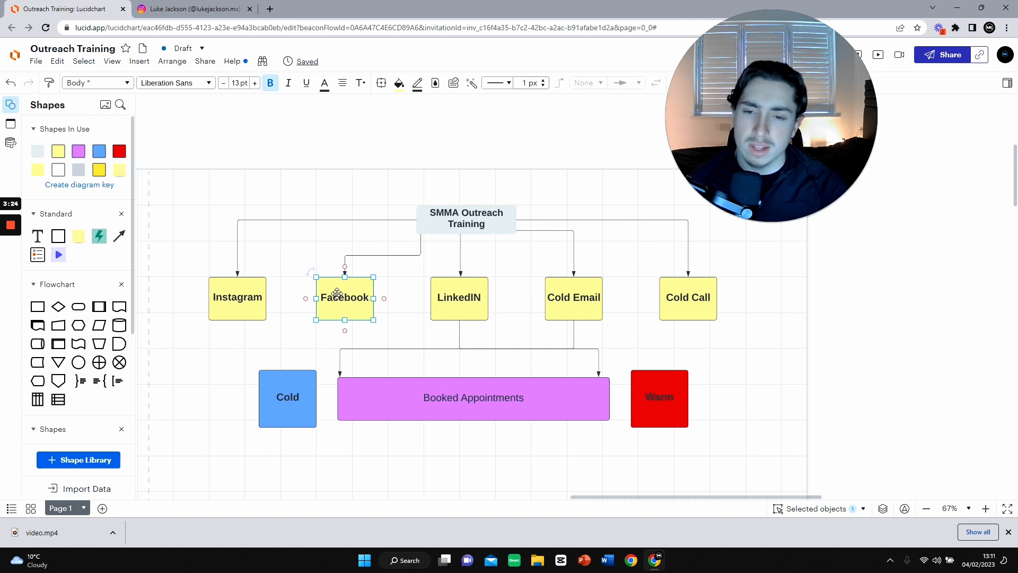
{"action": "left_click", "coordinate": [458, 298]}
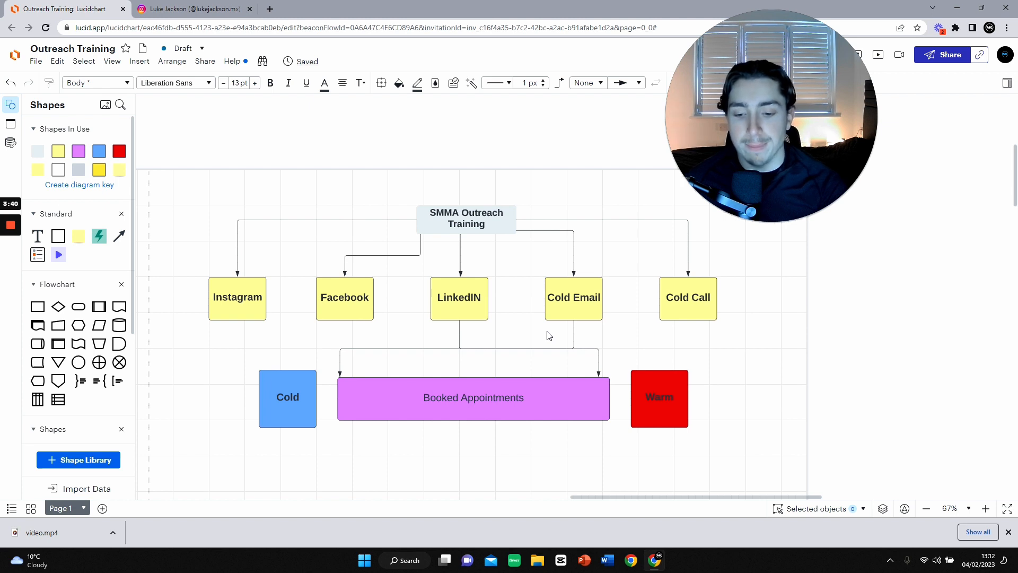
{"action": "left_click", "coordinate": [574, 297]}
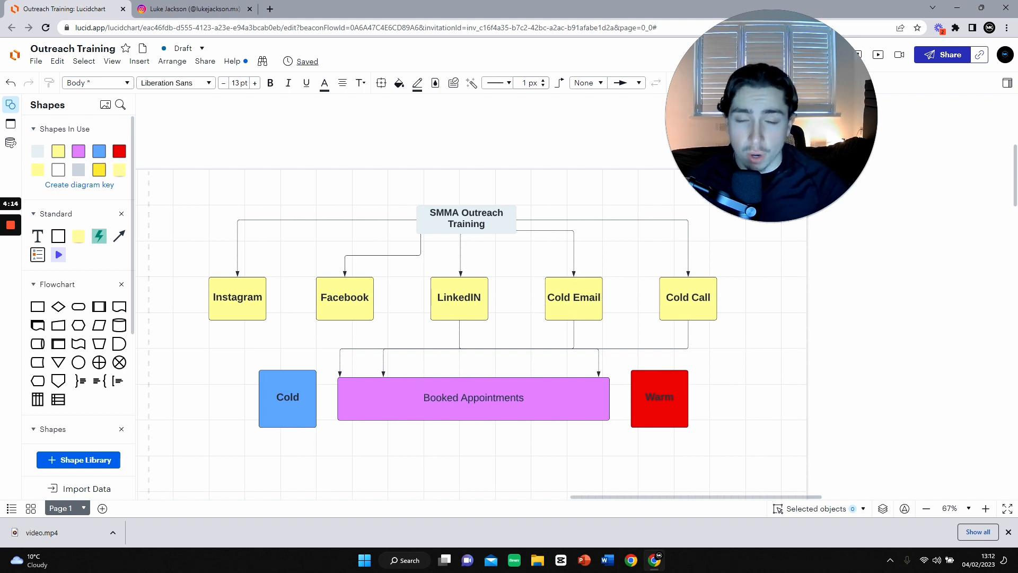
{"action": "left_click", "coordinate": [474, 397]}
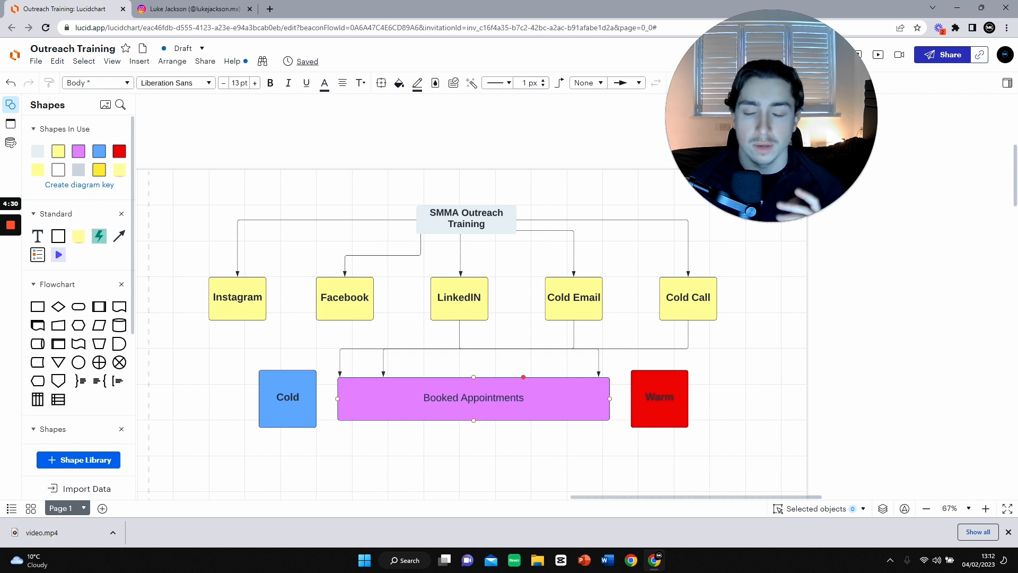
Step: Link Facebook and Instagram to Booked Appointments with connector arrows
{"action": "left_click", "coordinate": [344, 297]}
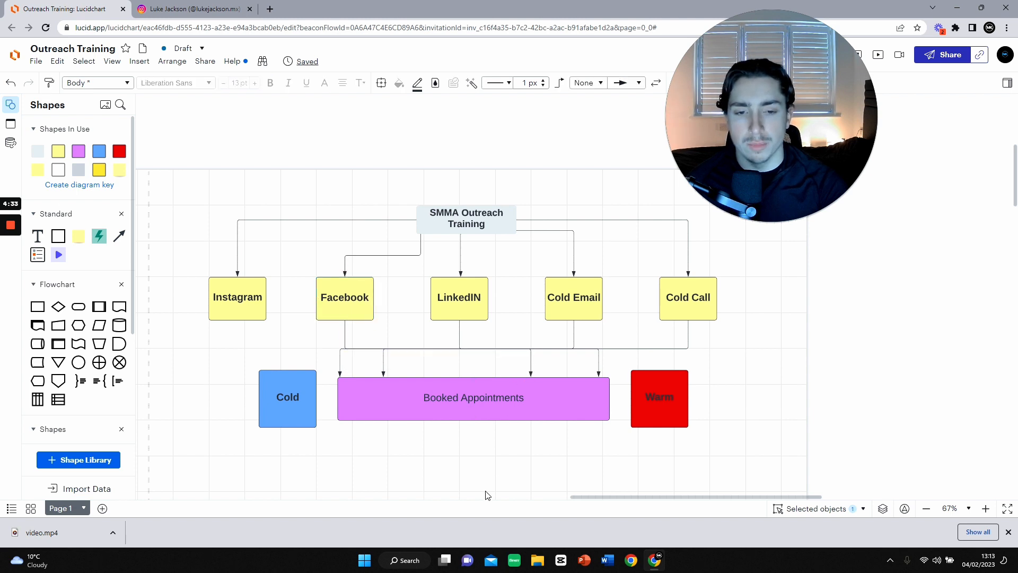
{"action": "left_click", "coordinate": [237, 297]}
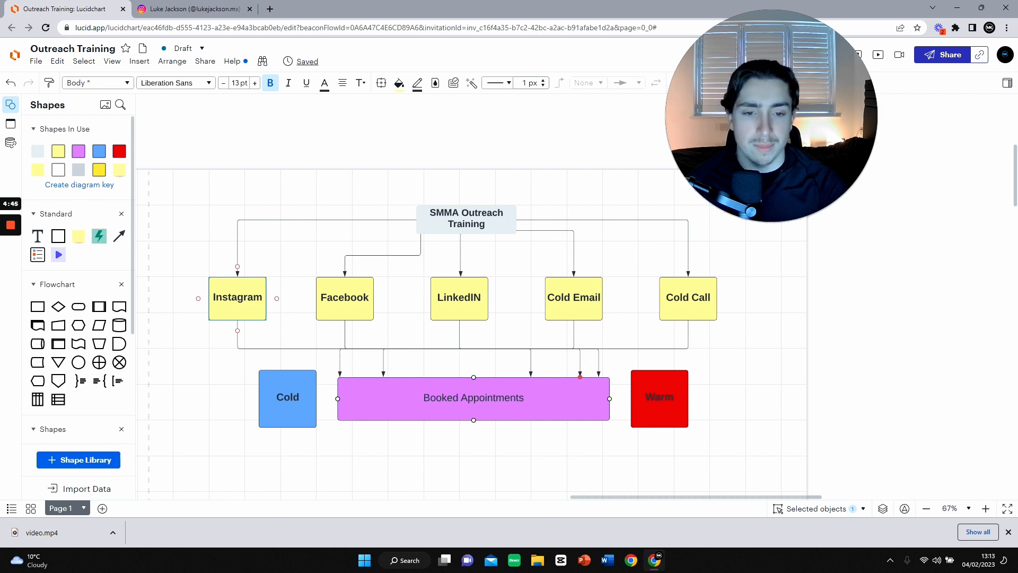
{"action": "left_click", "coordinate": [463, 454]}
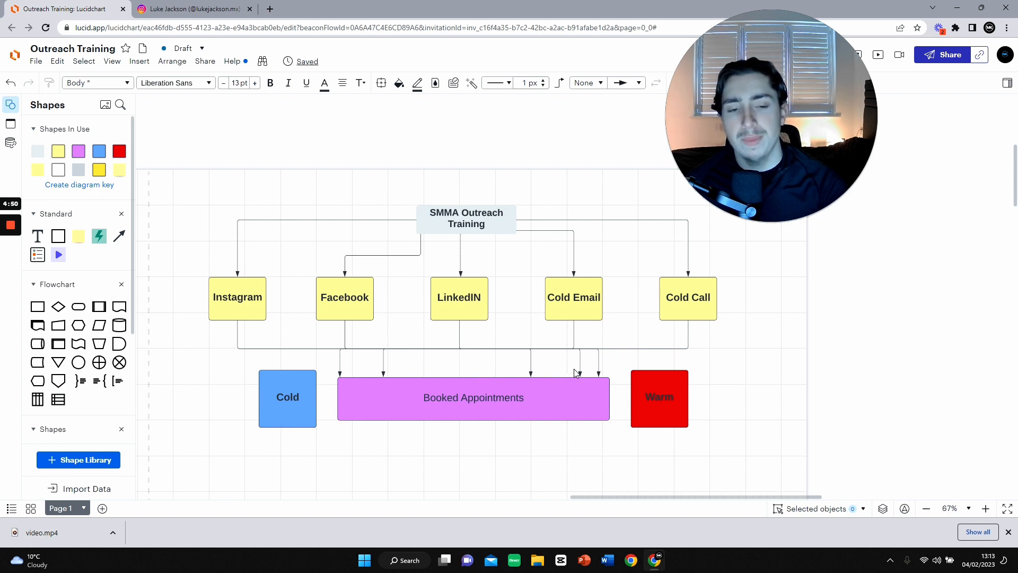
{"action": "left_click", "coordinate": [473, 397]}
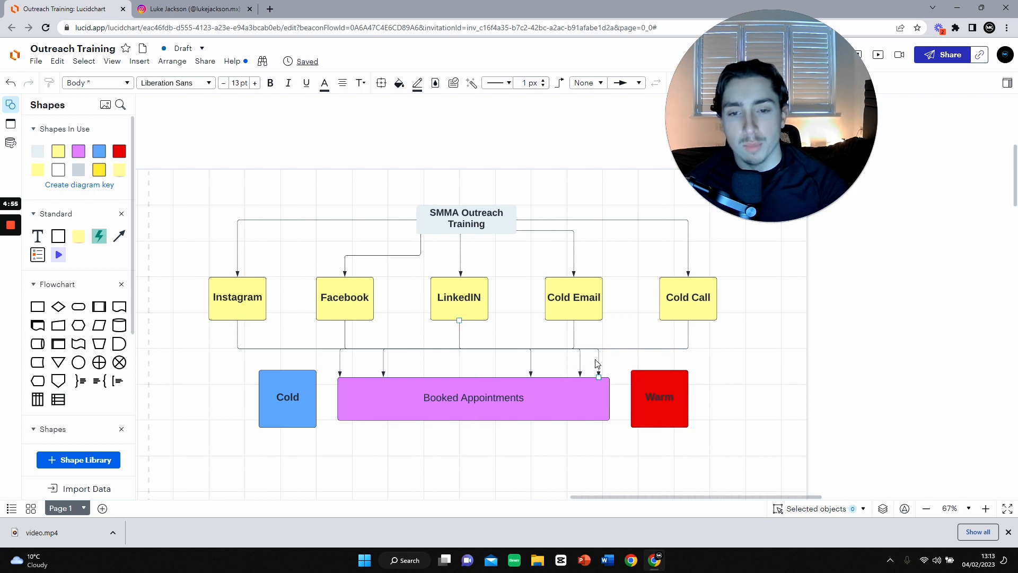
{"action": "left_click", "coordinate": [474, 397]}
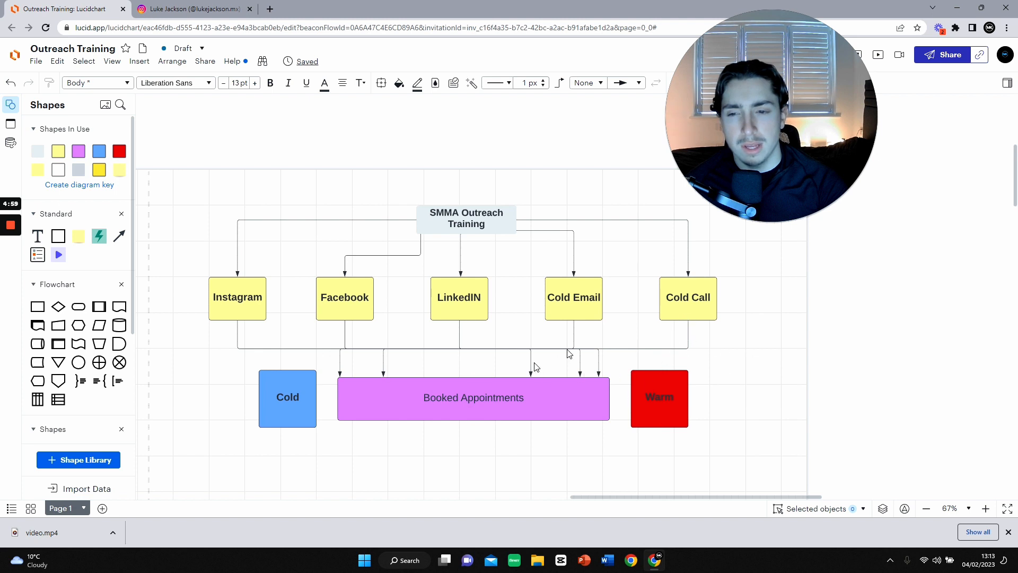
{"action": "left_click", "coordinate": [237, 298]}
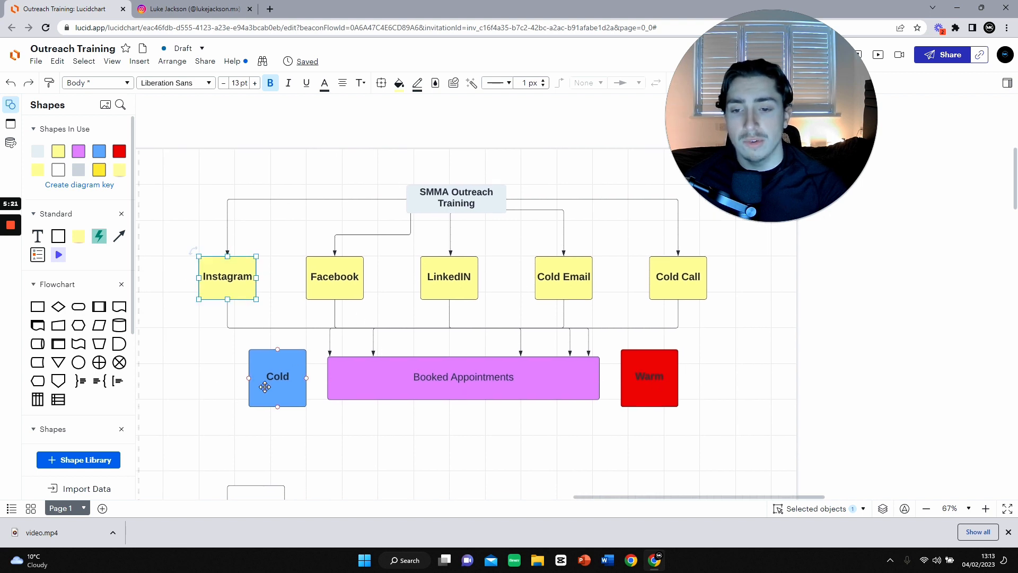
Step: Add a yellow 'Sales Asset' box linked below Booked Appointments
{"action": "scroll", "scroll_direction": "down", "scroll_amount": 3}
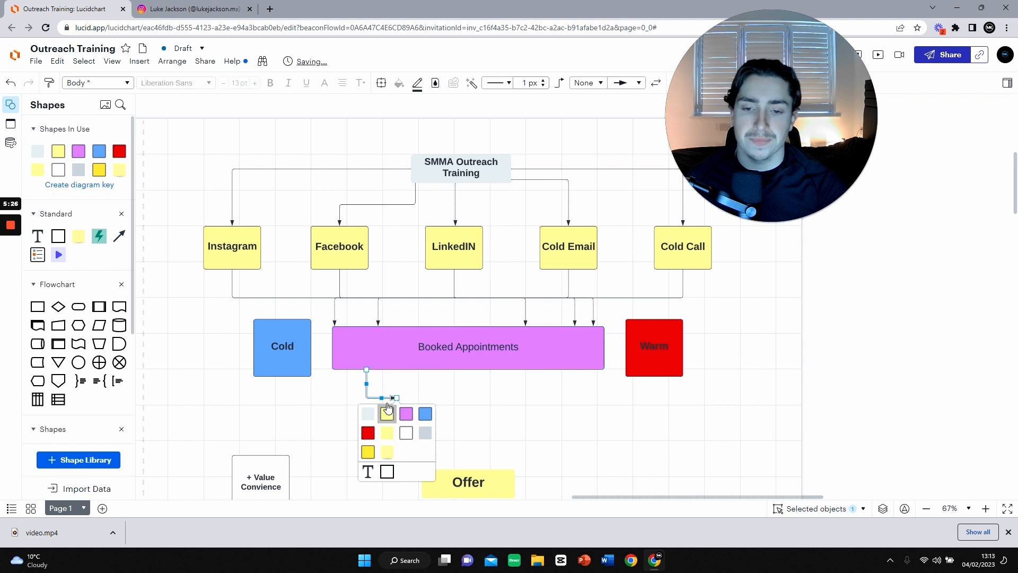
{"action": "left_click", "coordinate": [387, 414]}
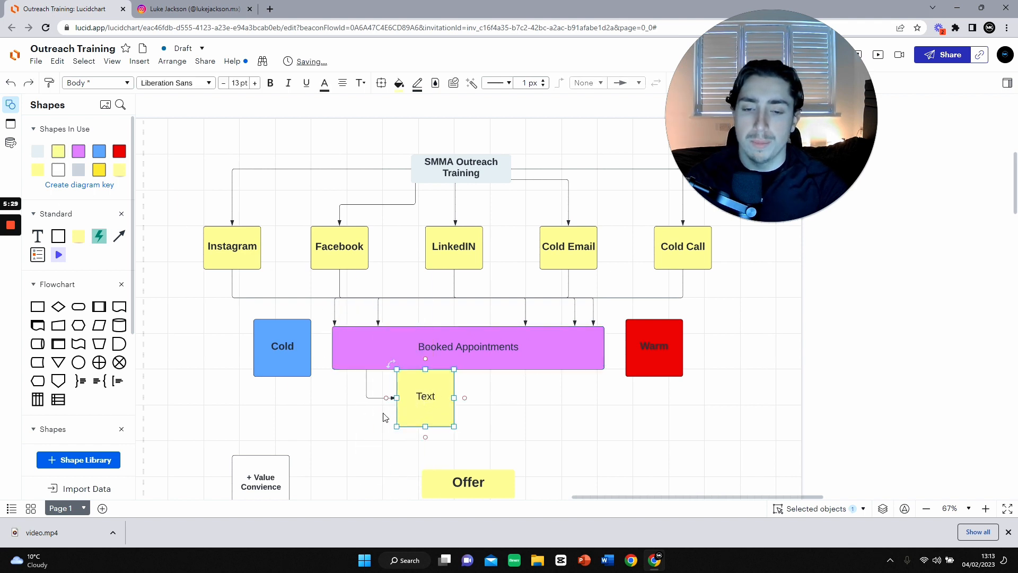
{"action": "left_click_drag", "start_coordinate": [426, 397], "coordinate": [426, 411]}
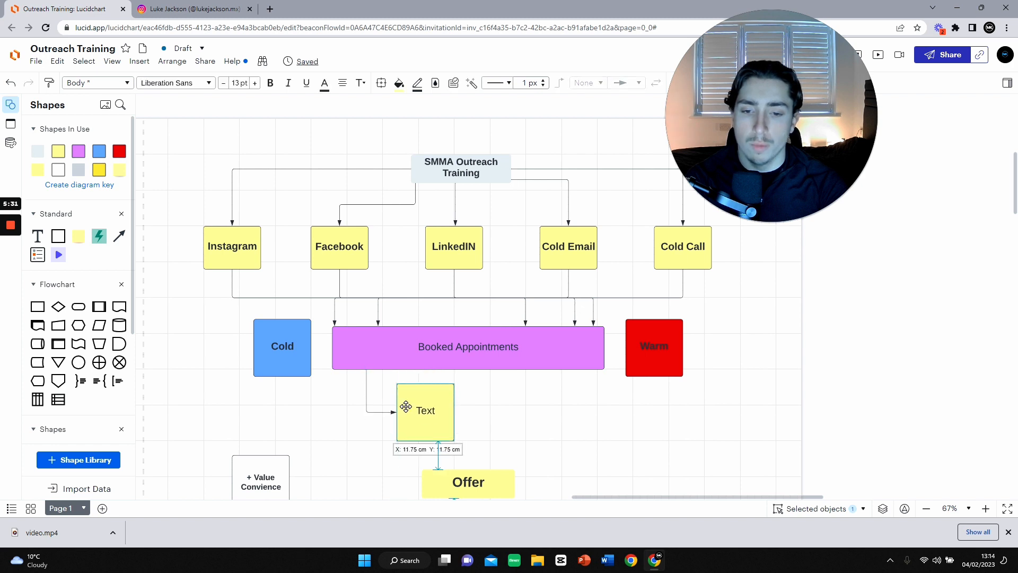
{"action": "left_click_drag", "start_coordinate": [426, 410], "coordinate": [404, 410]}
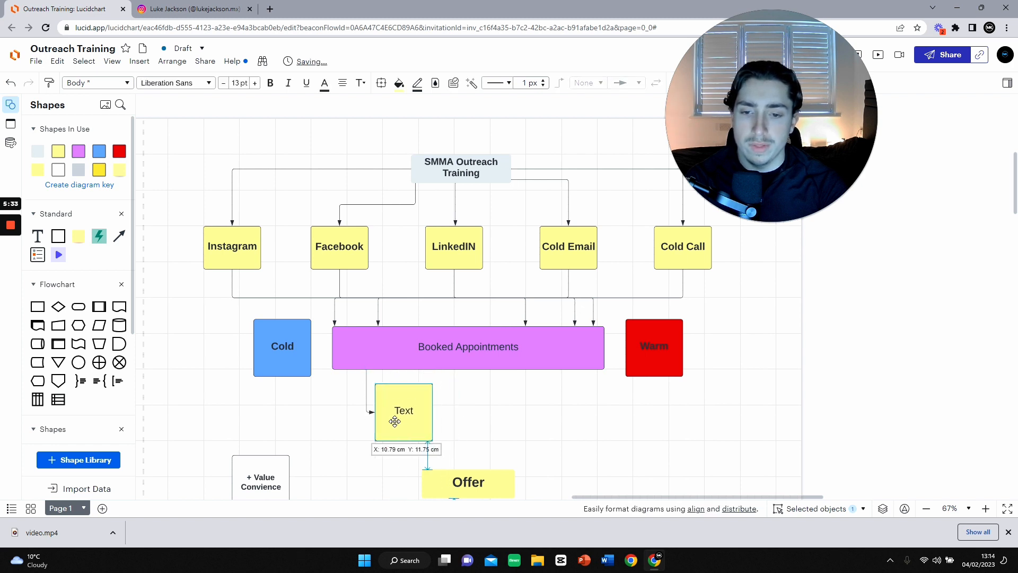
{"action": "left_click_drag", "start_coordinate": [404, 410], "coordinate": [417, 410]}
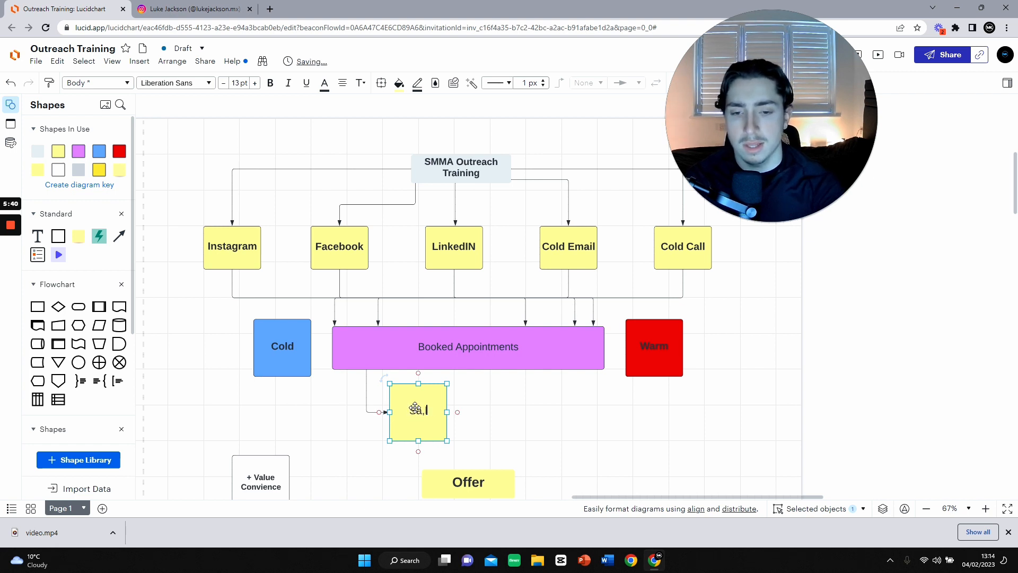
{"action": "type", "text": "Sales Asset"}
{"action": "type", "text": "Free Value"}
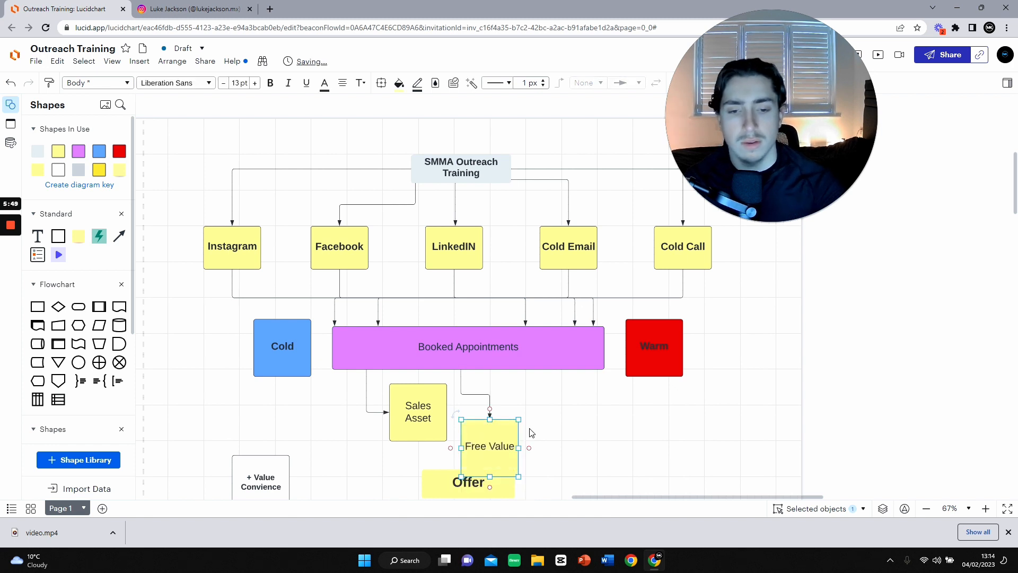
Step: Place Free Value beside Sales Asset and add a matching small VSL box next to it
{"action": "left_click_drag", "start_coordinate": [490, 446], "coordinate": [497, 410]}
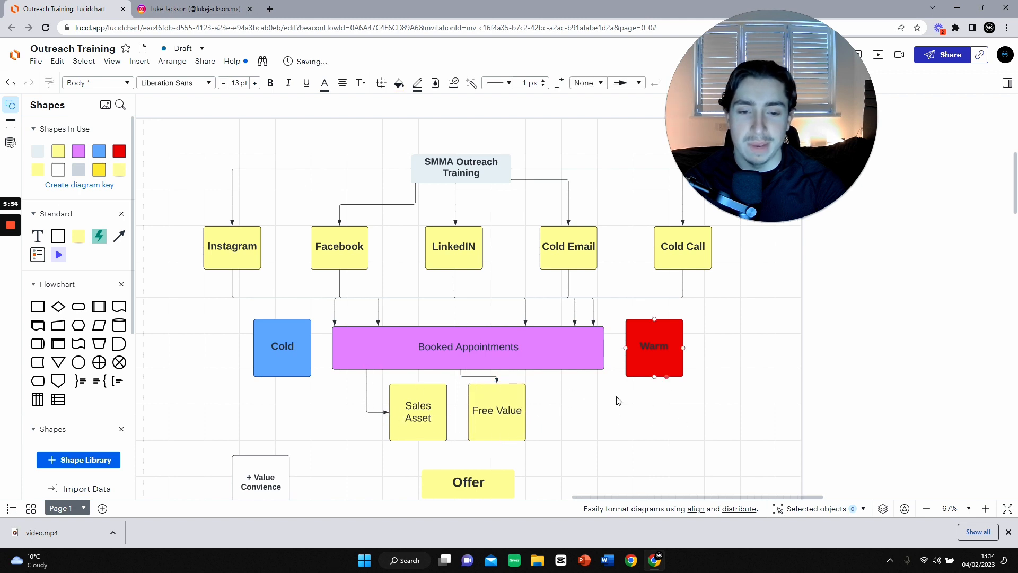
{"action": "left_click", "coordinate": [418, 411]}
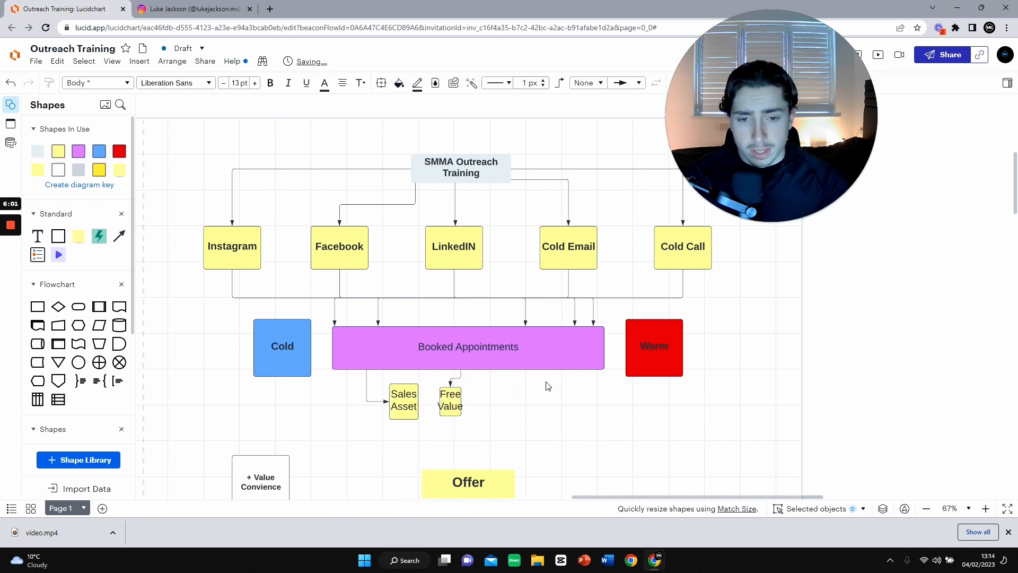
{"action": "left_click", "coordinate": [468, 347]}
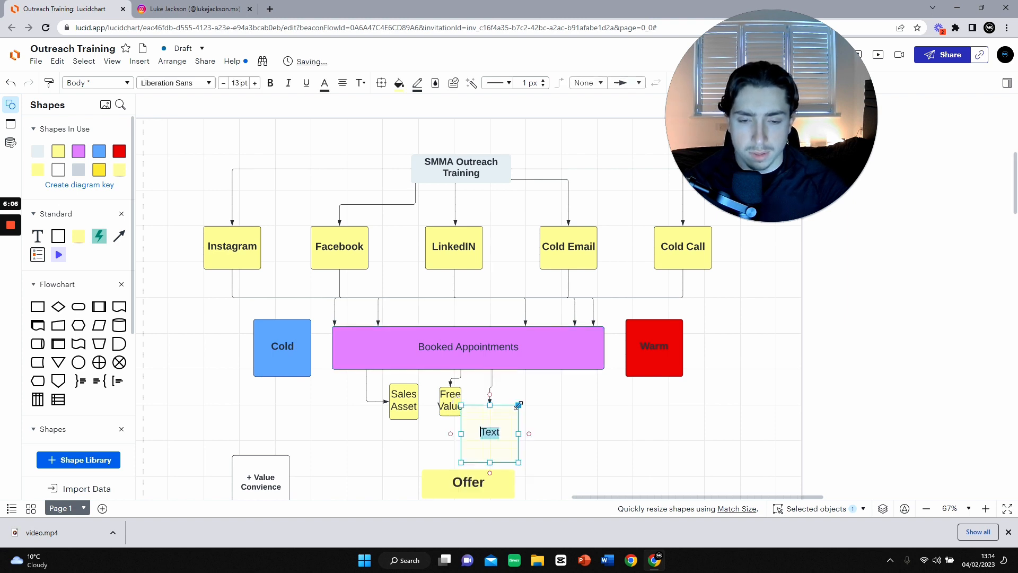
{"action": "type", "text": "Vsl"}
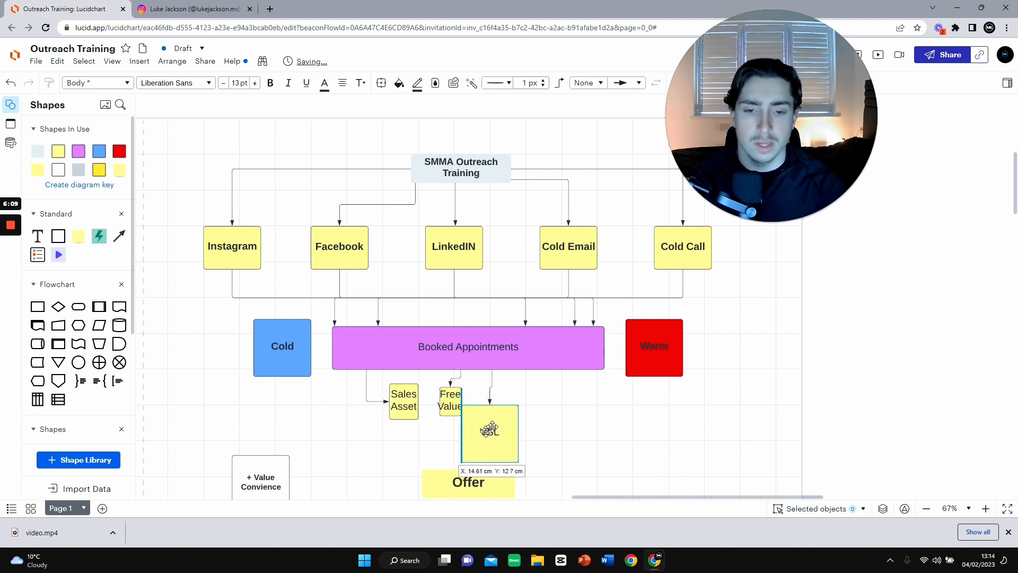
{"action": "left_click_drag", "start_coordinate": [521, 469], "coordinate": [524, 447]}
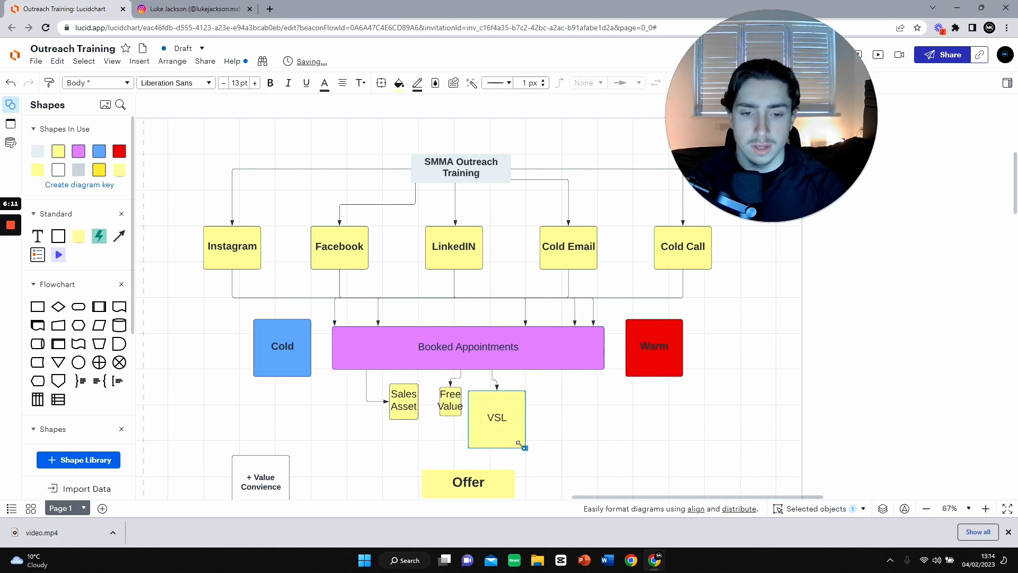
{"action": "left_click_drag", "start_coordinate": [522, 446], "coordinate": [497, 407]}
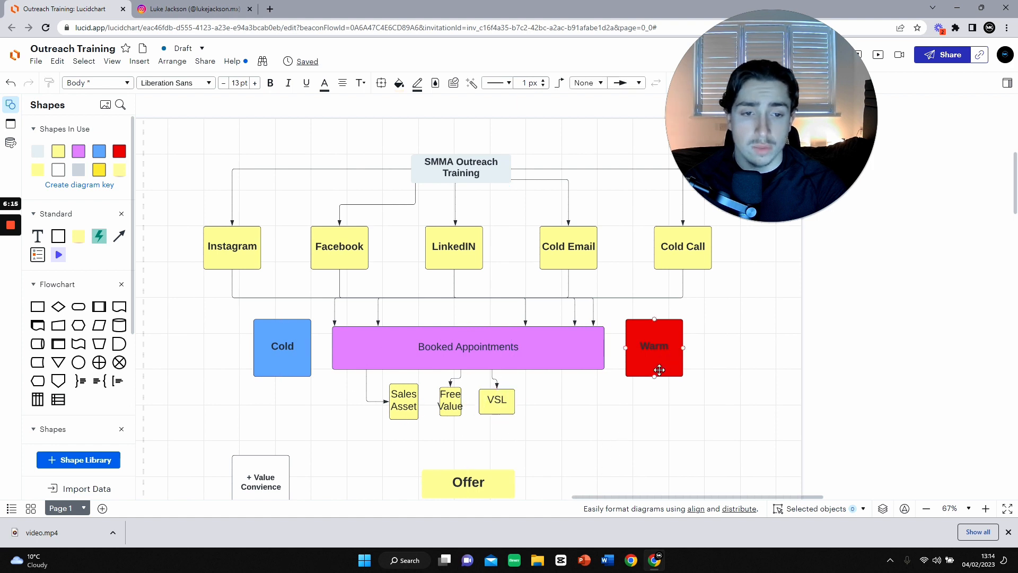
{"action": "left_click", "coordinate": [654, 346]}
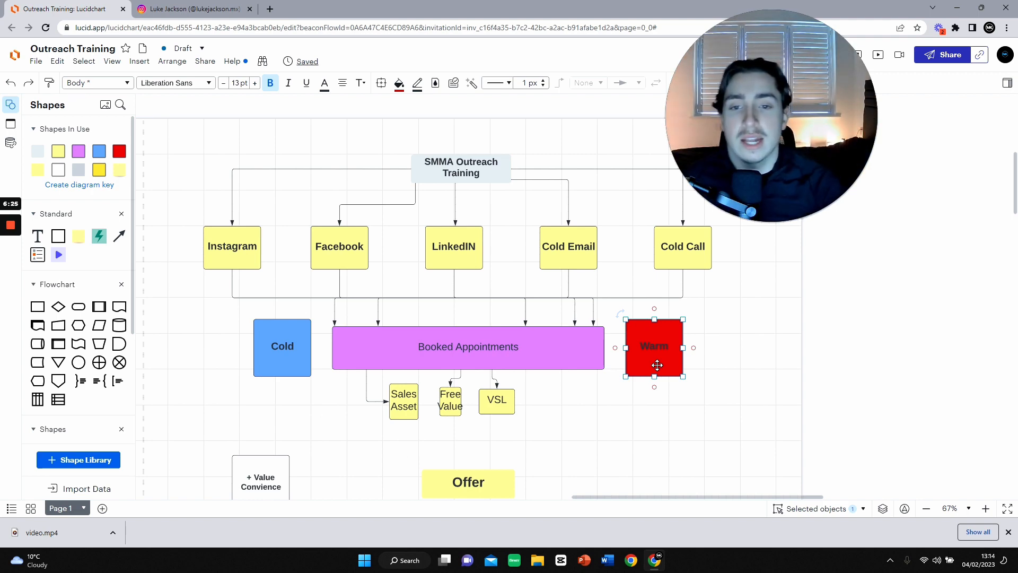
{"action": "scroll", "scroll_direction": "down", "scroll_amount": 3}
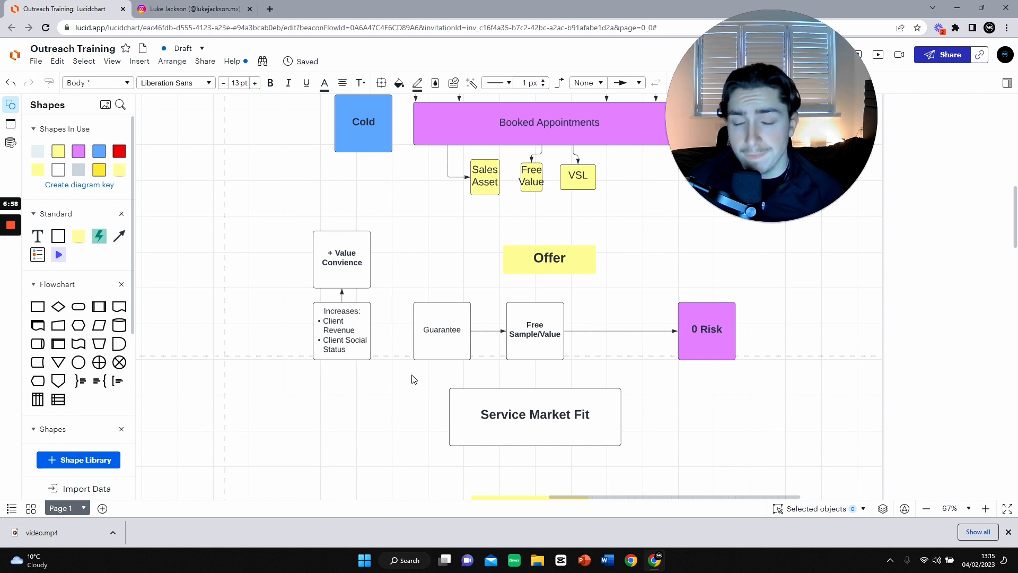
{"action": "left_click", "coordinate": [342, 329]}
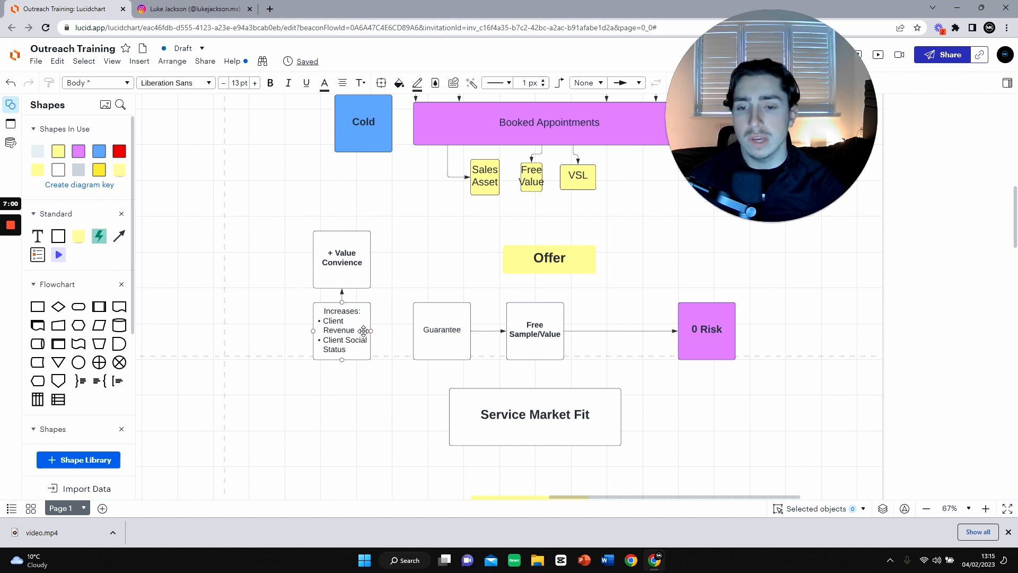
{"action": "double_click", "coordinate": [342, 330]}
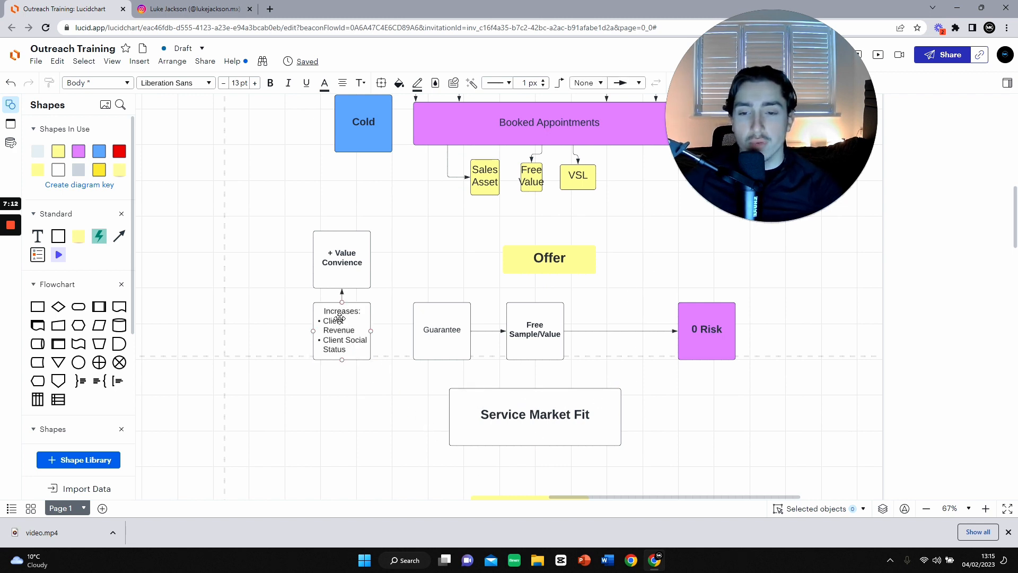
{"action": "scroll", "scroll_direction": "down", "scroll_amount": 3}
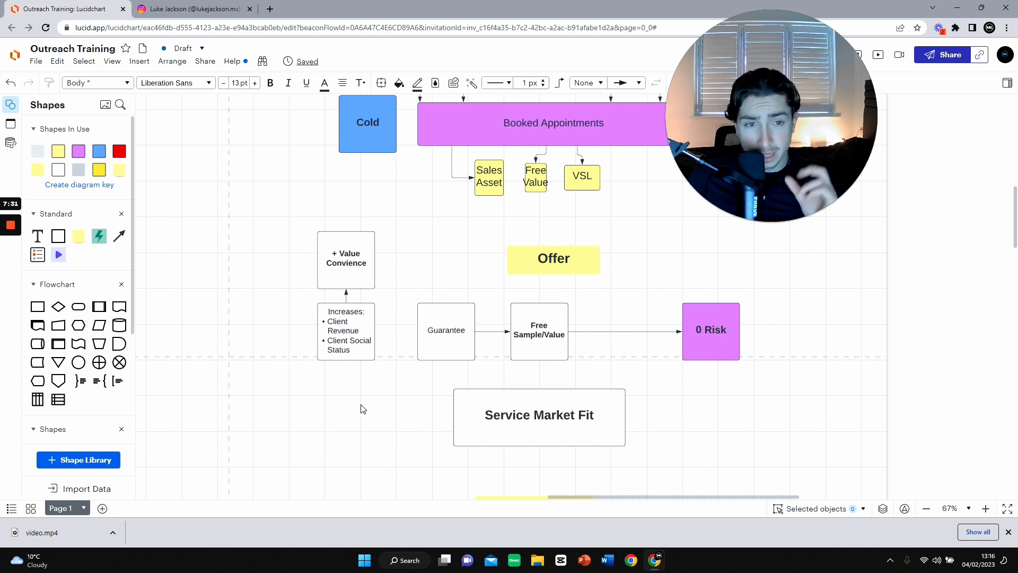
{"action": "mouse_move", "coordinate": [363, 384]}
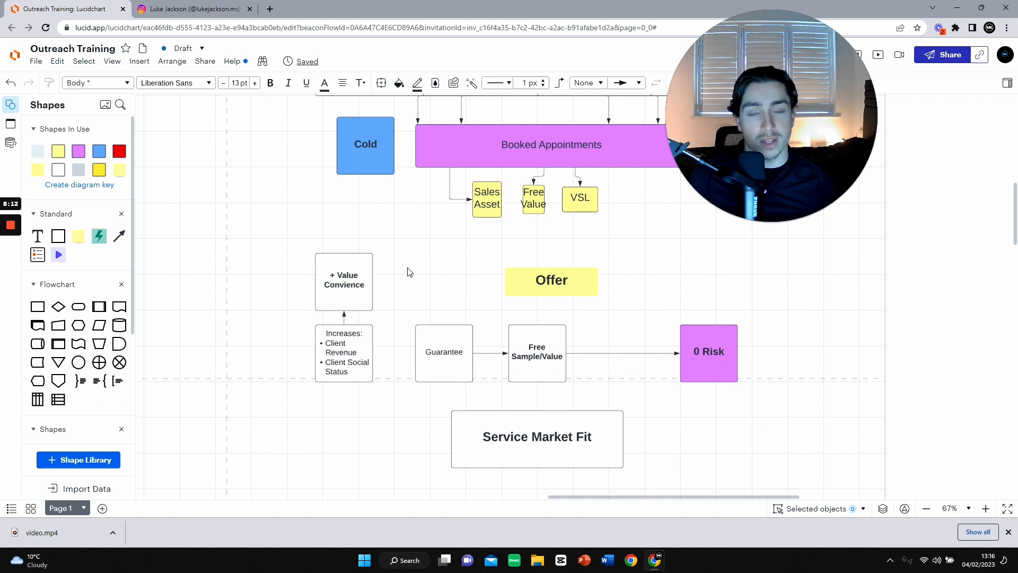
{"action": "mouse_move", "coordinate": [423, 275]}
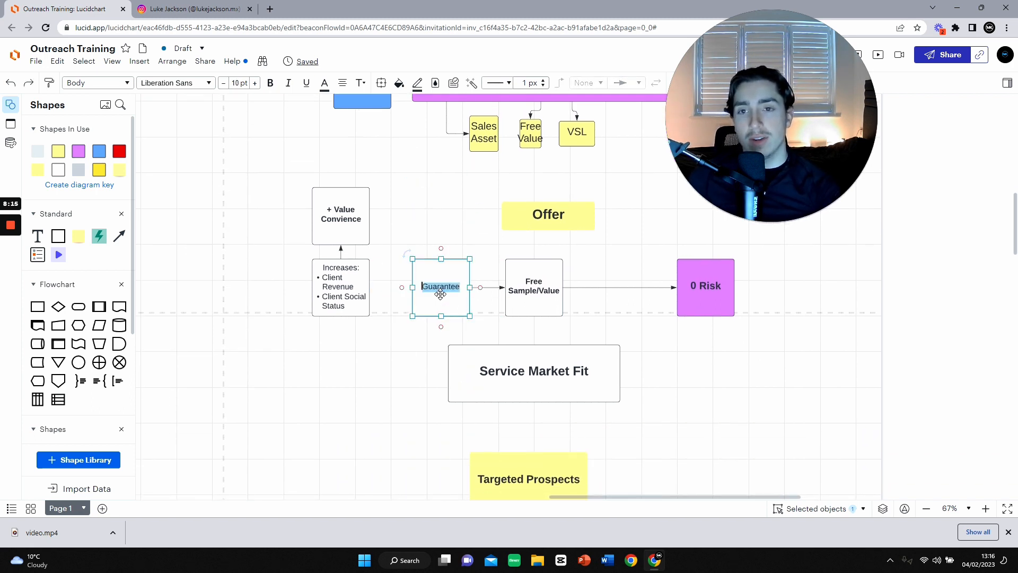
Step: Bold the Guarantee label, then check the Free Sample/Value label text
{"action": "left_click", "coordinate": [240, 82]}
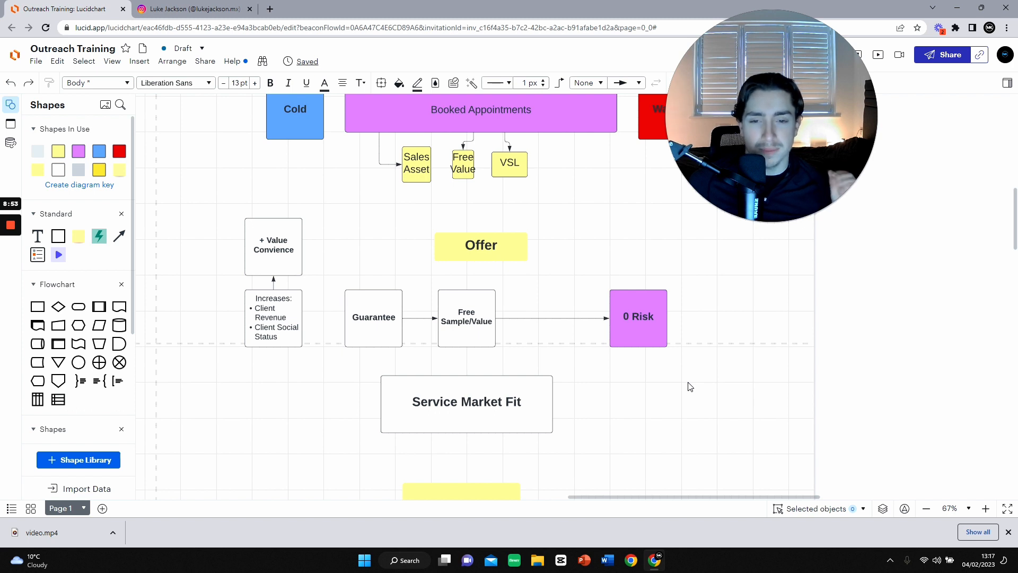
{"action": "left_click", "coordinate": [465, 318]}
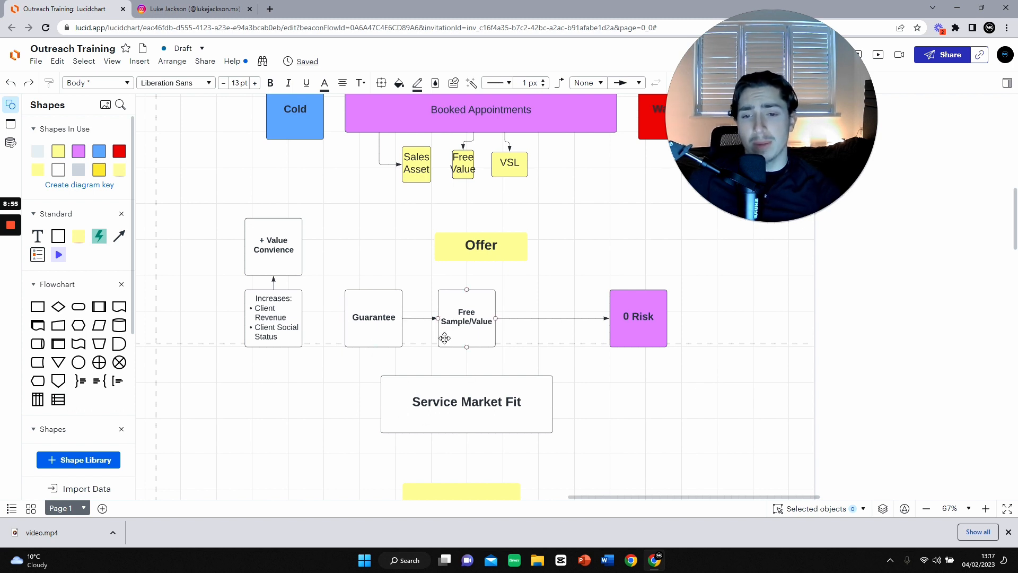
{"action": "left_click", "coordinate": [466, 403]}
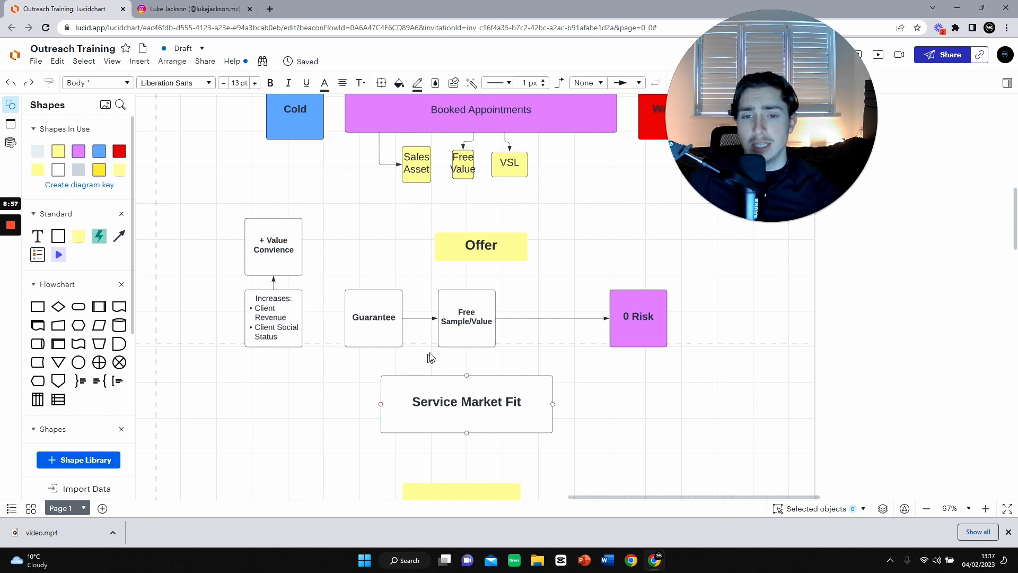
{"action": "double_click", "coordinate": [466, 321]}
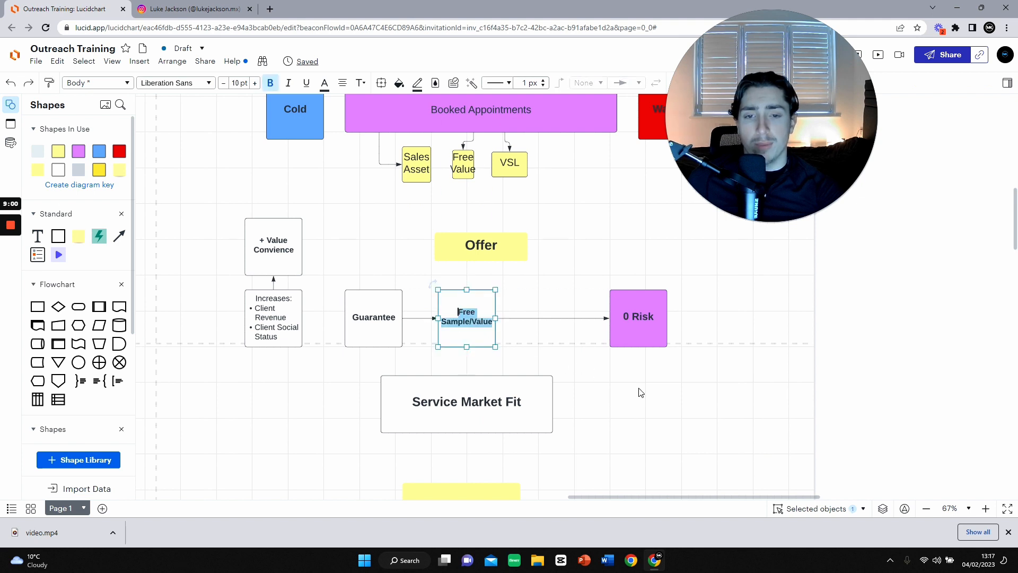
{"action": "left_click", "coordinate": [659, 423]}
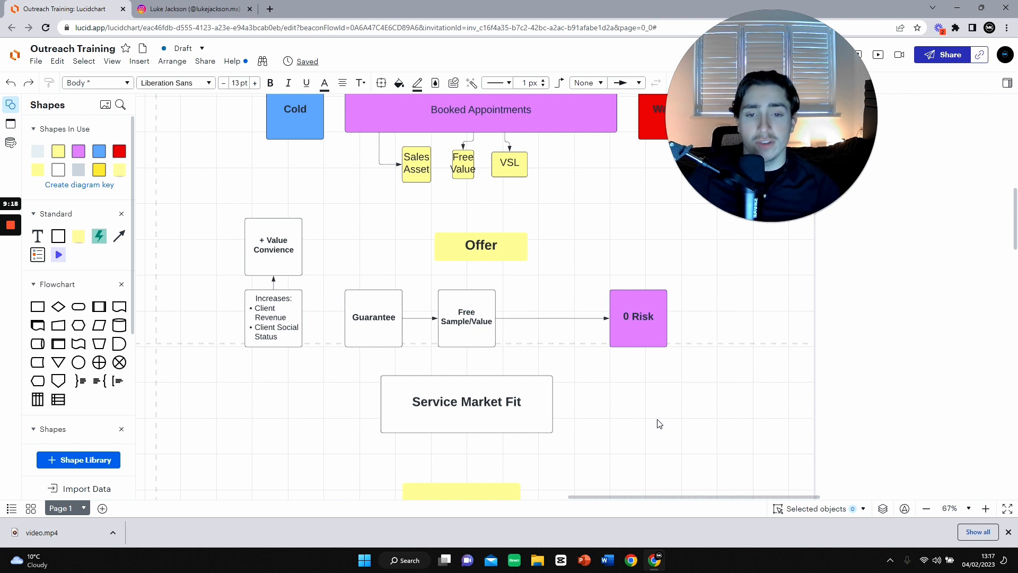
{"action": "scroll", "scroll_direction": "down", "scroll_amount": 3}
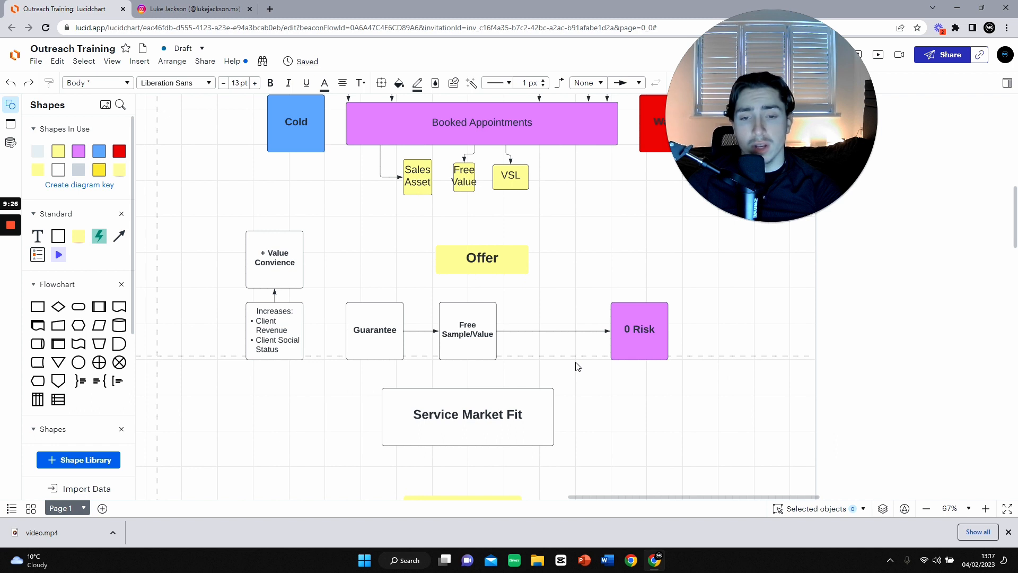
Step: Add a connected bold 'Risk Yourself' box above Guarantee and shrink it to fit
{"action": "left_click", "coordinate": [467, 414]}
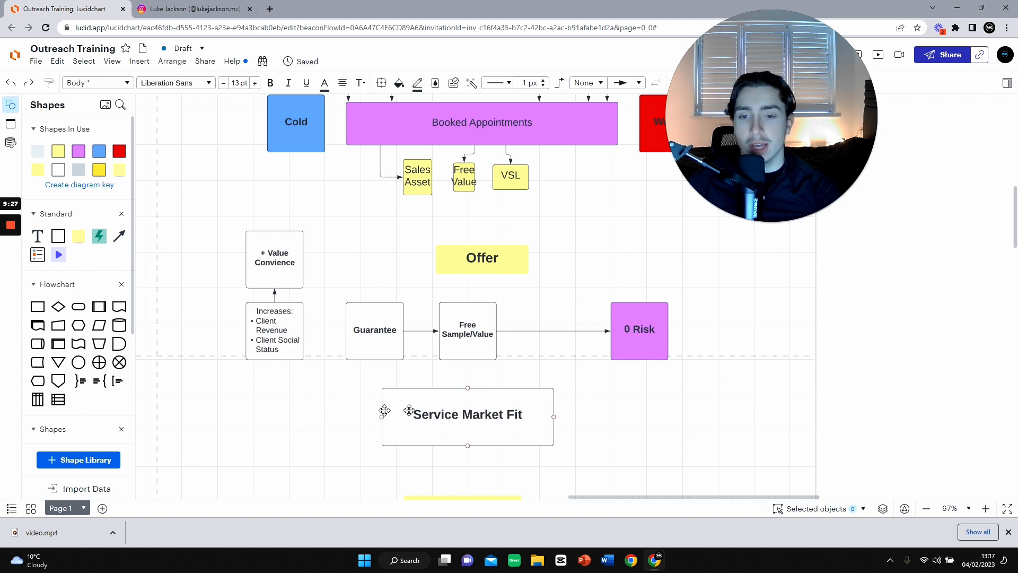
{"action": "left_click", "coordinate": [374, 330]}
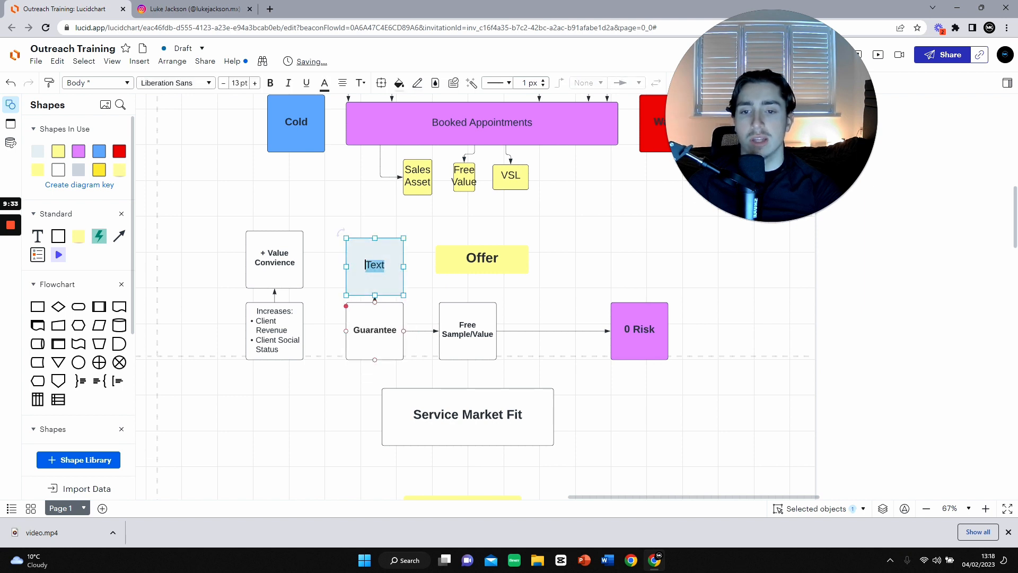
{"action": "type", "text": "RiS"}
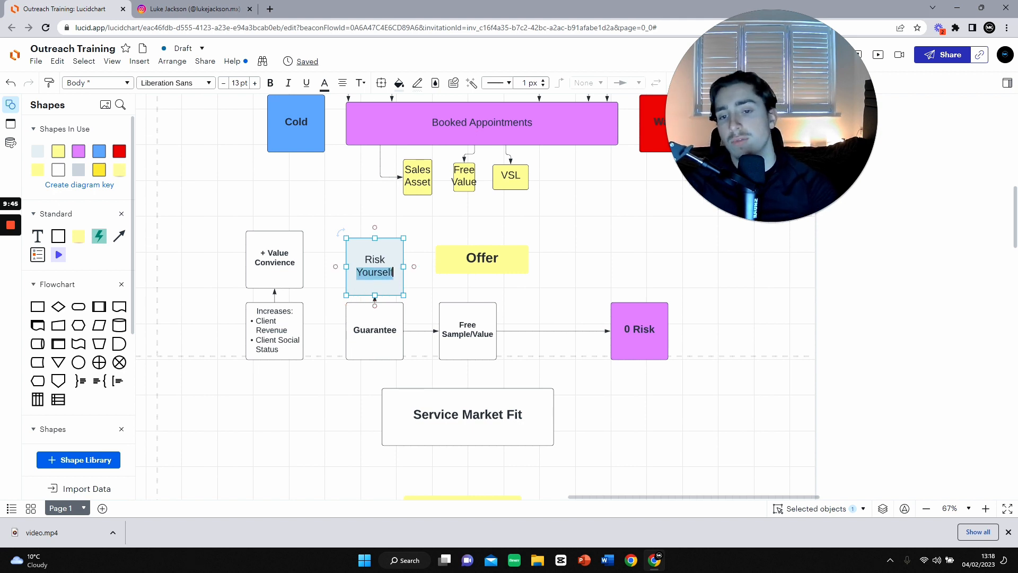
{"action": "left_click", "coordinate": [270, 83]}
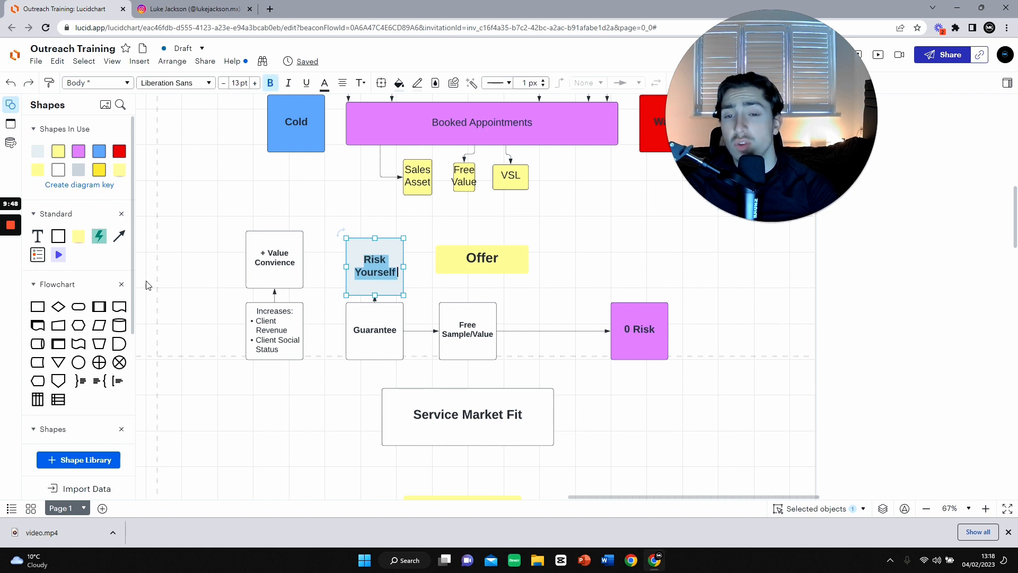
{"action": "right_click", "coordinate": [462, 496]}
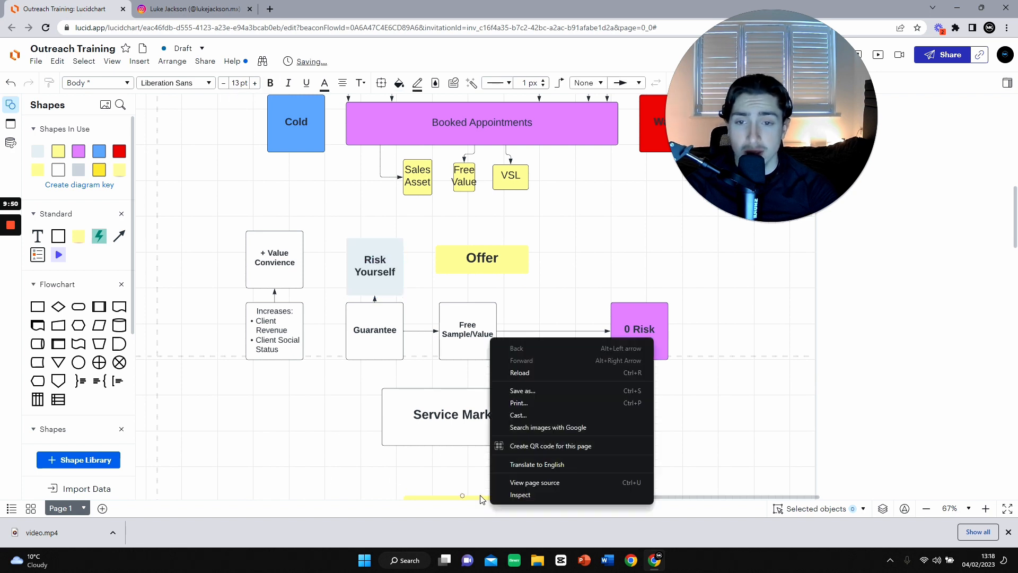
{"action": "left_click", "coordinate": [374, 266]}
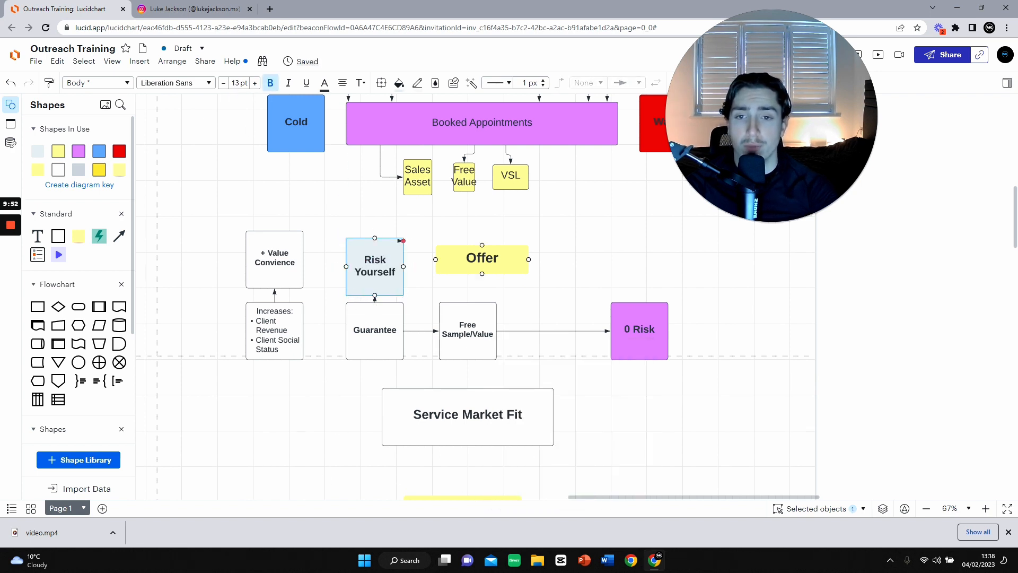
{"action": "right_click", "coordinate": [374, 266]}
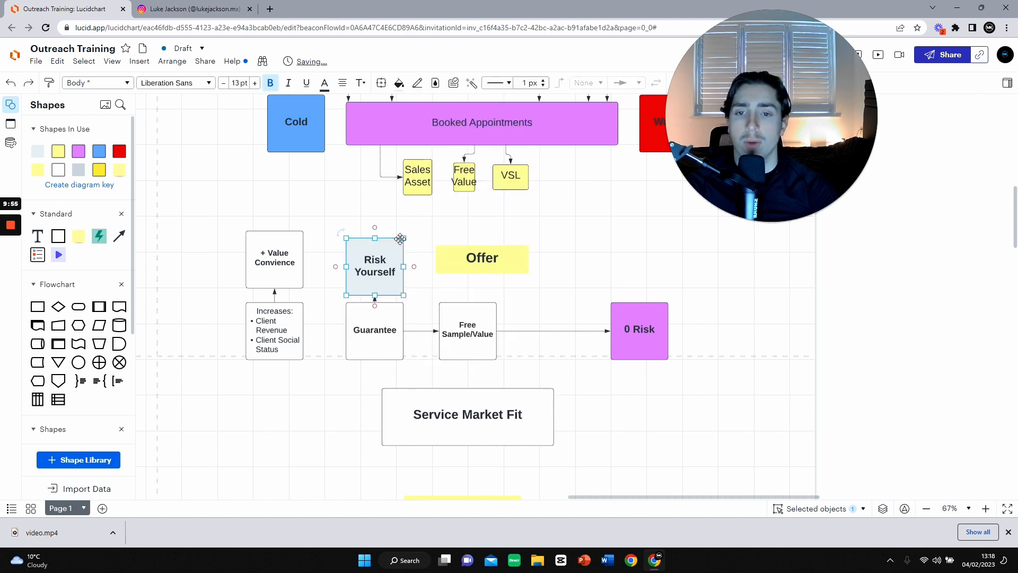
{"action": "left_click_drag", "start_coordinate": [402, 294], "coordinate": [390, 259]}
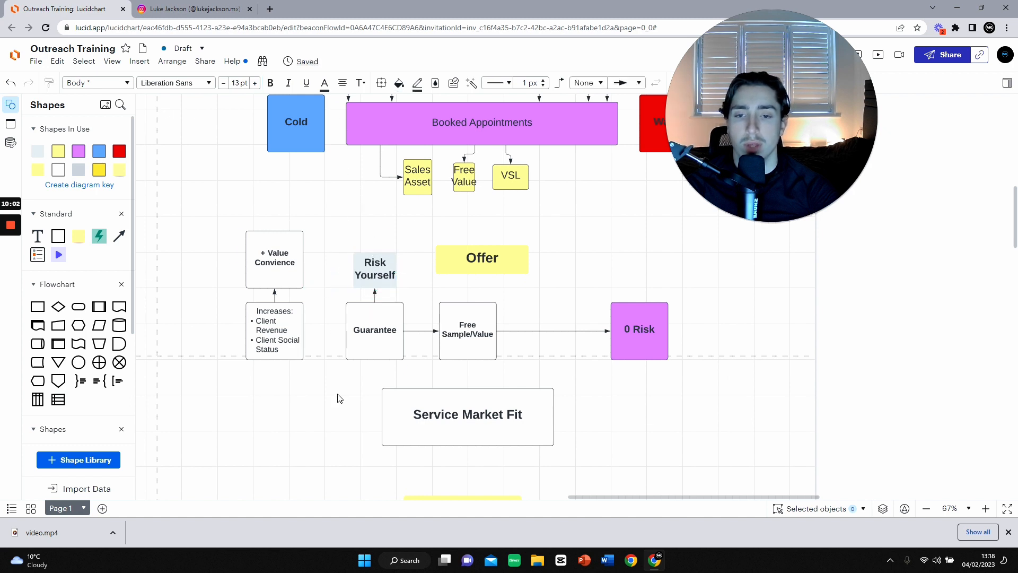
{"action": "left_click", "coordinate": [467, 415]}
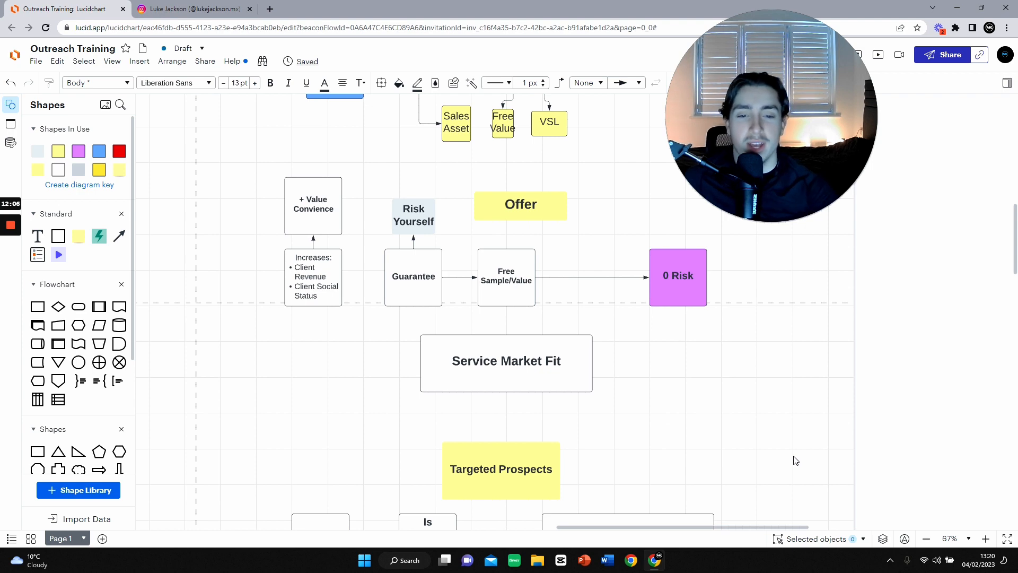
{"action": "left_click", "coordinate": [506, 361]}
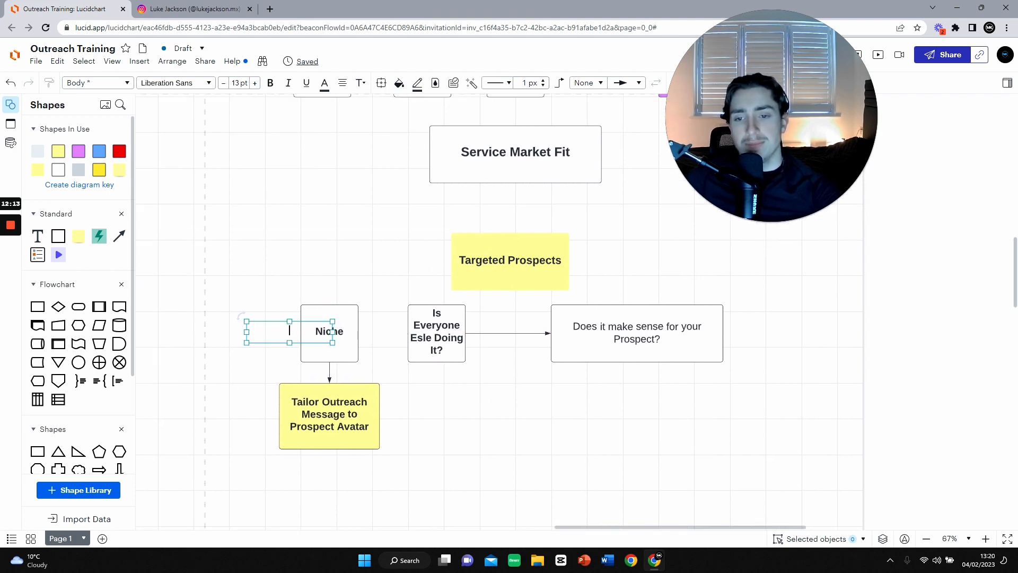
{"action": "left_click", "coordinate": [459, 382]}
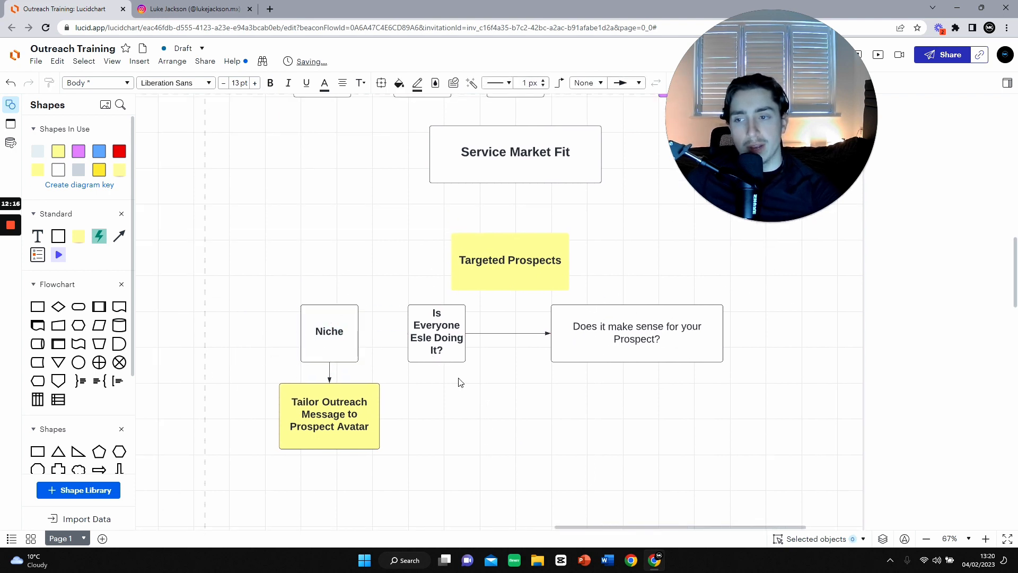
{"action": "left_click", "coordinate": [329, 414]}
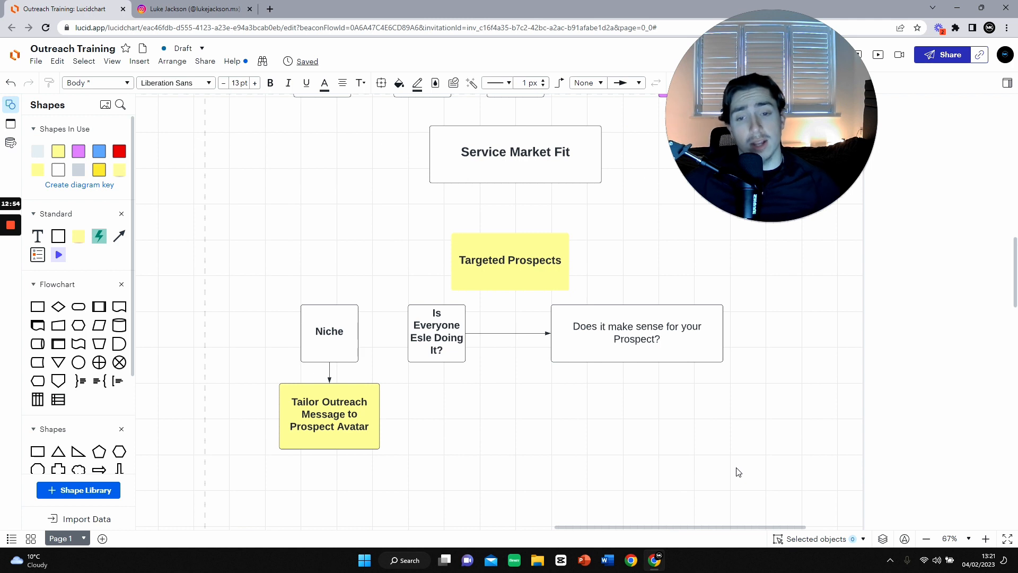
{"action": "left_click", "coordinate": [436, 331]}
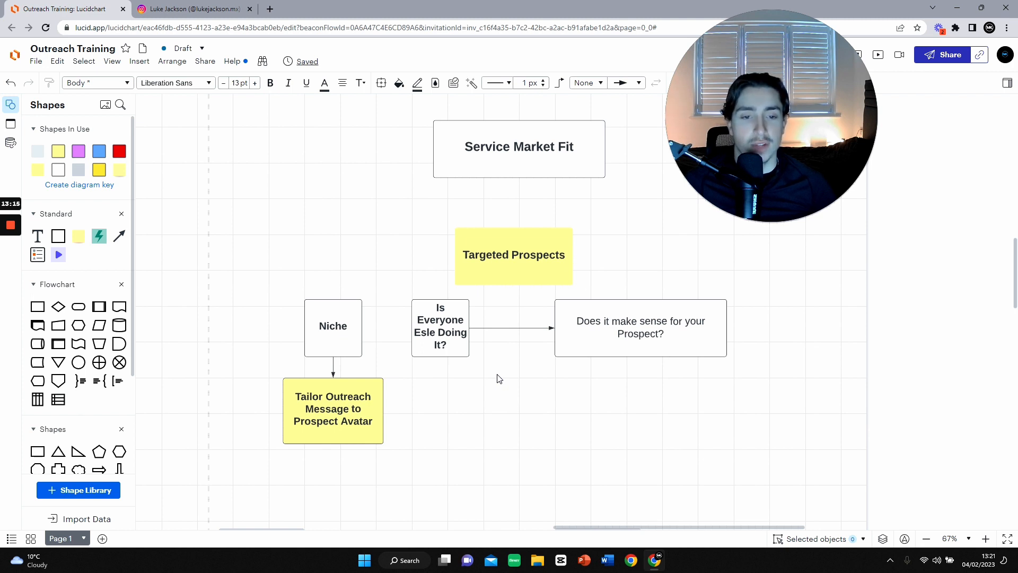
{"action": "mouse_move", "coordinate": [503, 379]}
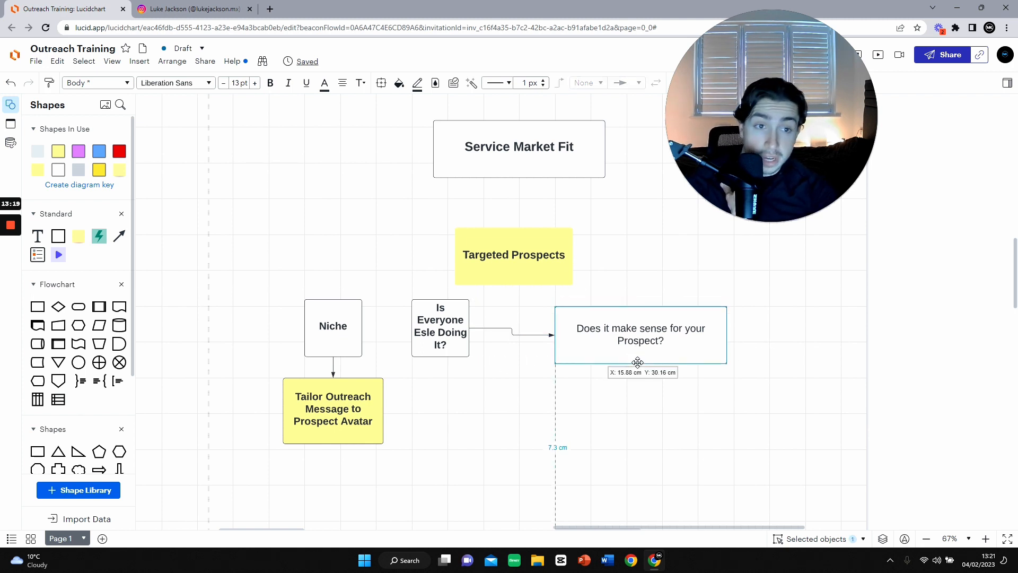
Step: Add a connected box below the prospect question reading 'Would your service benefit prospect'
{"action": "left_click_drag", "start_coordinate": [640, 351], "coordinate": [640, 327]}
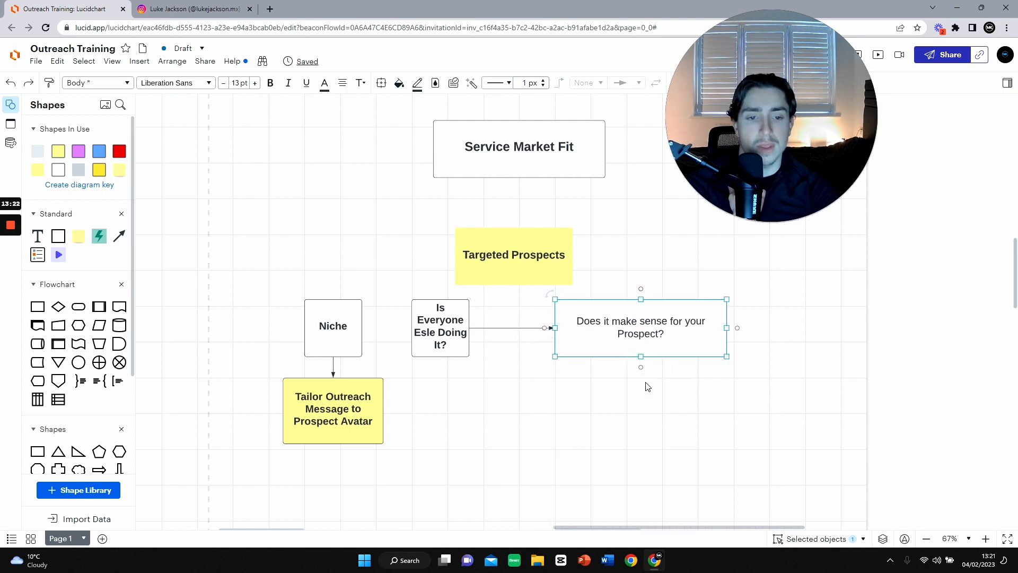
{"action": "left_click", "coordinate": [640, 368]}
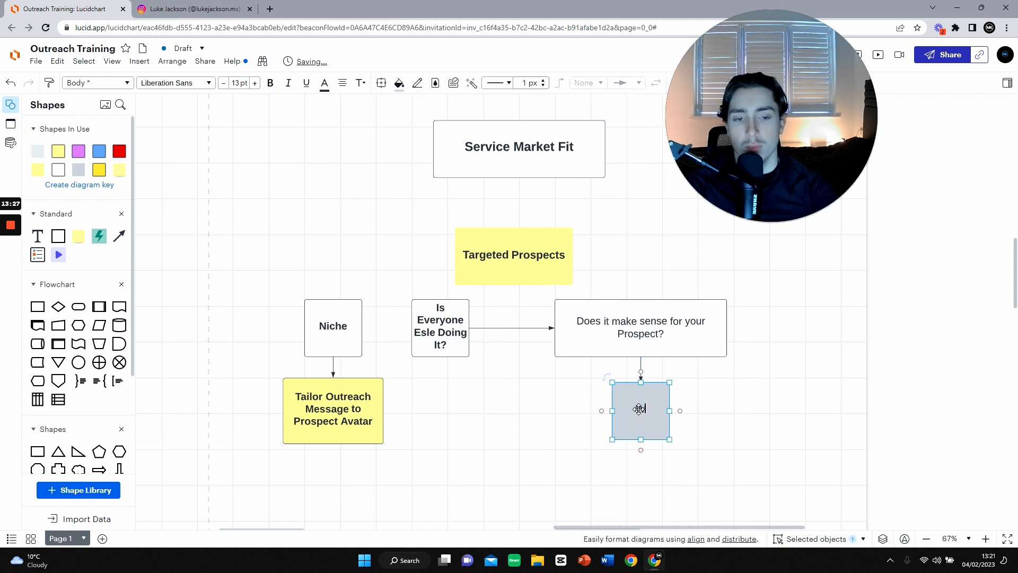
{"action": "type", "text": "Would"}
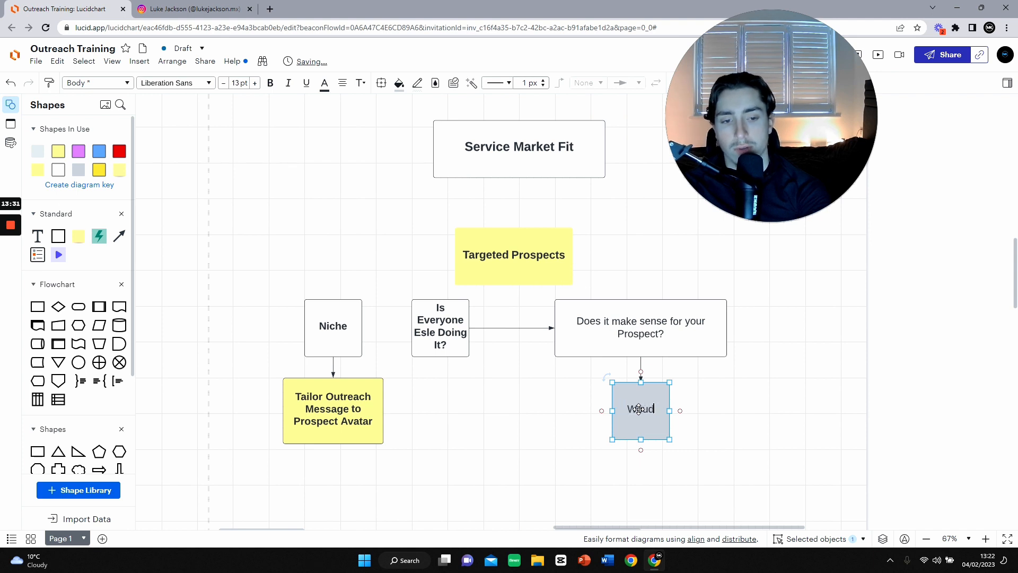
{"action": "type", "text": "your service benefit prospect"}
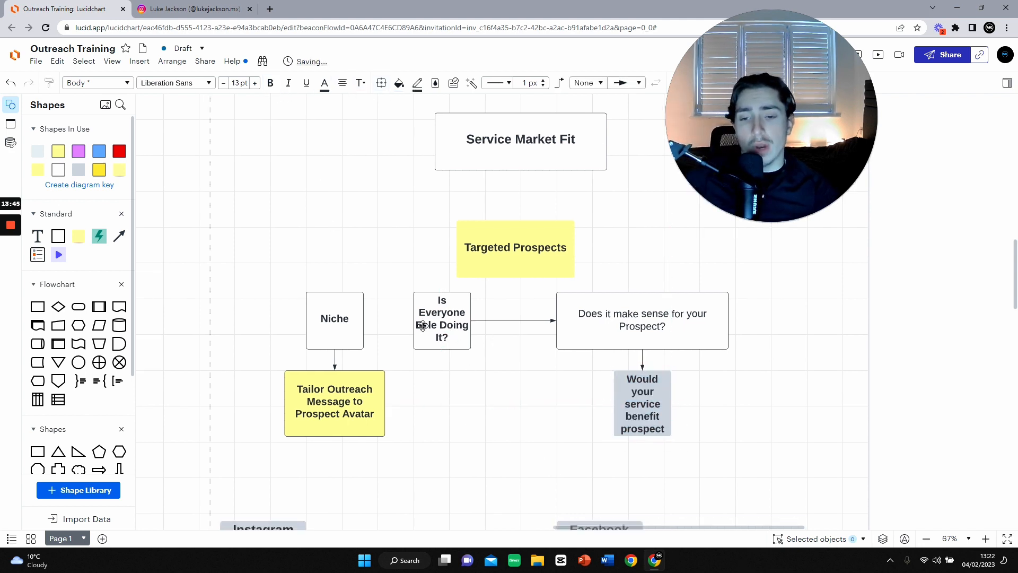
{"action": "left_click", "coordinate": [642, 403]}
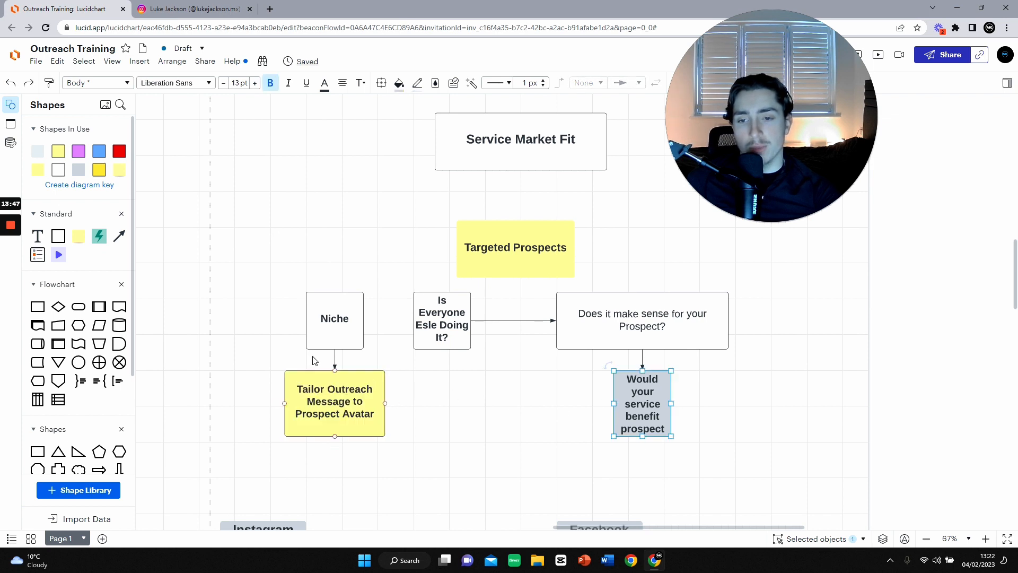
{"action": "double_click", "coordinate": [334, 319]}
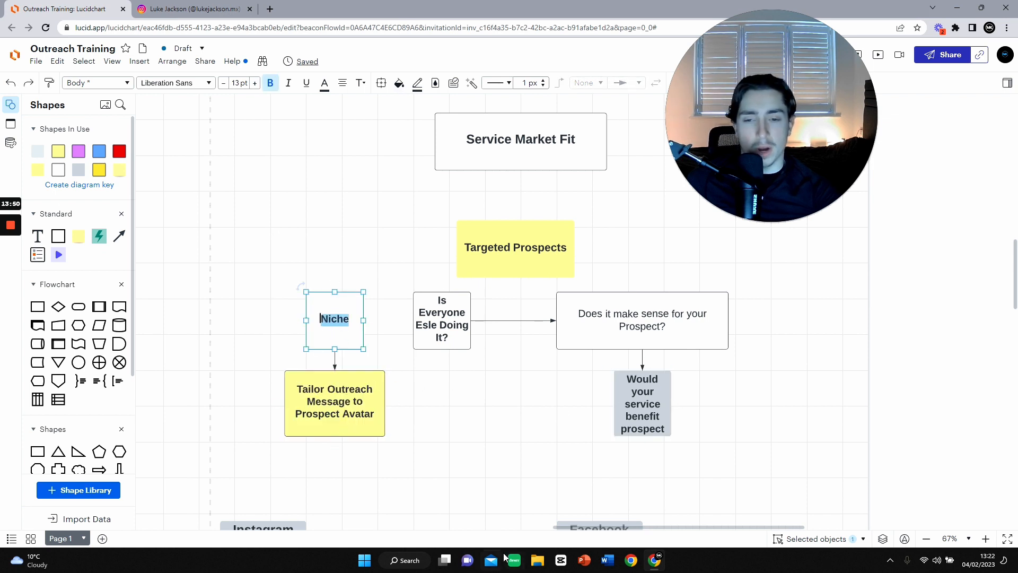
{"action": "double_click", "coordinate": [642, 319]}
{"action": "type", "text": "Or"}
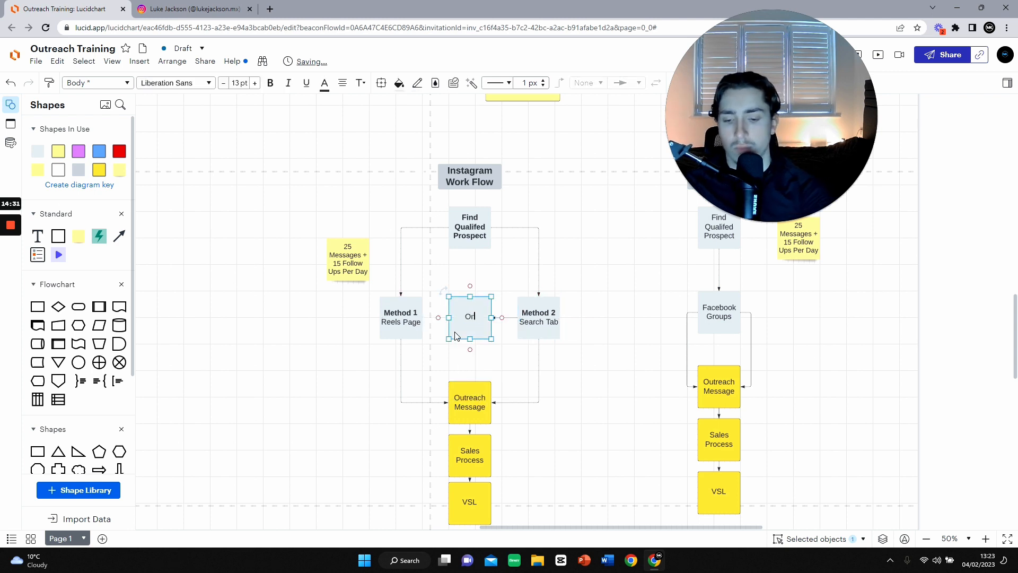
Step: Label the shape between Method 1 and Method 2 'Once Found QP Suggested Tab'
{"action": "type", "text": "nce"}
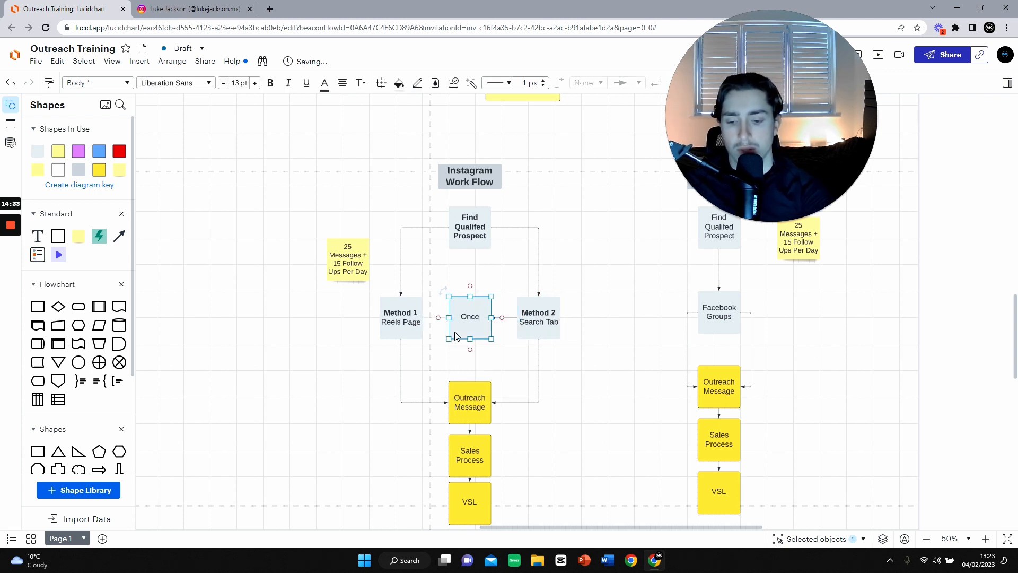
{"action": "type", "text": "Found"}
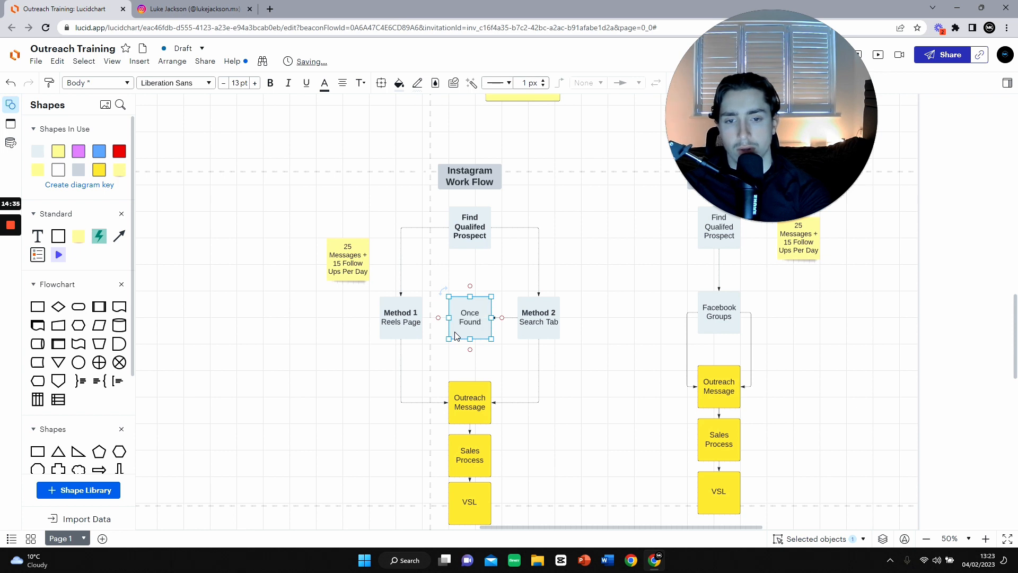
{"action": "type", "text": "QP"}
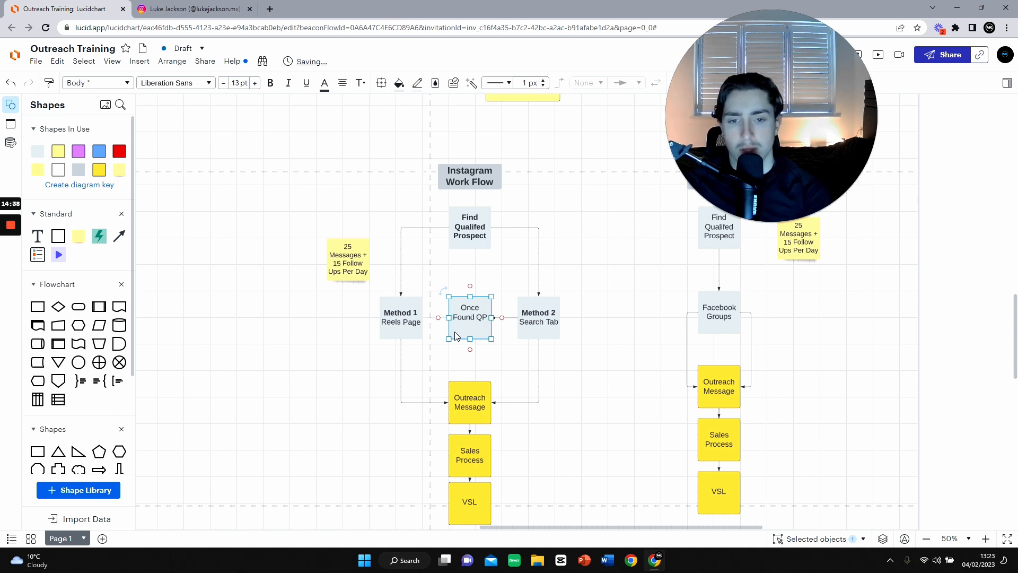
{"action": "type", "text": "Suggested"}
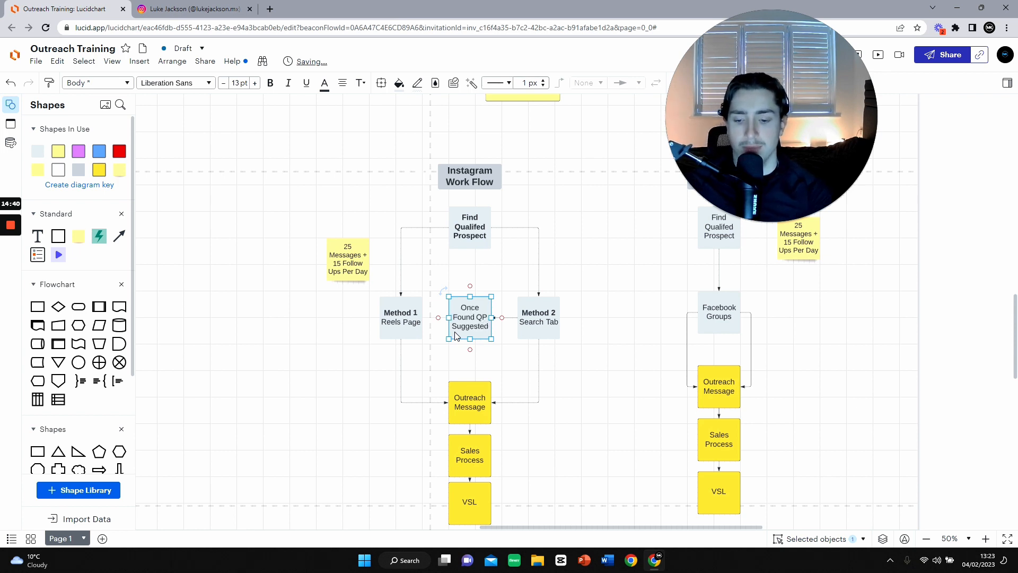
{"action": "type", "text": "Tab"}
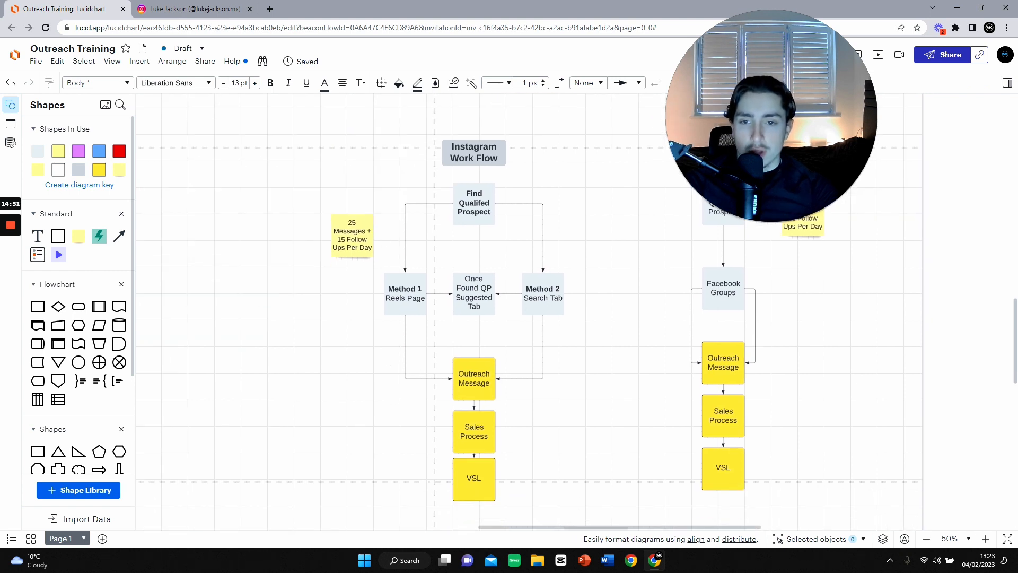
Step: Zoom in on the Instagram Work Flow and select the Sales Process step
{"action": "left_click", "coordinate": [985, 538]}
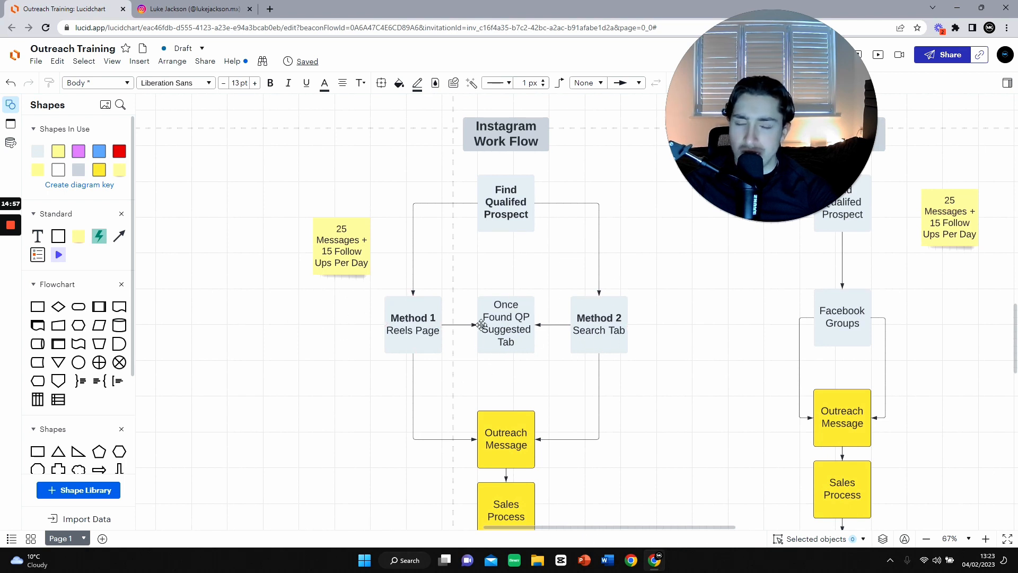
{"action": "left_click", "coordinate": [505, 323]}
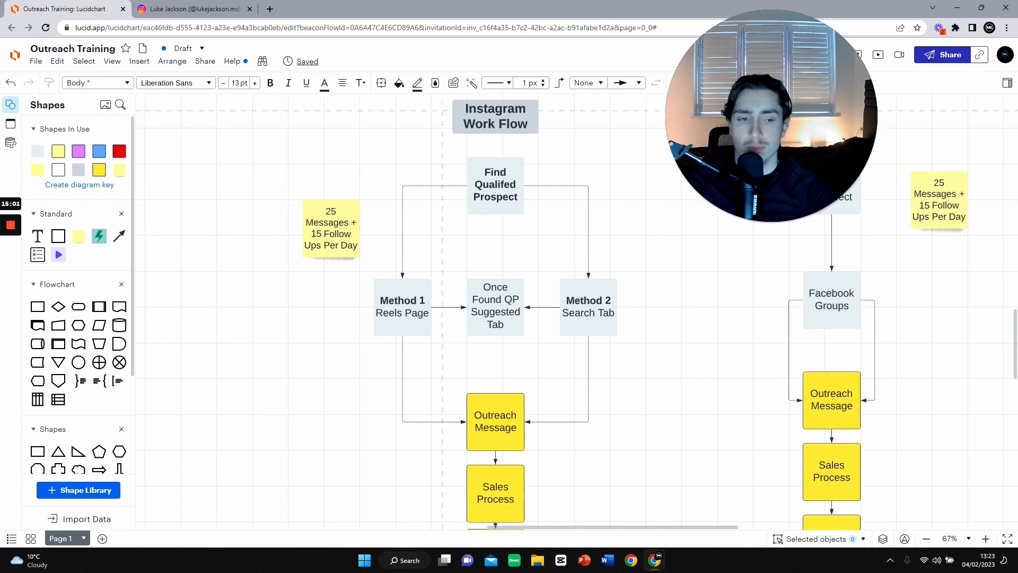
{"action": "scroll", "scroll_direction": "down", "scroll_amount": 3}
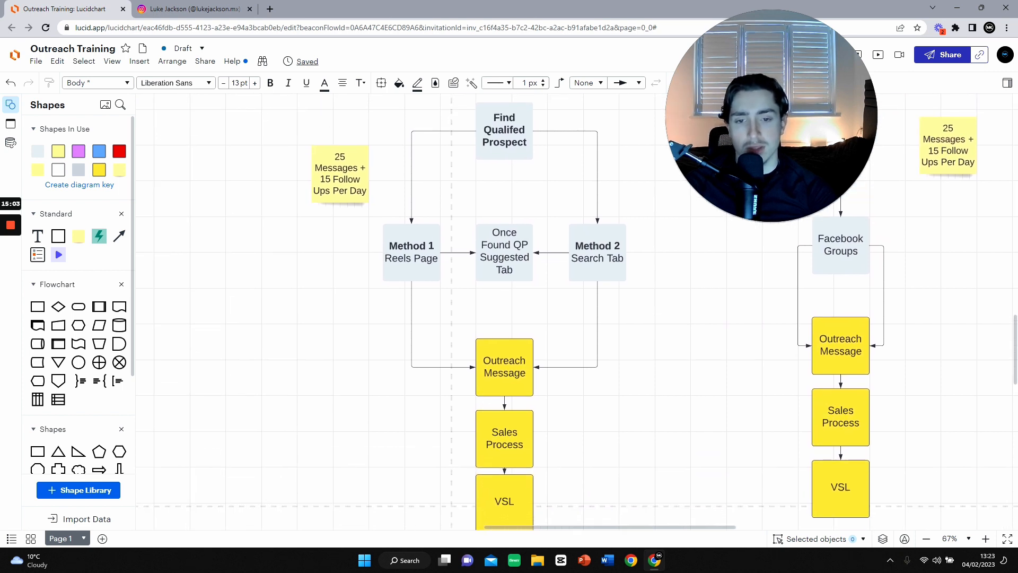
{"action": "scroll", "scroll_direction": "down", "scroll_amount": 3}
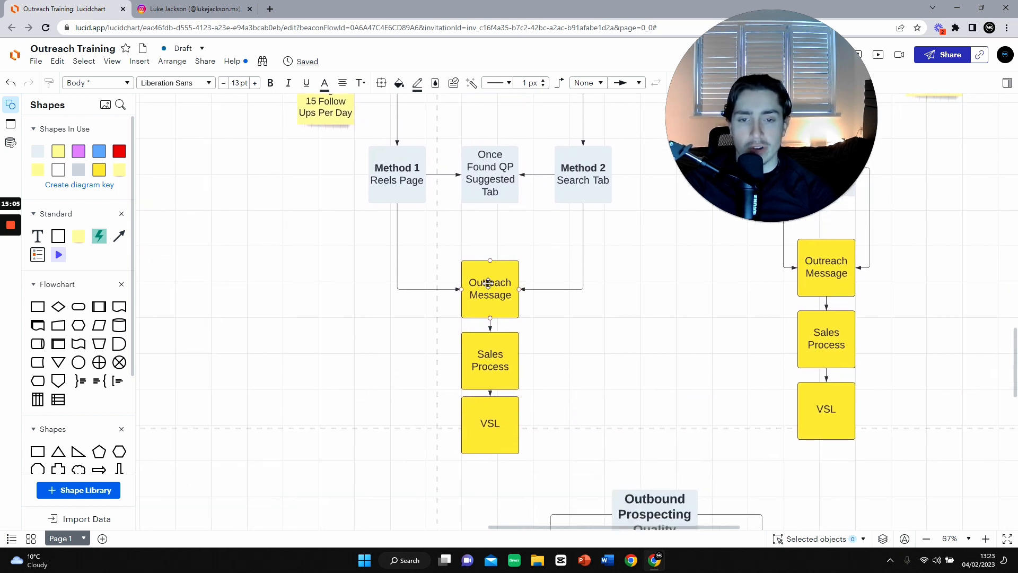
{"action": "left_click", "coordinate": [490, 361]}
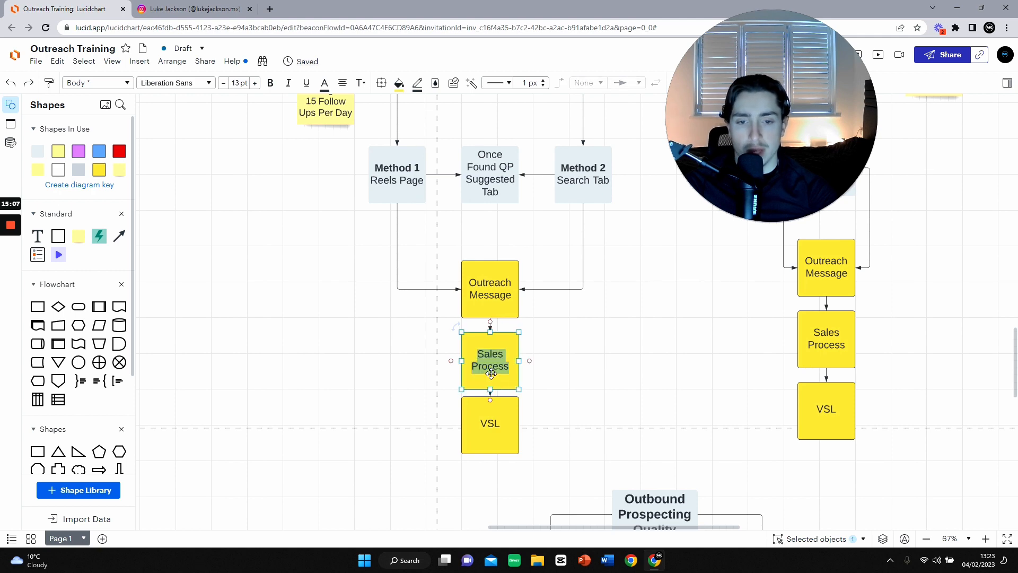
{"action": "left_click", "coordinate": [570, 310]}
{"action": "type", "text": "Relevant Pl"}
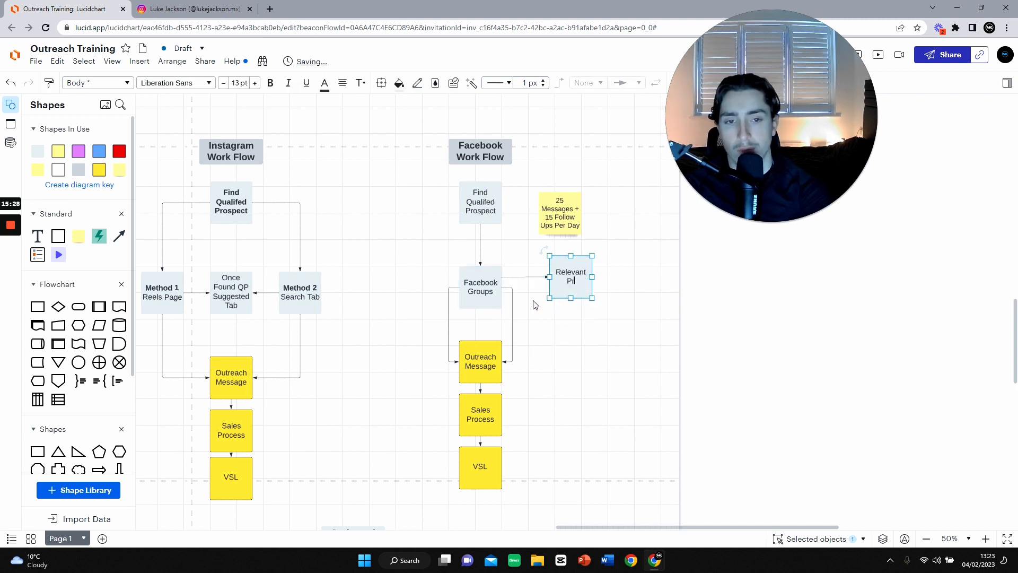
Step: Finish the 'Relevant Prospects' label off Facebook Groups and pan the canvas
{"action": "type", "text": "Prospects"}
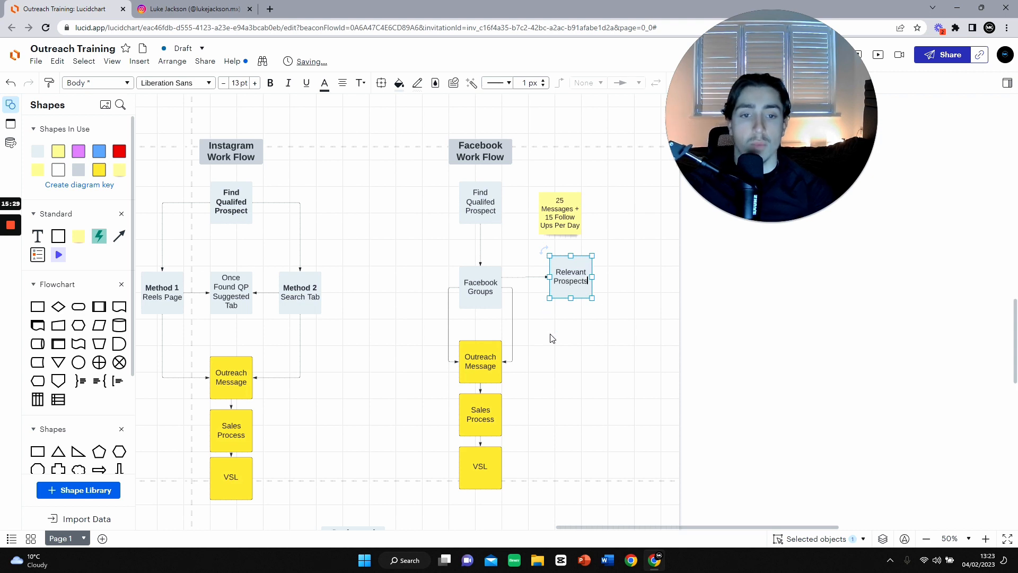
{"action": "left_click_drag", "start_coordinate": [570, 276], "coordinate": [561, 276]}
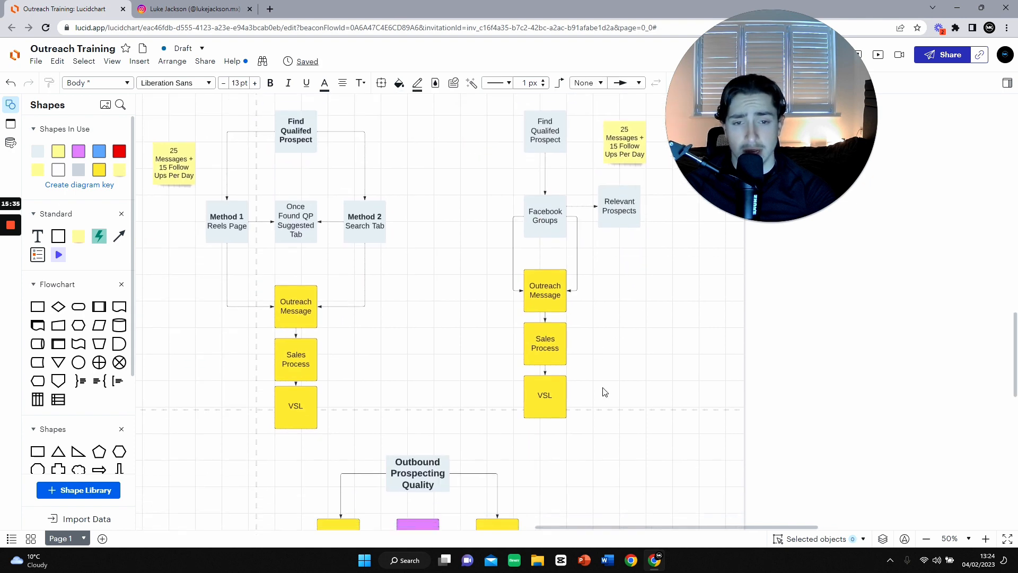
{"action": "left_click", "coordinate": [545, 344]}
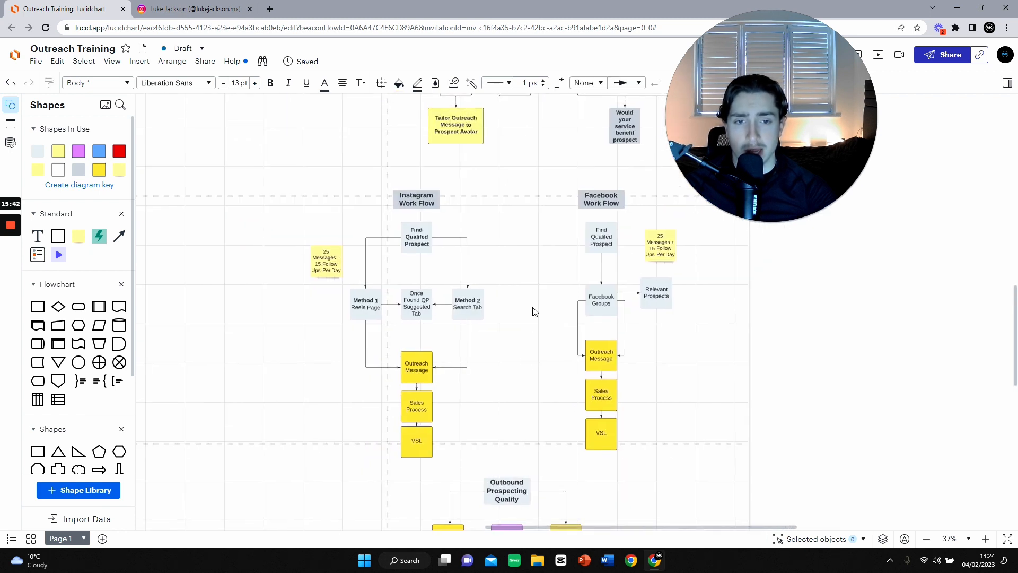
{"action": "mouse_move", "coordinate": [586, 235]}
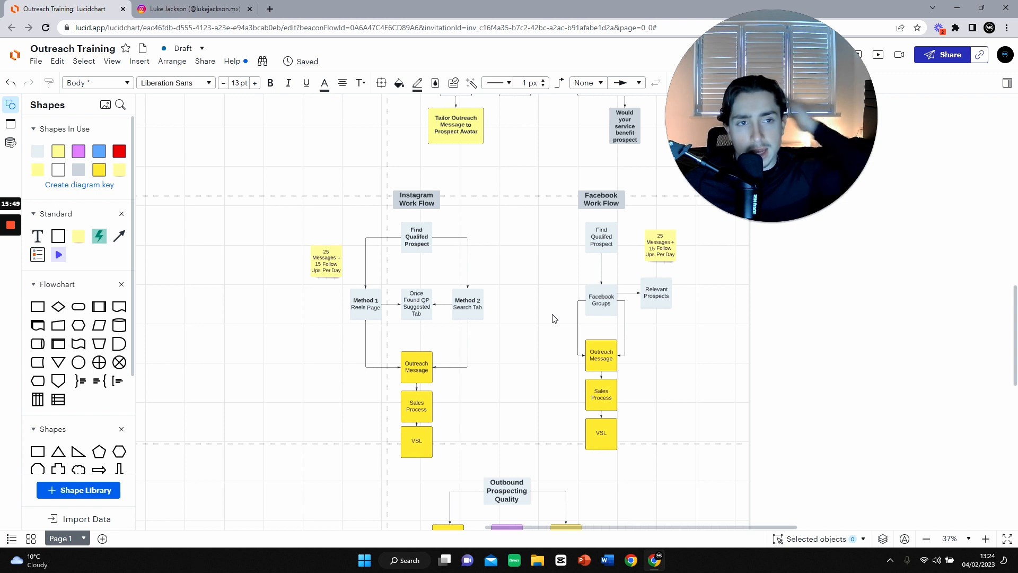
{"action": "left_click", "coordinate": [466, 304]}
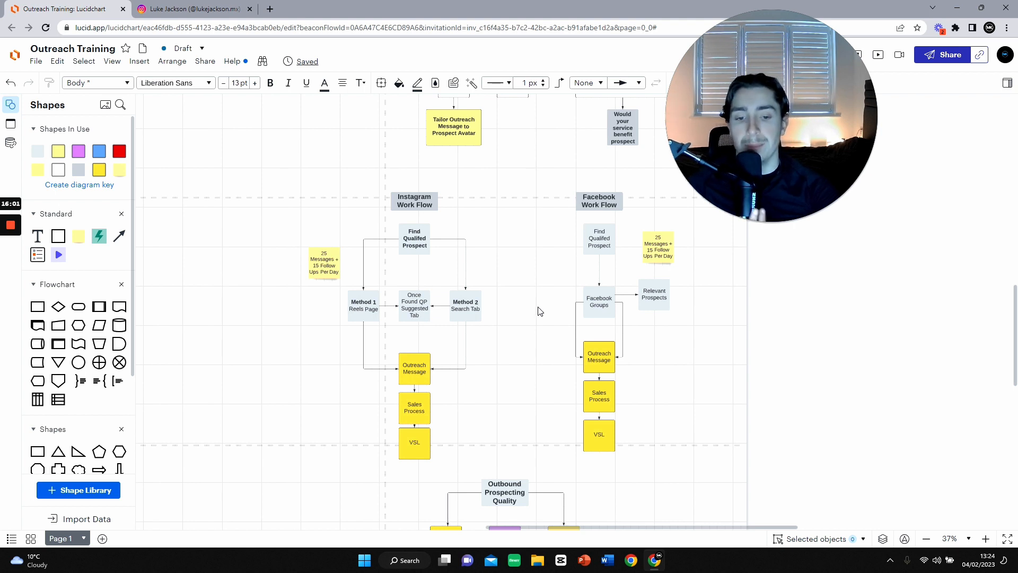
{"action": "scroll", "scroll_direction": "down", "scroll_amount": 3}
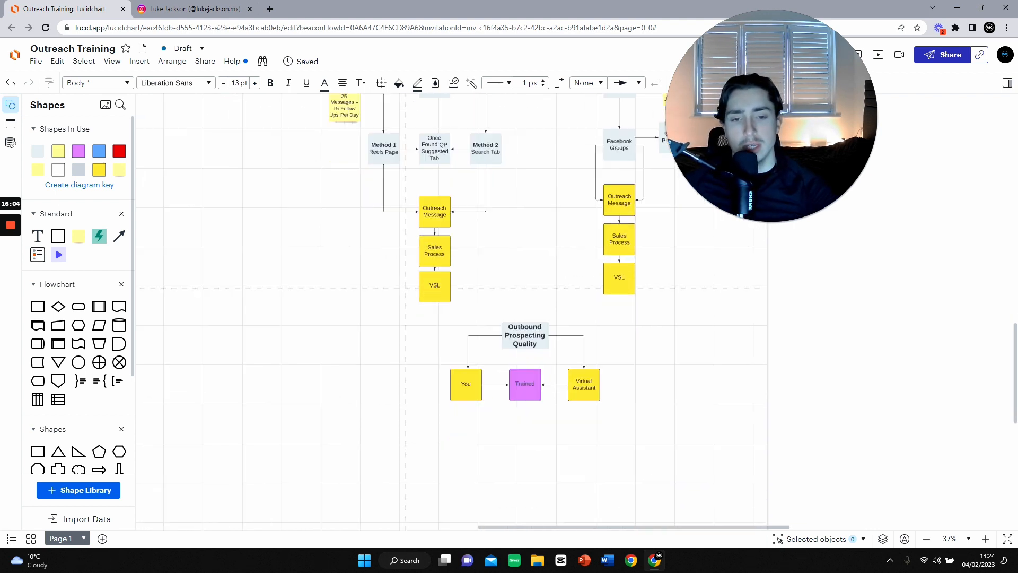
Step: Zoom out to about 27% and scroll down to the Instagram and Facebook Work Flows
{"action": "right_click", "coordinate": [525, 383]}
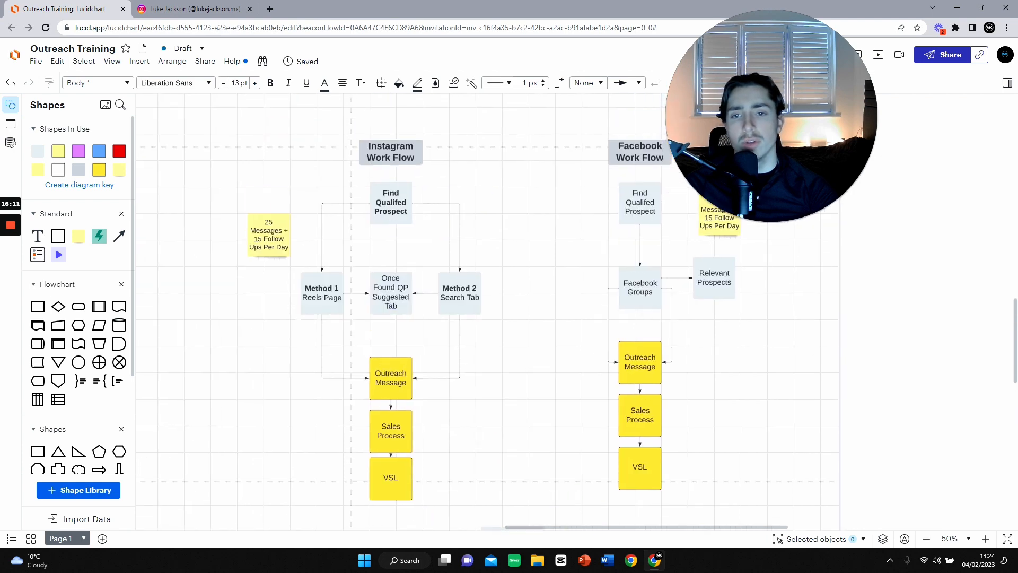
{"action": "scroll", "scroll_direction": "down", "scroll_amount": 3}
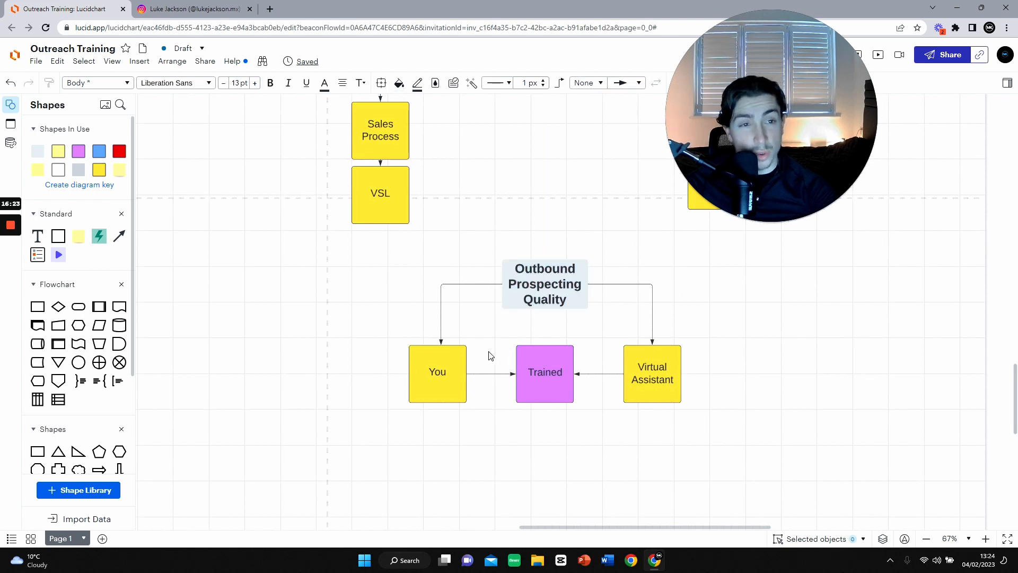
{"action": "left_click", "coordinate": [545, 372]}
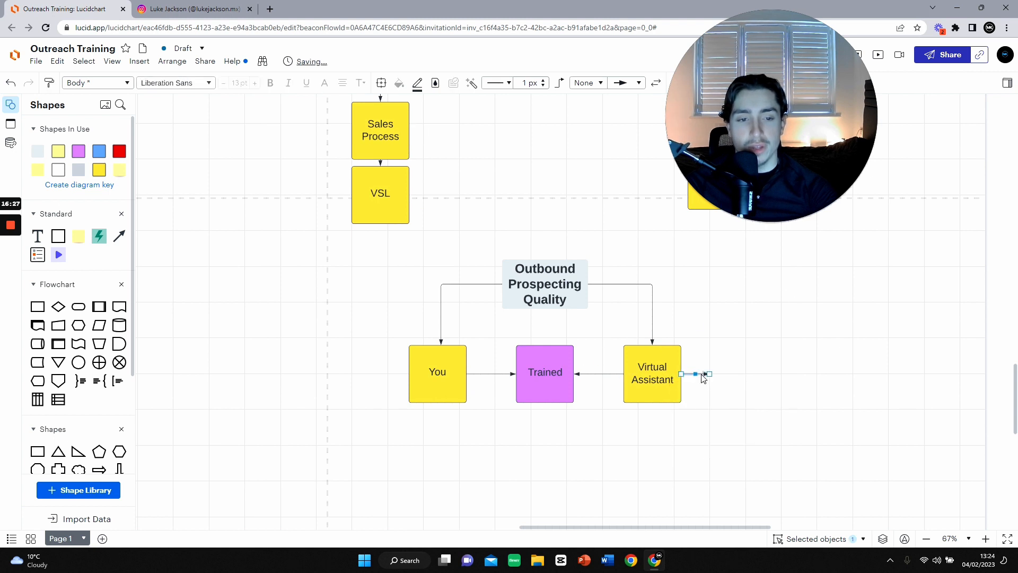
{"action": "right_click", "coordinate": [705, 375]}
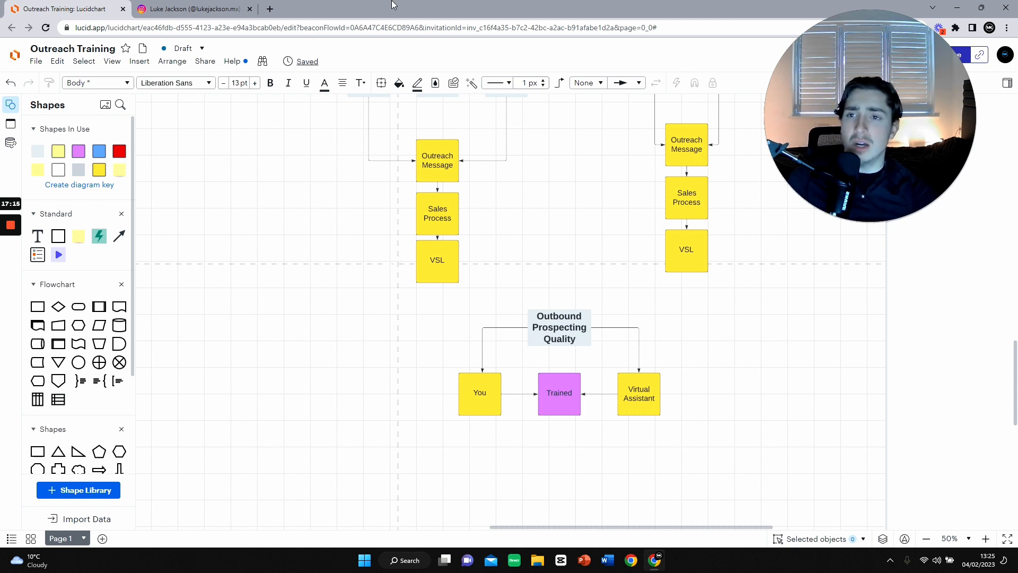
{"action": "scroll", "scroll_direction": "down", "scroll_amount": 3}
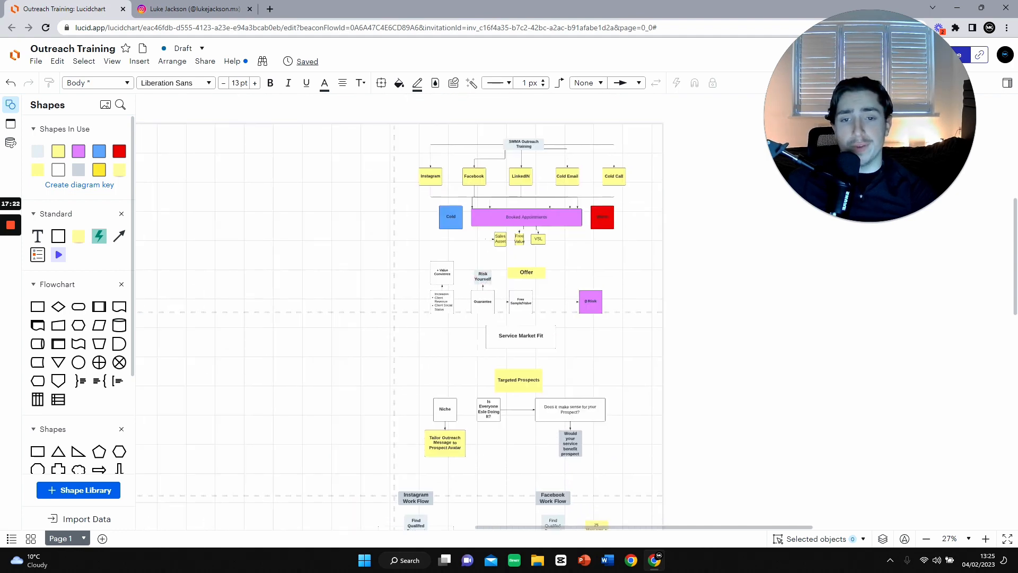
{"action": "scroll", "scroll_direction": "down", "scroll_amount": 3}
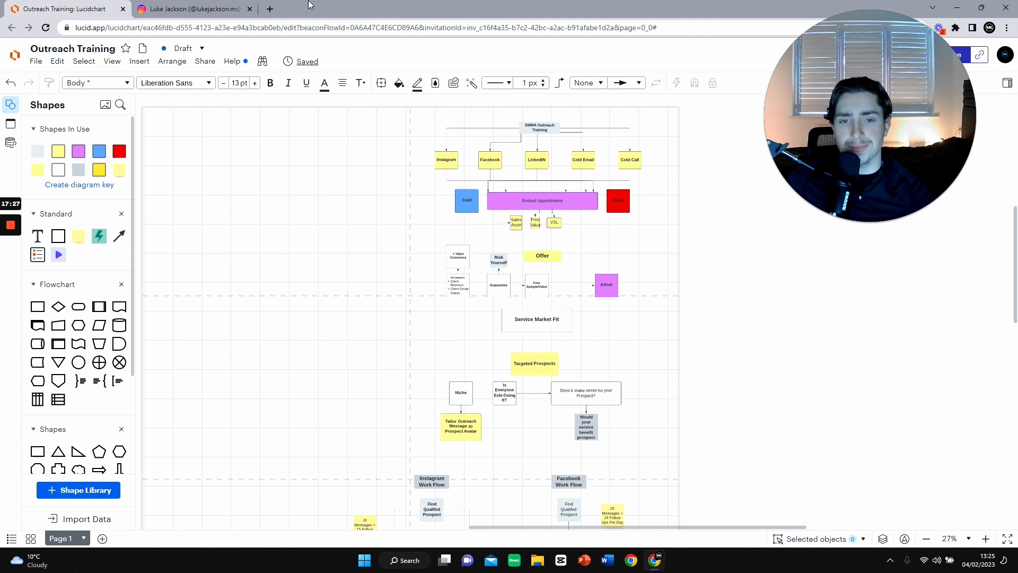
{"action": "scroll", "scroll_direction": "down", "scroll_amount": 3}
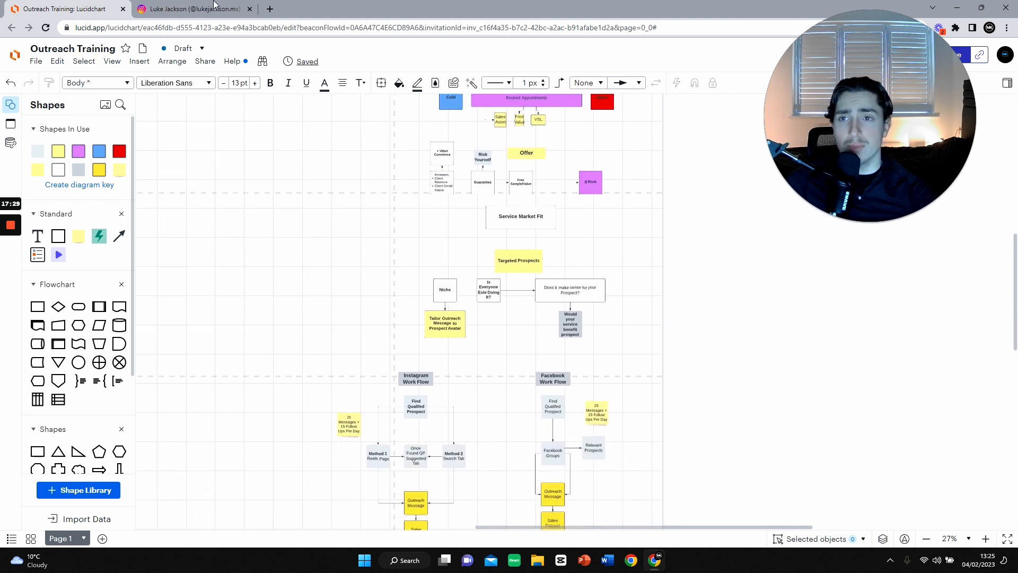
Step: Switch to the Instagram profile page and look over its highlights and posts
{"action": "left_click", "coordinate": [191, 8]}
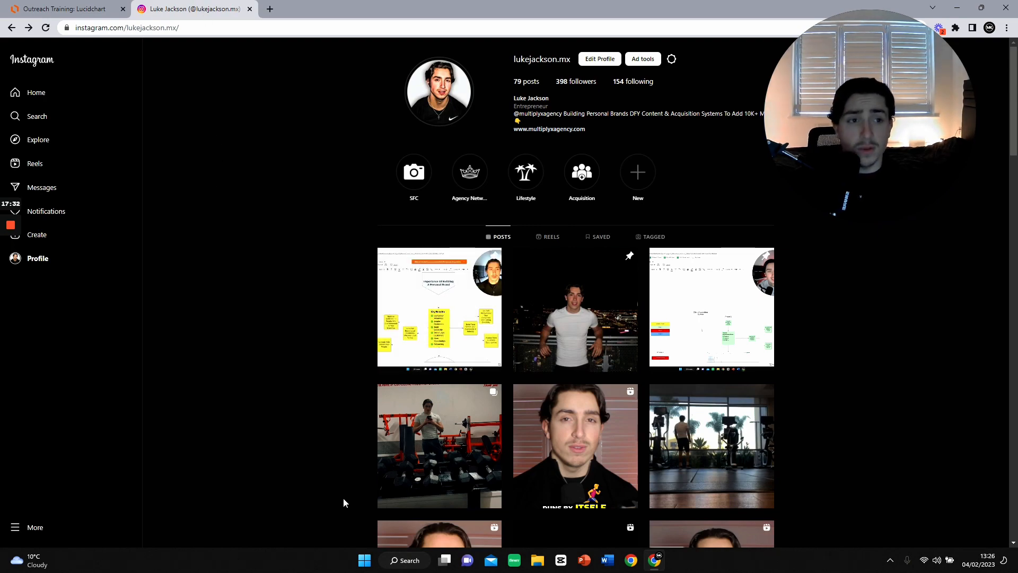
{"action": "scroll", "scroll_direction": "down", "scroll_amount": 3}
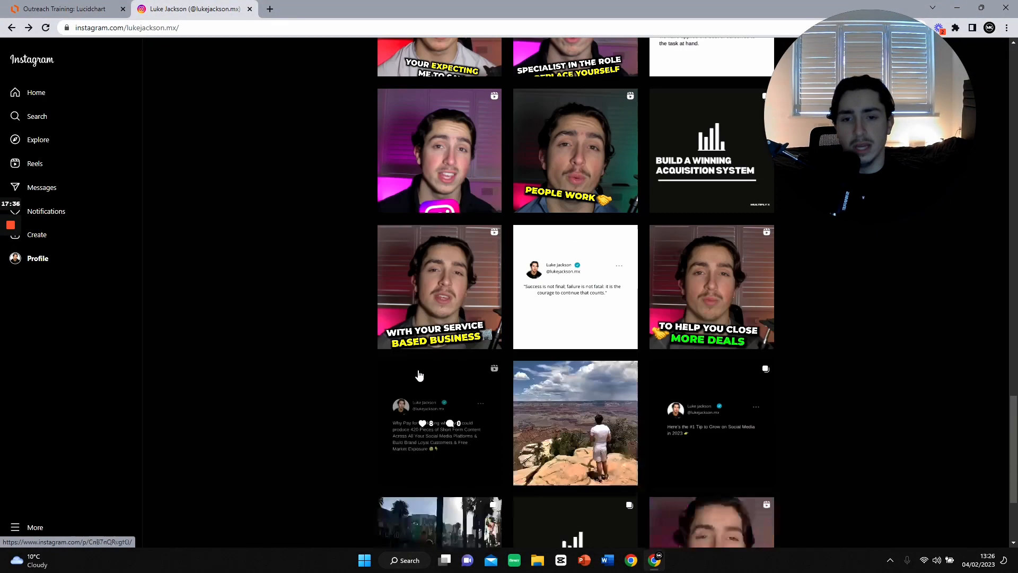
{"action": "scroll", "scroll_direction": "up", "scroll_amount": 3}
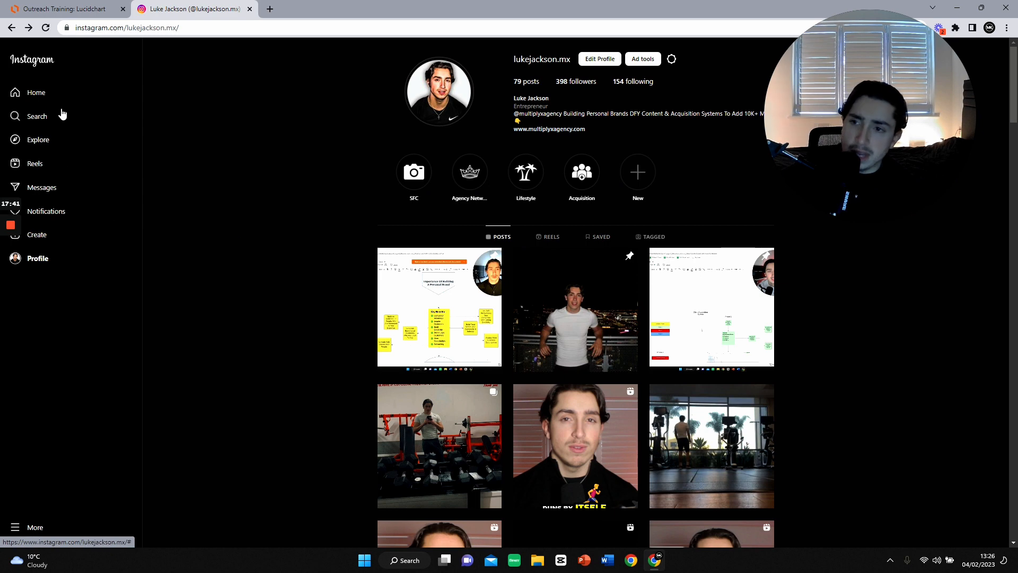
Step: Try an Instagram account search for 'lt', then dismiss the search results
{"action": "left_click", "coordinate": [36, 116]}
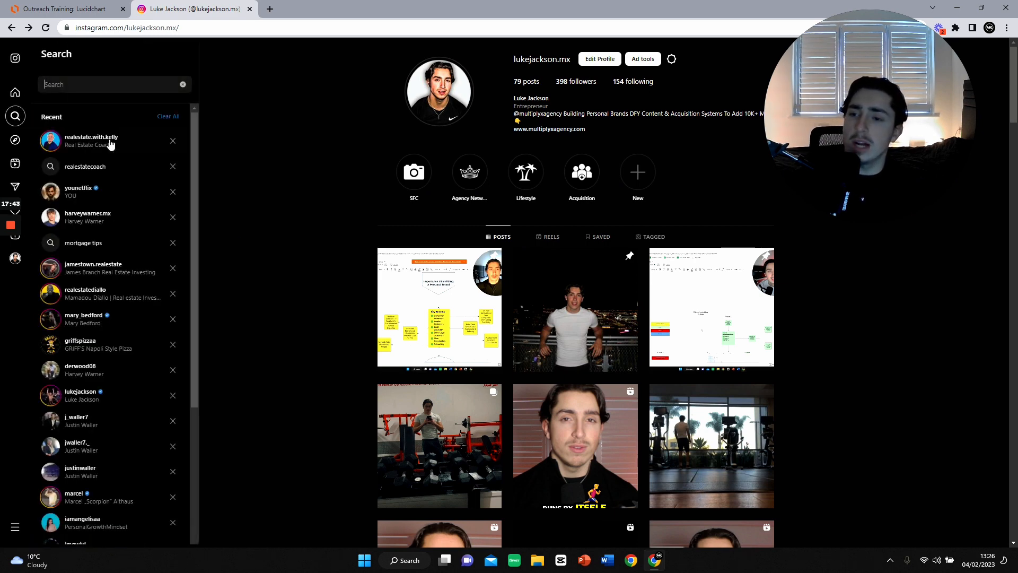
{"action": "mouse_move", "coordinate": [168, 194]}
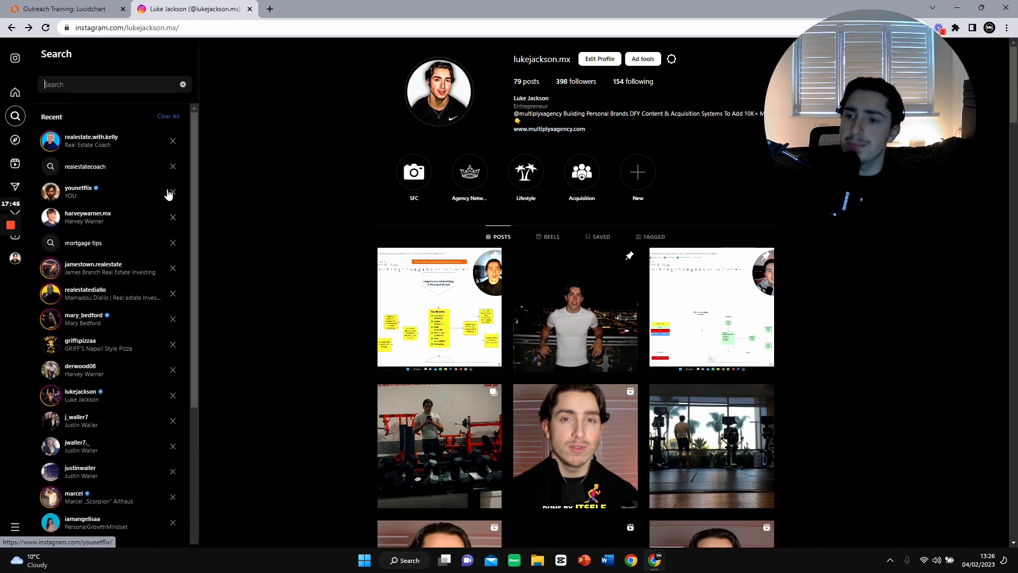
{"action": "scroll", "scroll_direction": "down", "scroll_amount": 3}
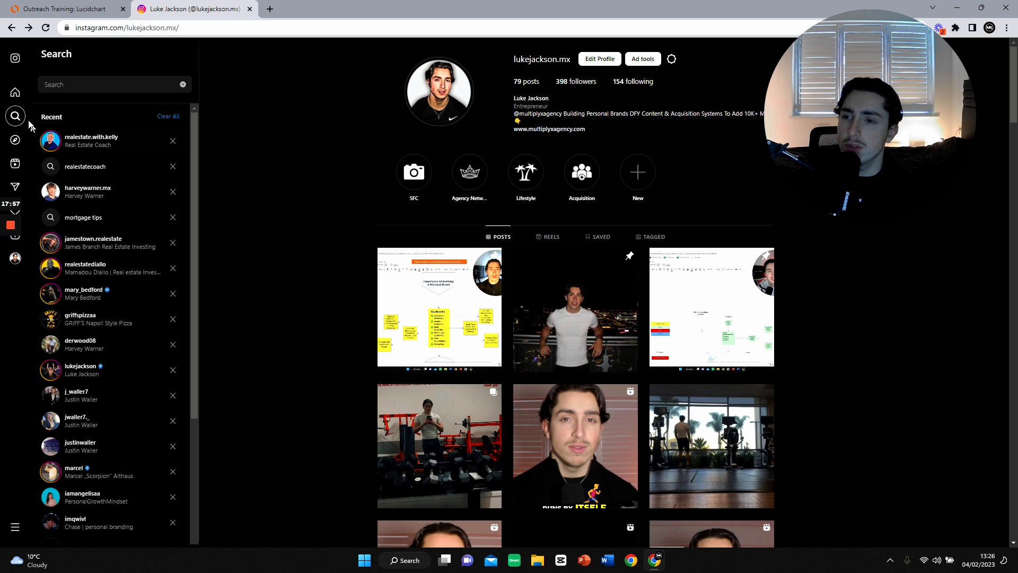
{"action": "left_click", "coordinate": [15, 117]}
{"action": "type", "text": "c"}
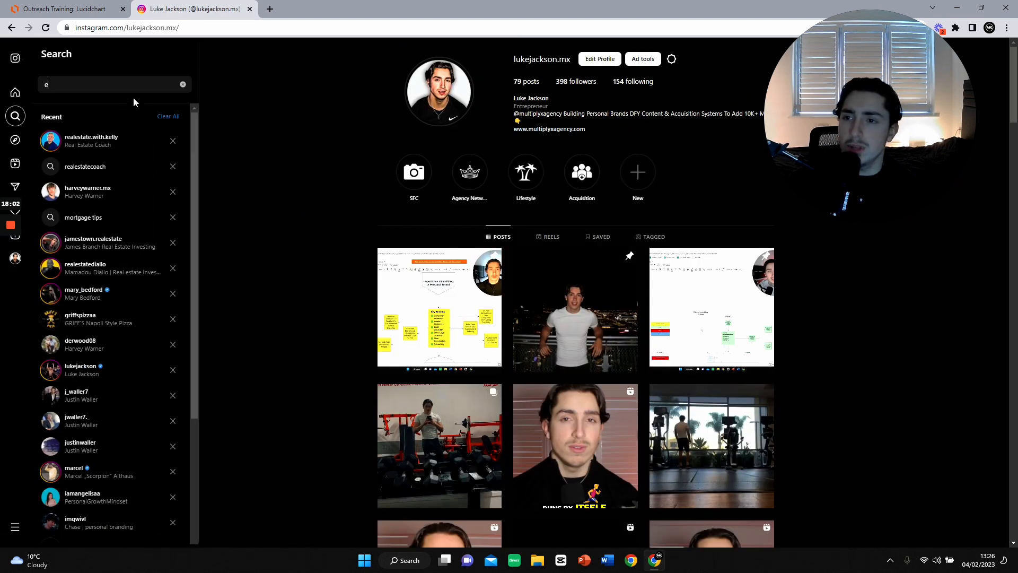
{"action": "type", "text": "l"}
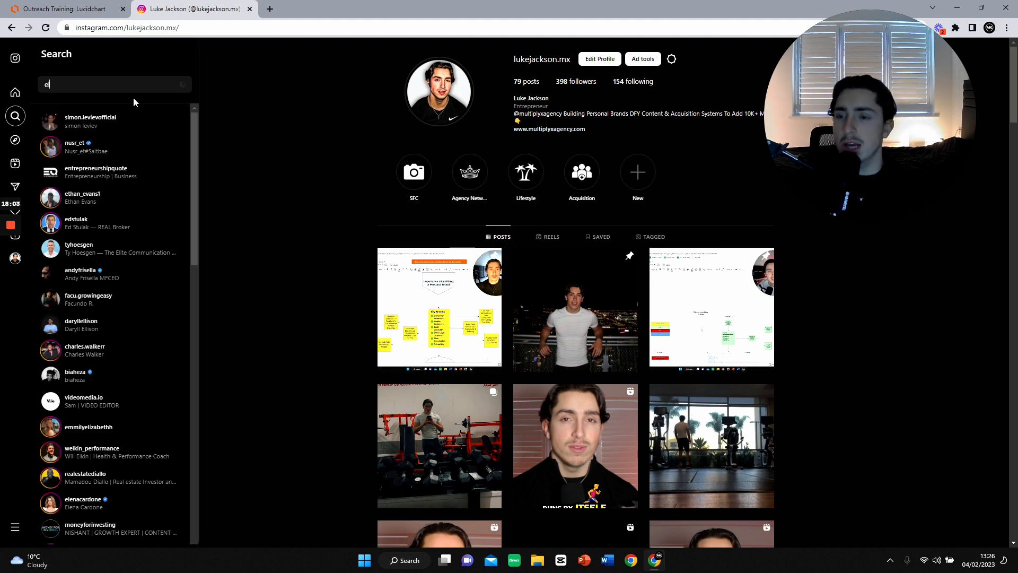
{"action": "type", "text": "lton"}
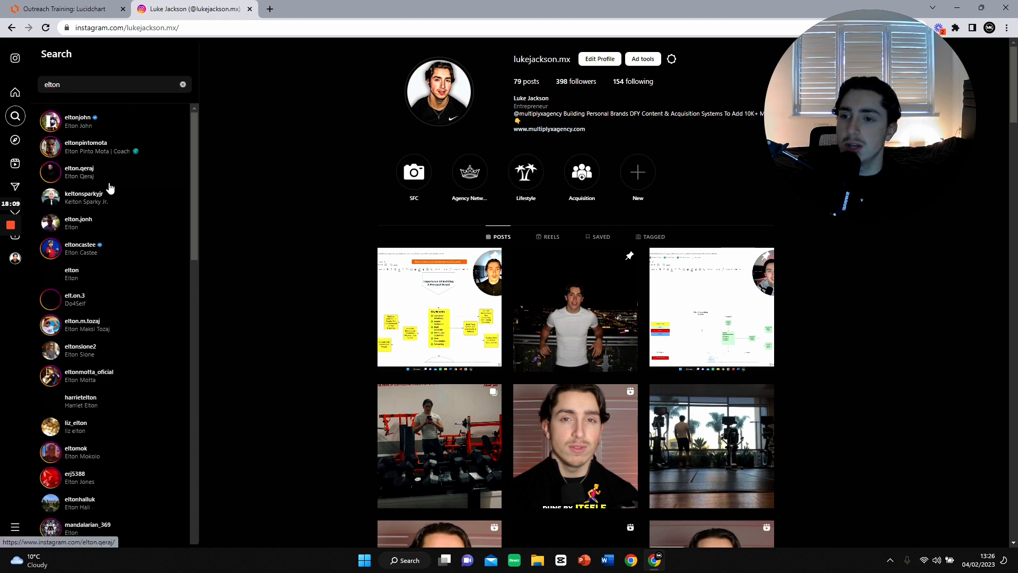
{"action": "left_click", "coordinate": [569, 81]}
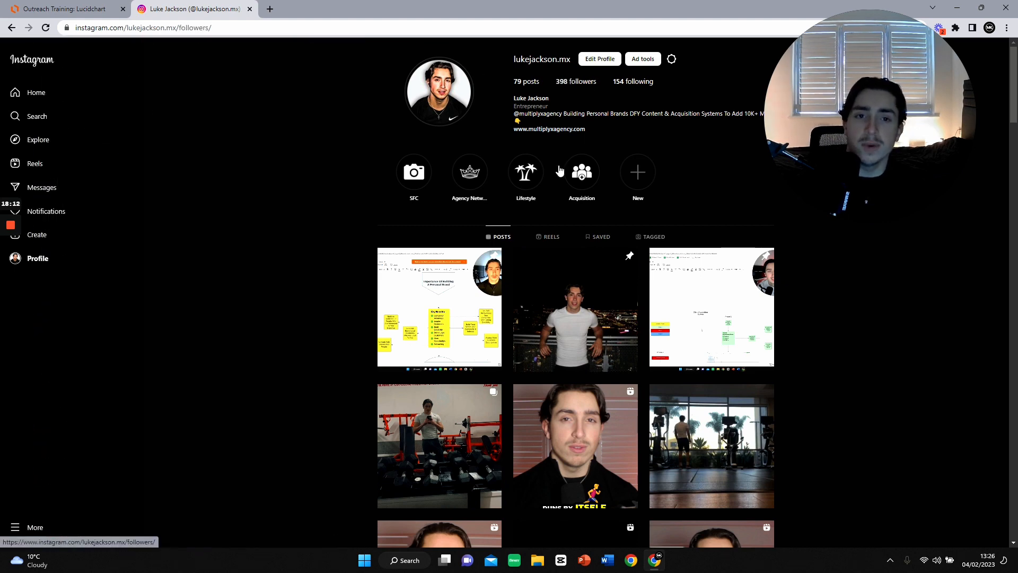
{"action": "left_click", "coordinate": [570, 81]}
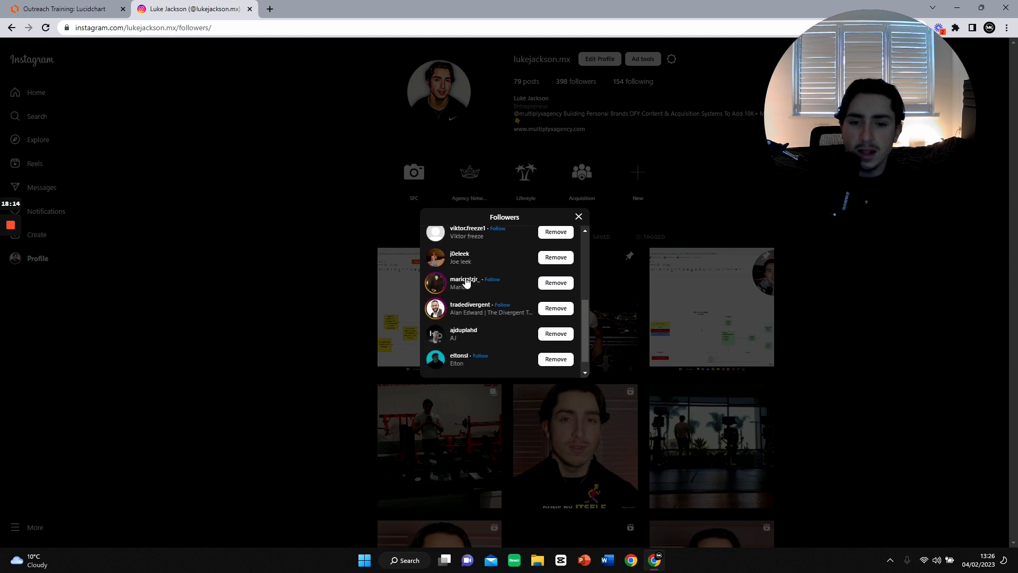
{"action": "scroll", "scroll_direction": "down", "scroll_amount": 3}
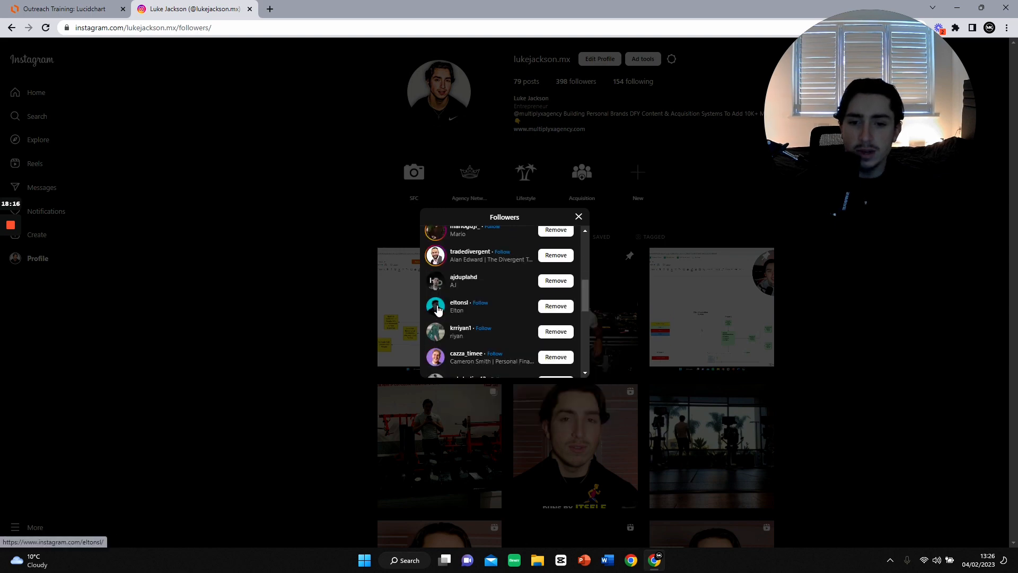
{"action": "left_click", "coordinate": [459, 303]}
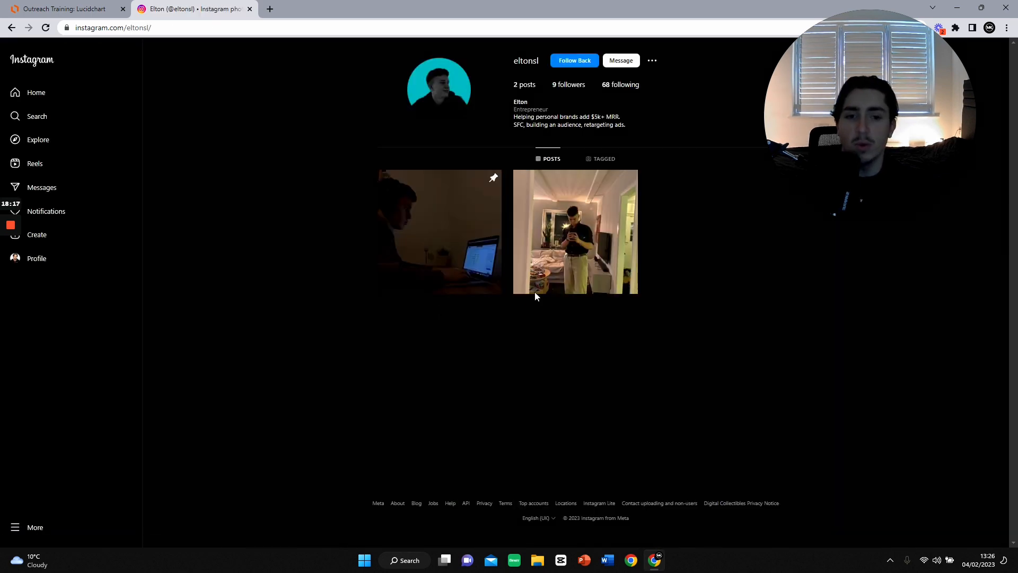
{"action": "left_click", "coordinate": [574, 232]}
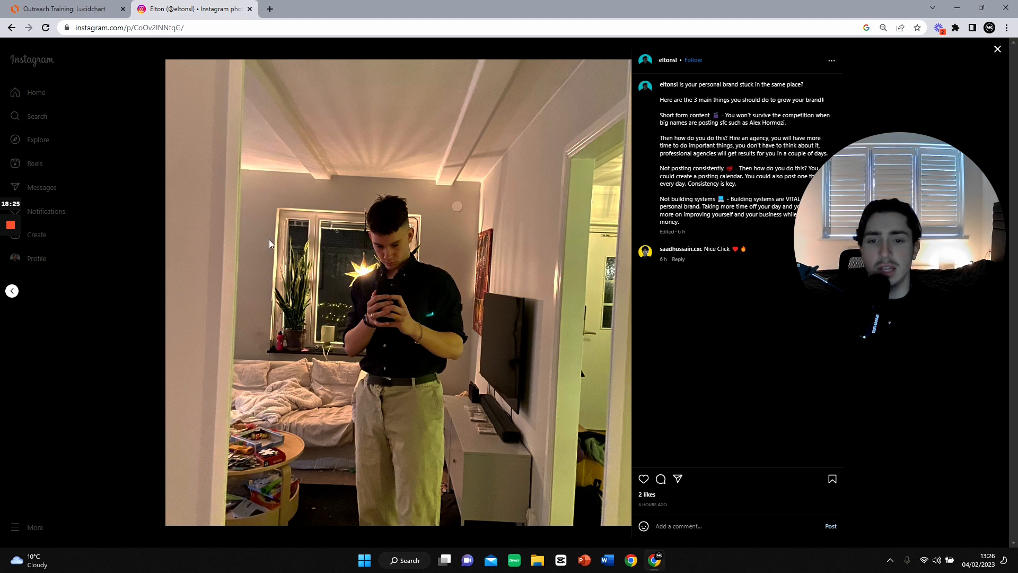
{"action": "left_click", "coordinate": [667, 60]}
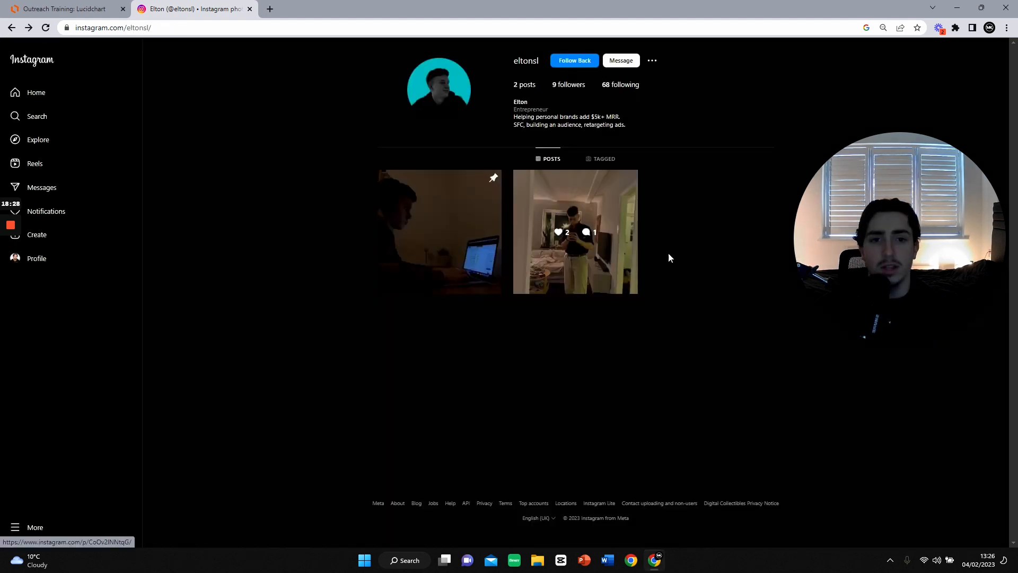
{"action": "mouse_move", "coordinate": [492, 83]}
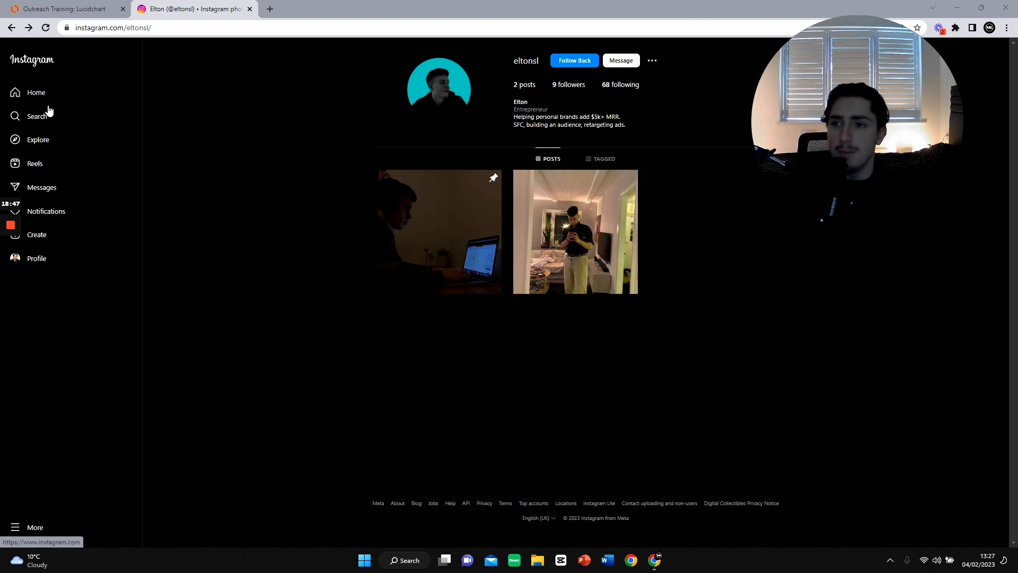
{"action": "left_click", "coordinate": [36, 92]}
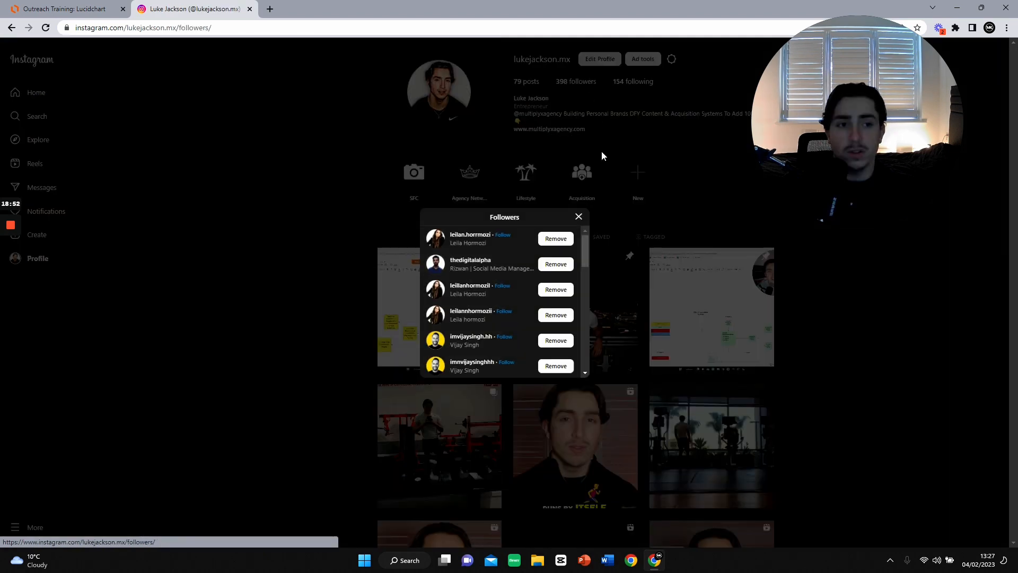
{"action": "scroll", "scroll_direction": "down", "scroll_amount": 3}
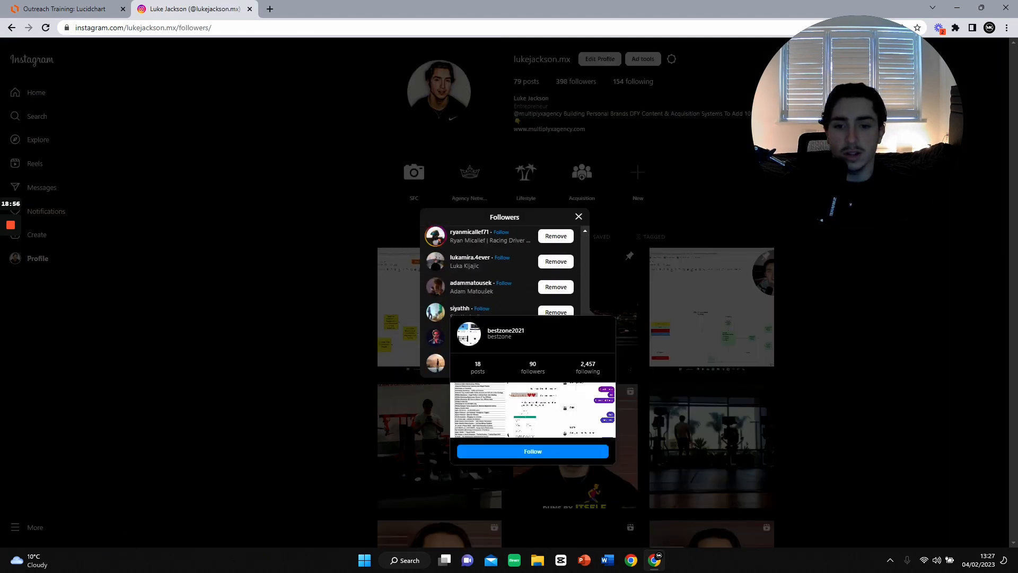
{"action": "scroll", "scroll_direction": "down", "scroll_amount": 3}
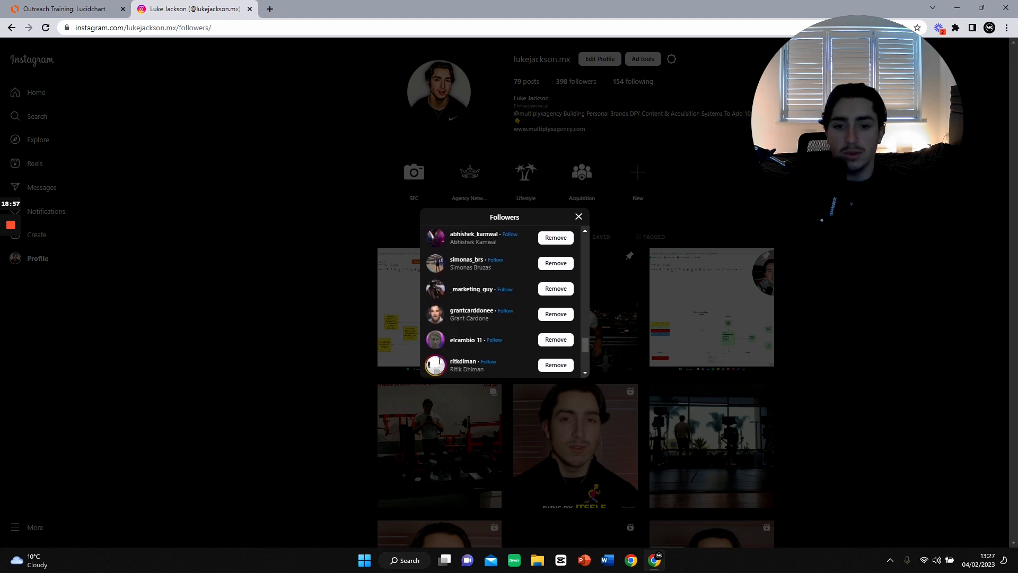
{"action": "scroll", "scroll_direction": "down", "scroll_amount": 3}
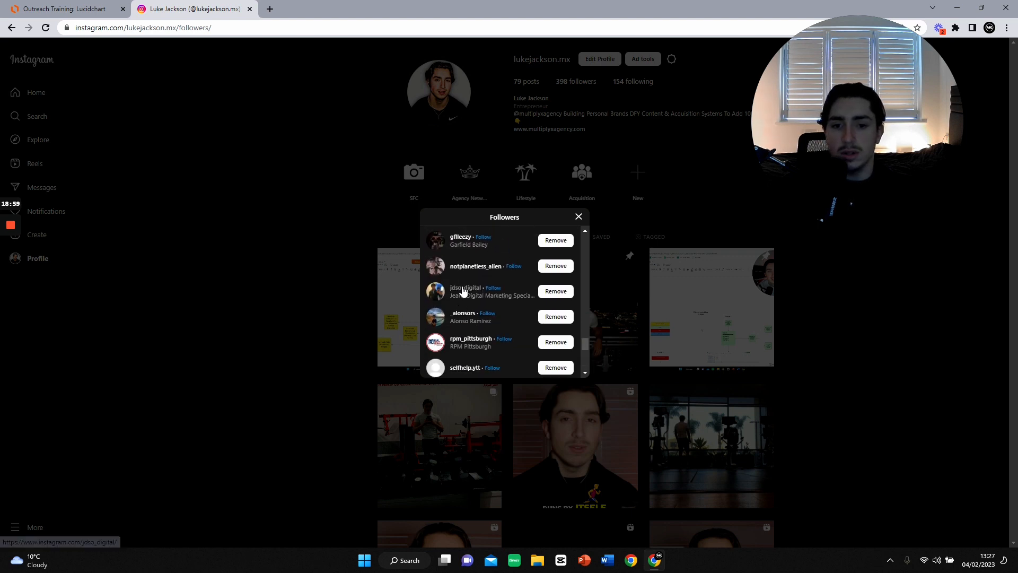
{"action": "left_click", "coordinate": [465, 288]}
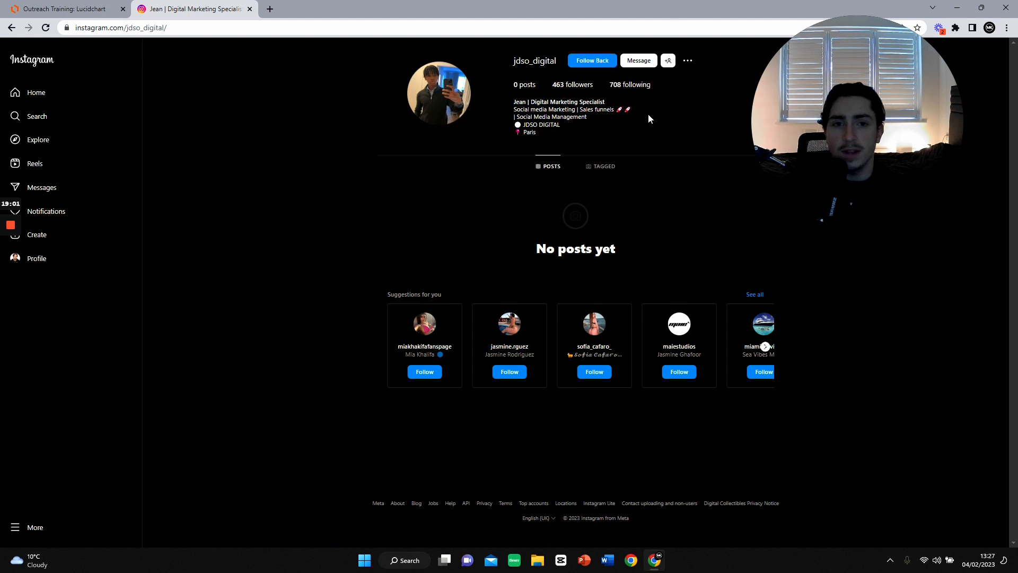
{"action": "mouse_move", "coordinate": [560, 129]}
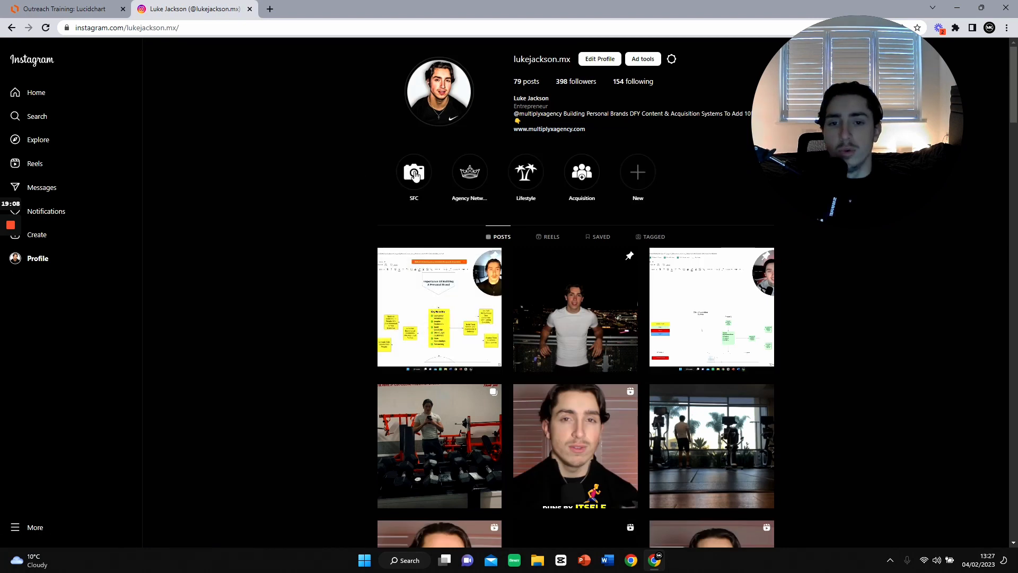
{"action": "left_click", "coordinate": [414, 172]}
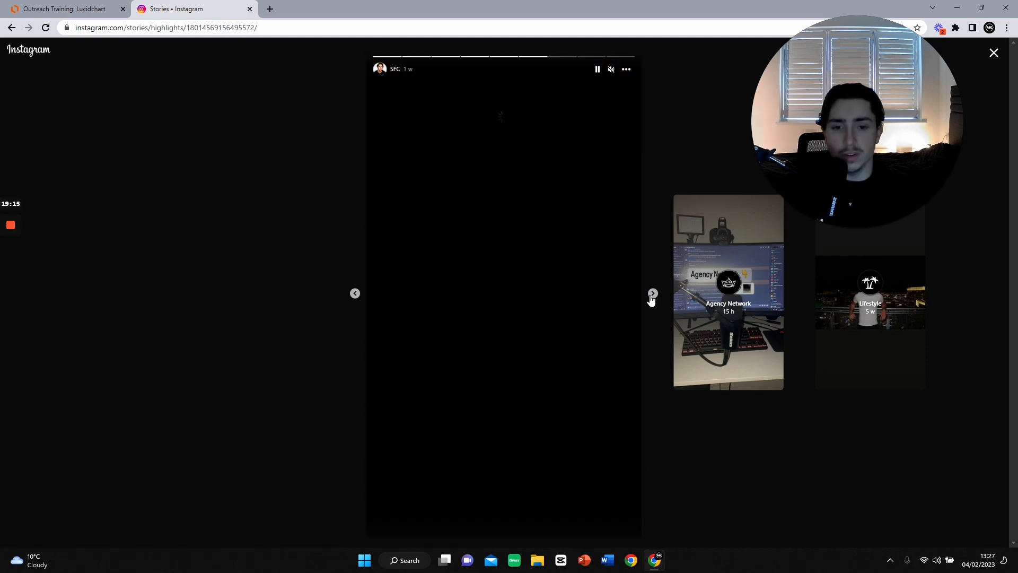
{"action": "left_click", "coordinate": [653, 293]}
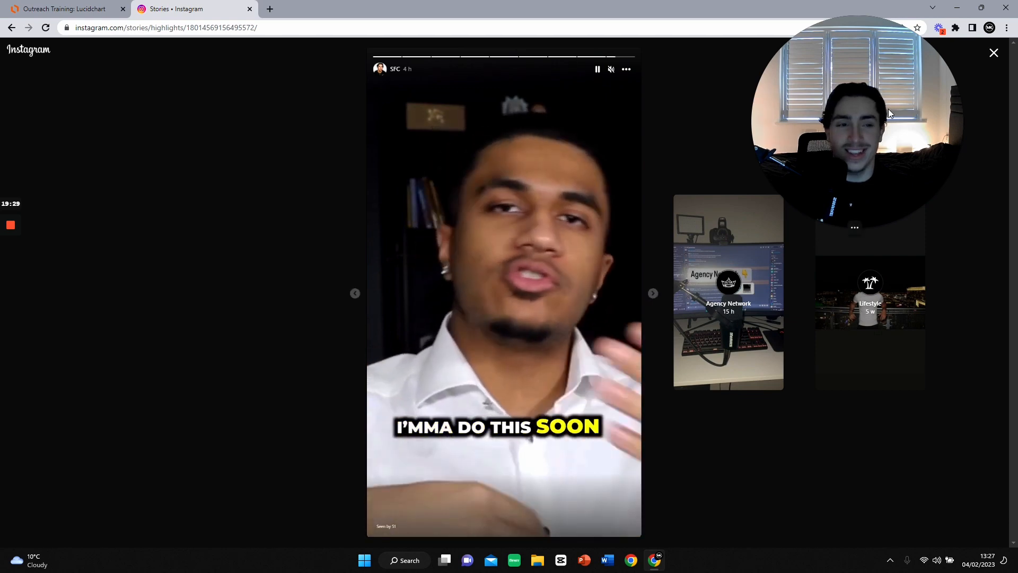
{"action": "left_click", "coordinate": [993, 53]}
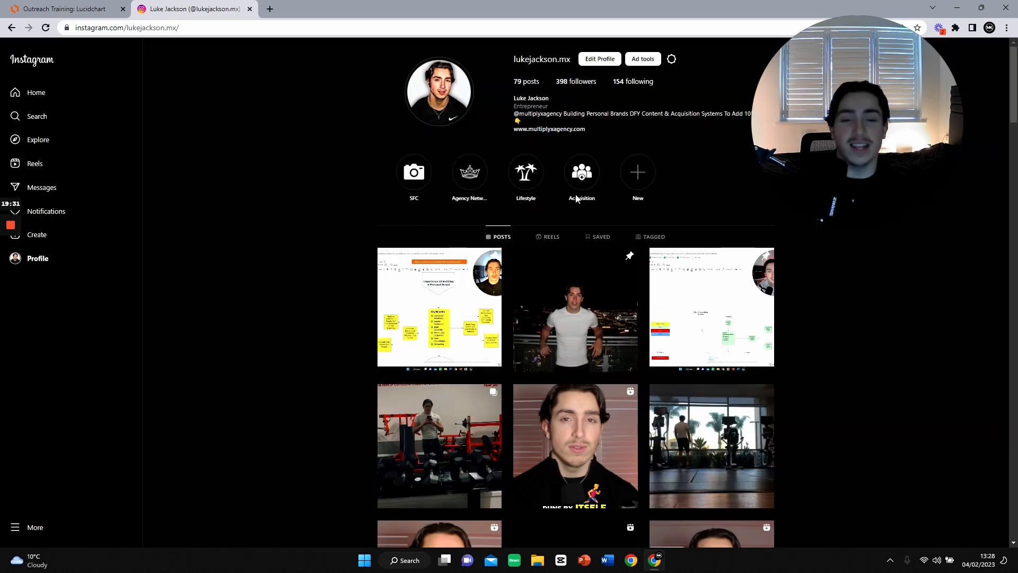
Step: View the Acquisition highlight, scroll the post grid, and open a new blank tab
{"action": "left_click", "coordinate": [440, 446]}
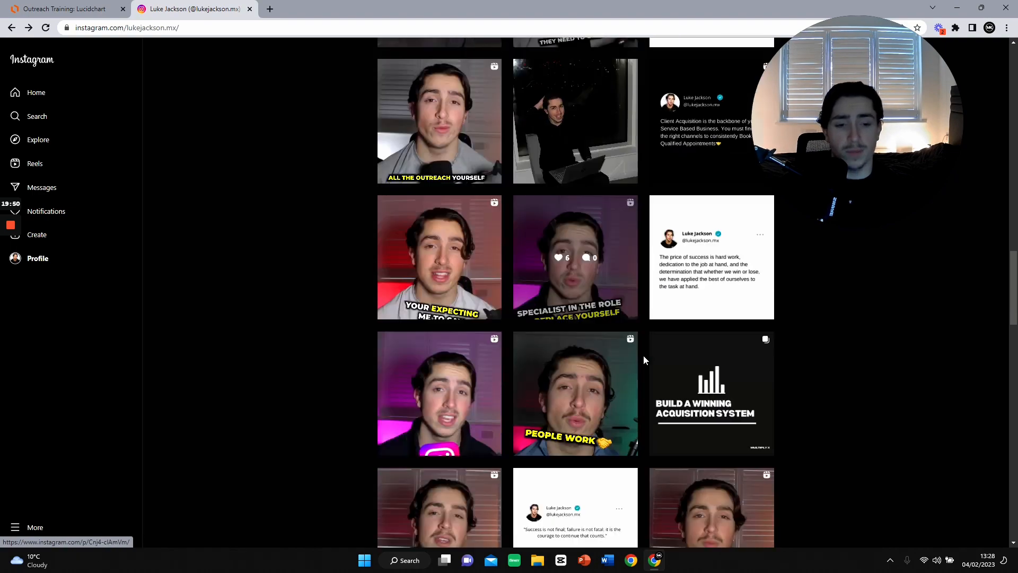
{"action": "scroll", "scroll_direction": "down", "scroll_amount": 3}
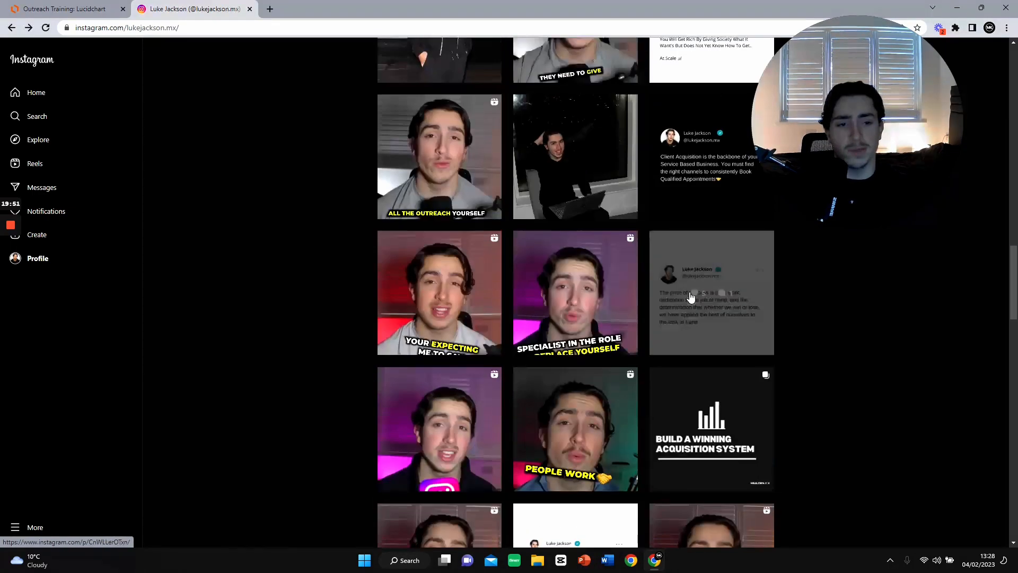
{"action": "left_click", "coordinate": [711, 293]}
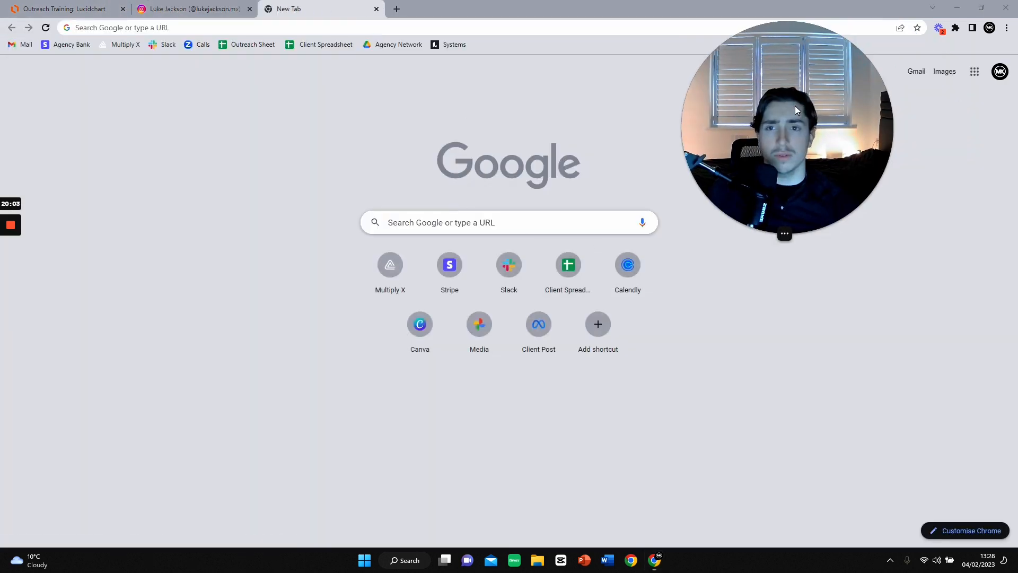
Step: Open the Outreach Sheet's INSTAGRAM LJ tab, set C1 to 3/2/23, and scroll the list
{"action": "left_click", "coordinate": [252, 45]}
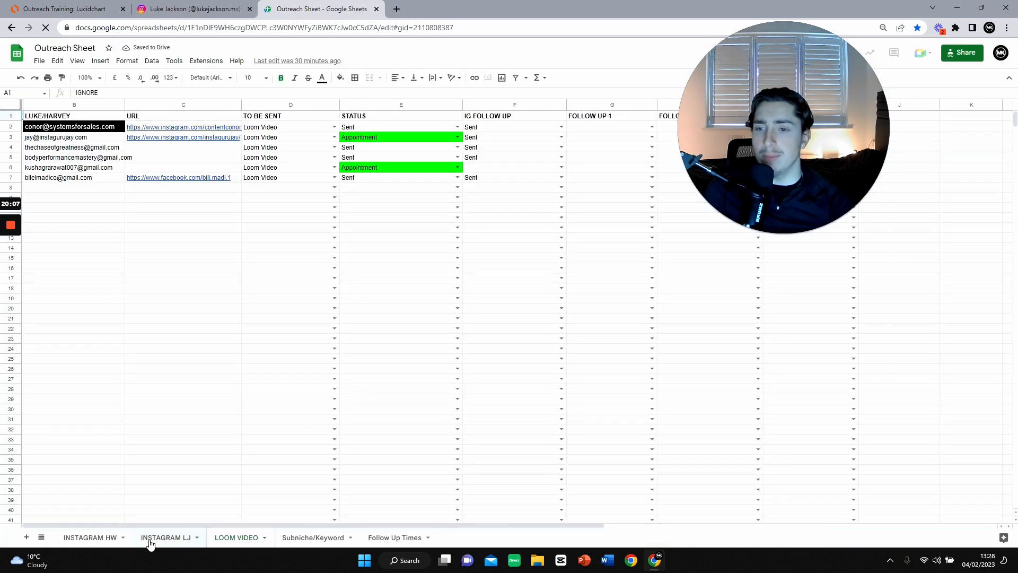
{"action": "left_click", "coordinate": [166, 537]}
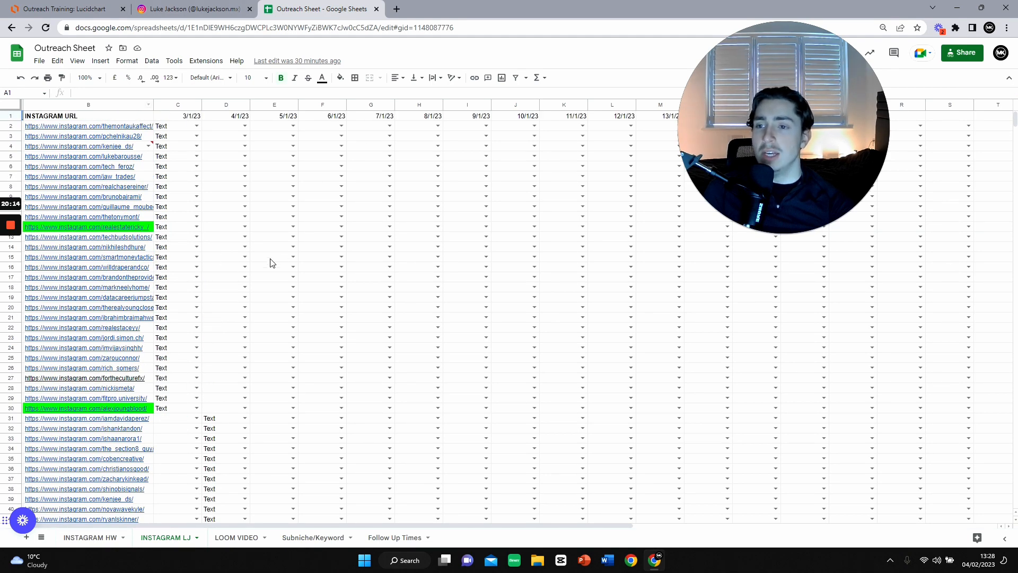
{"action": "left_click", "coordinate": [177, 126]}
{"action": "type", "text": "2"}
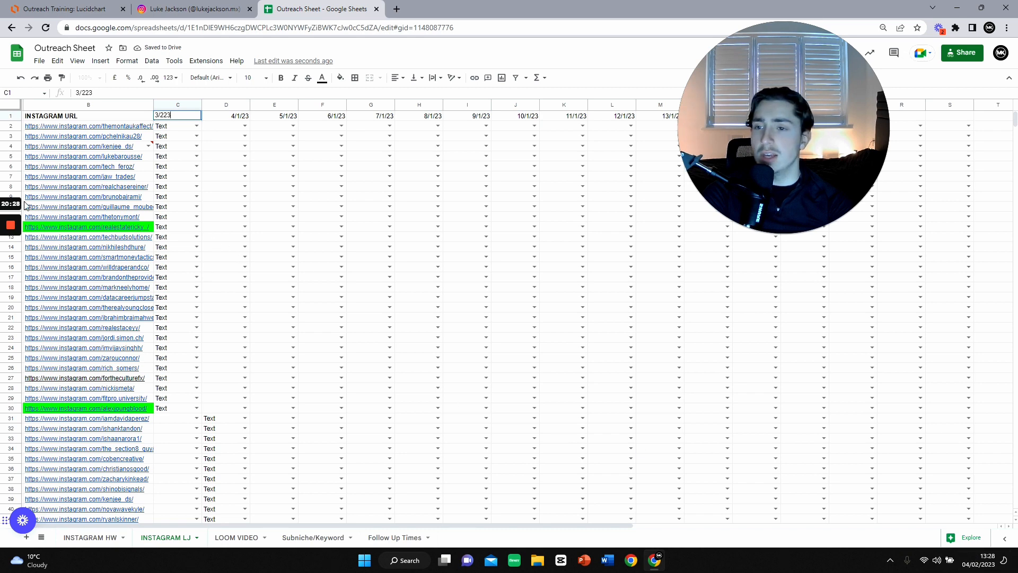
{"action": "scroll", "scroll_direction": "down", "scroll_amount": 3}
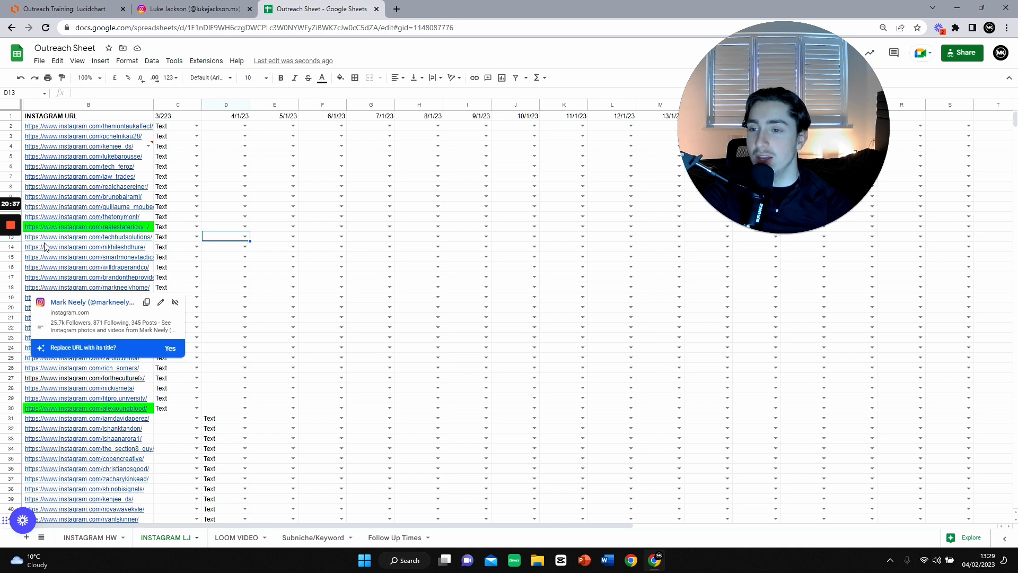
{"action": "scroll", "scroll_direction": "down", "scroll_amount": 3}
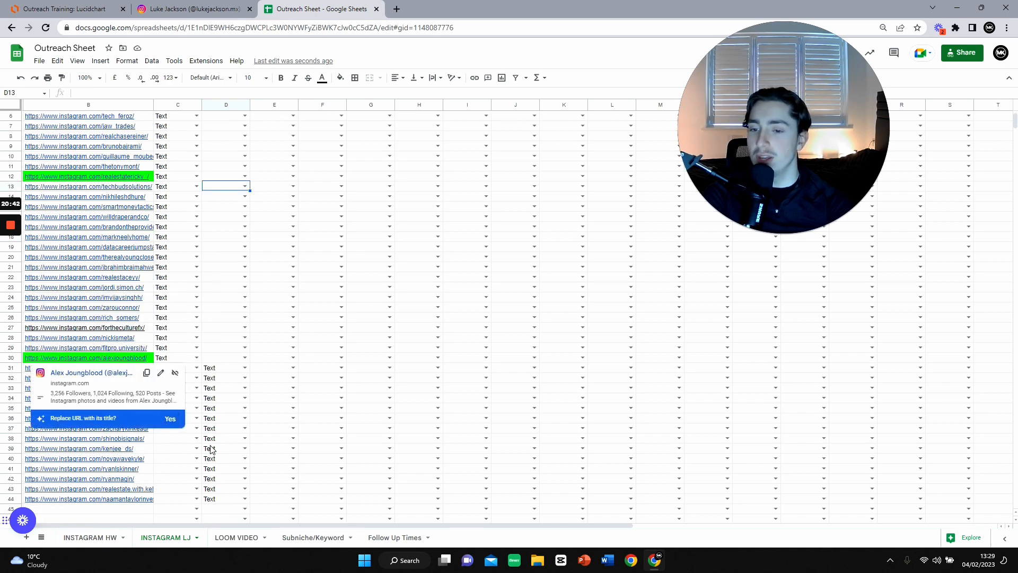
{"action": "scroll", "scroll_direction": "down", "scroll_amount": 3}
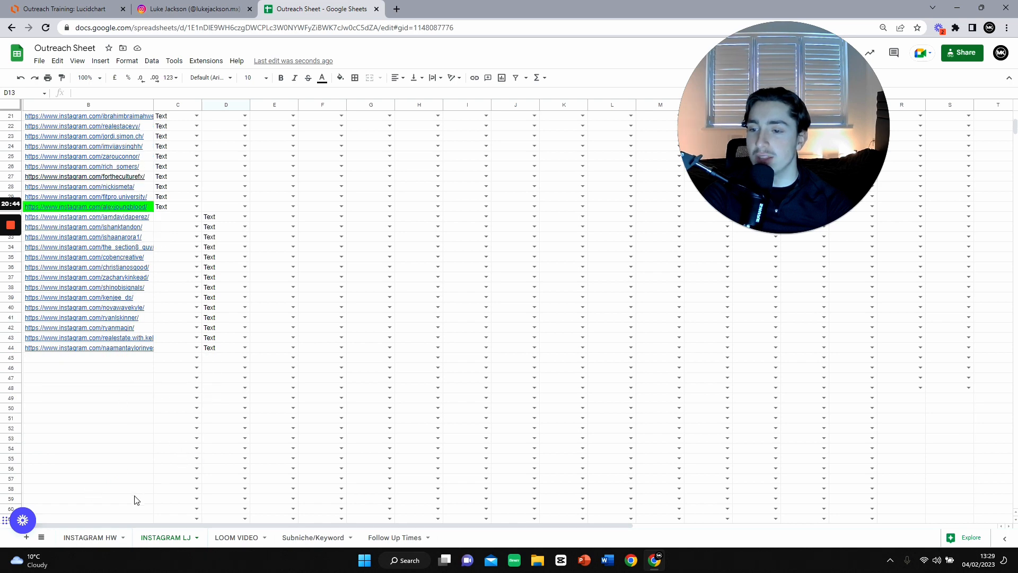
{"action": "mouse_move", "coordinate": [89, 467]}
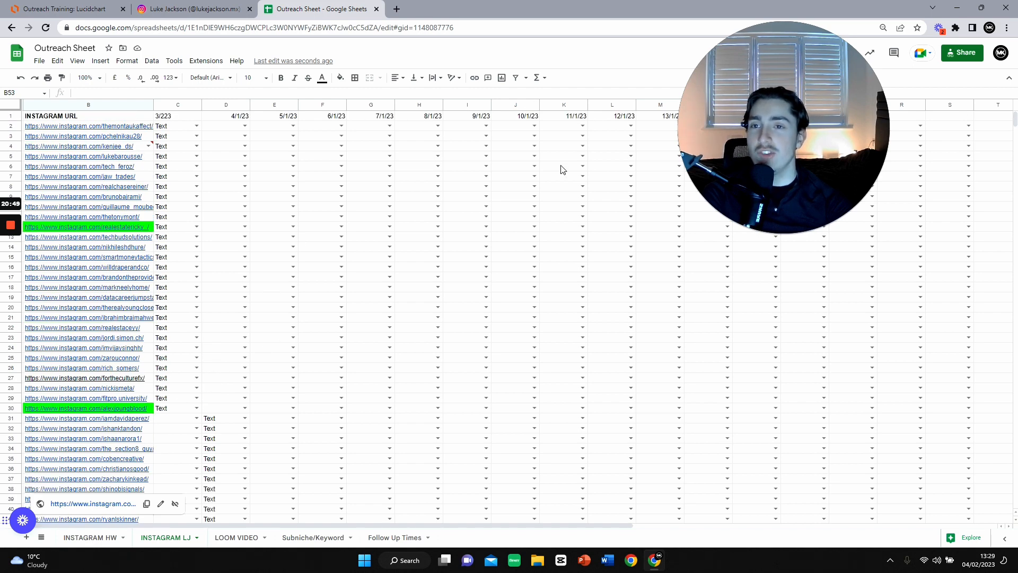
{"action": "mouse_move", "coordinate": [268, 391]}
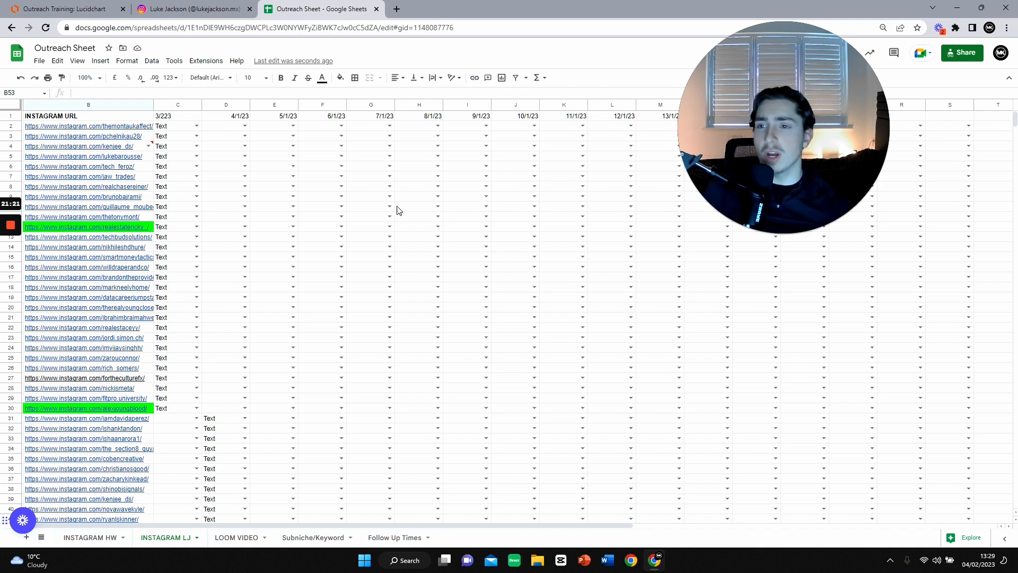
Step: Switch back to the Outreach Training flowchart in Lucidchart
{"action": "left_click", "coordinate": [63, 8]}
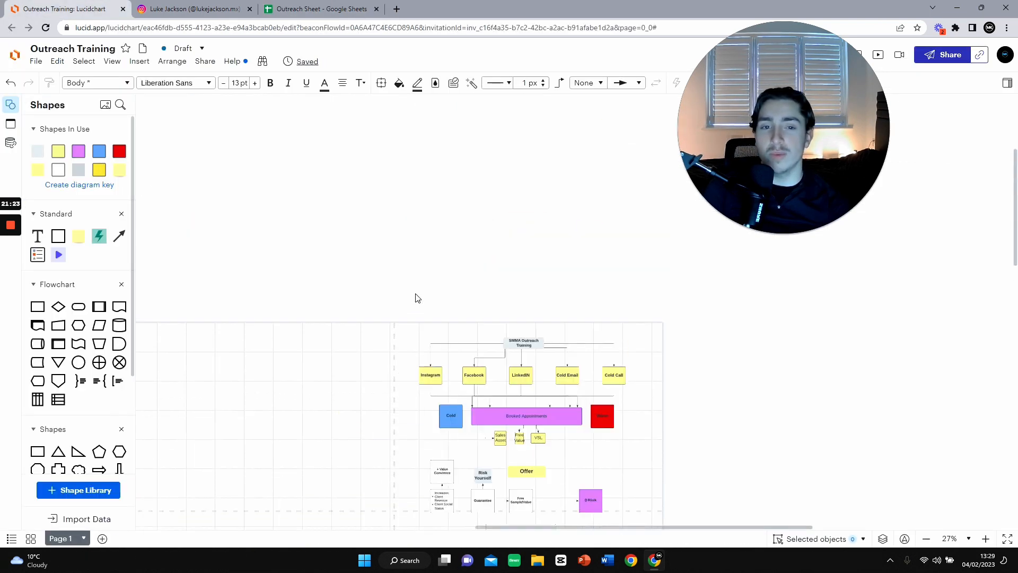
Step: Change heading D1 in the Outreach Sheet to 4/2/23, then return to the flowchart
{"action": "left_click", "coordinate": [318, 8]}
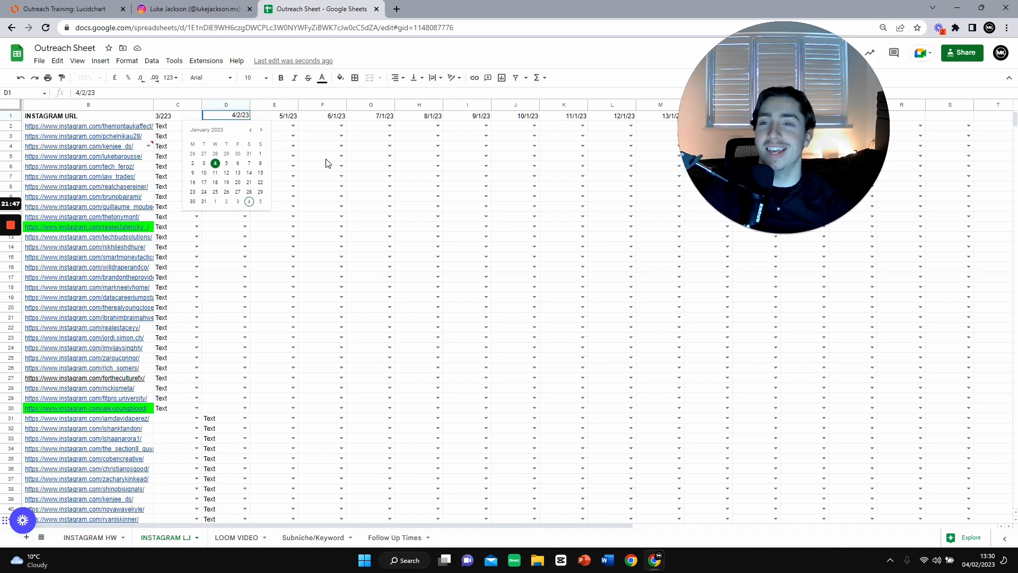
{"action": "left_click", "coordinate": [191, 8]}
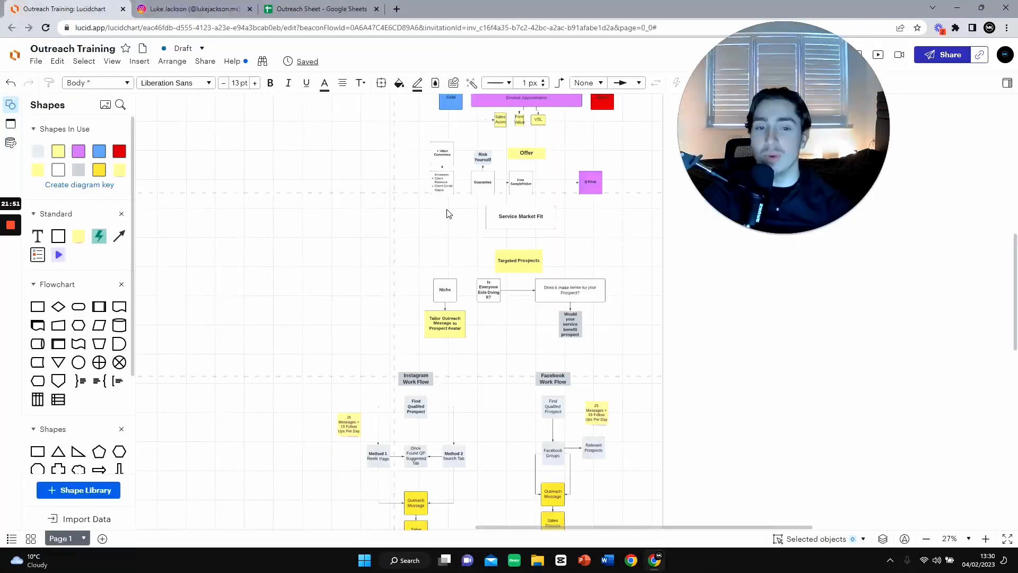
Step: Move Sales Asset right beneath LinkedIN, spacing it evenly from Free Value and VSL
{"action": "scroll", "scroll_direction": "down", "scroll_amount": 3}
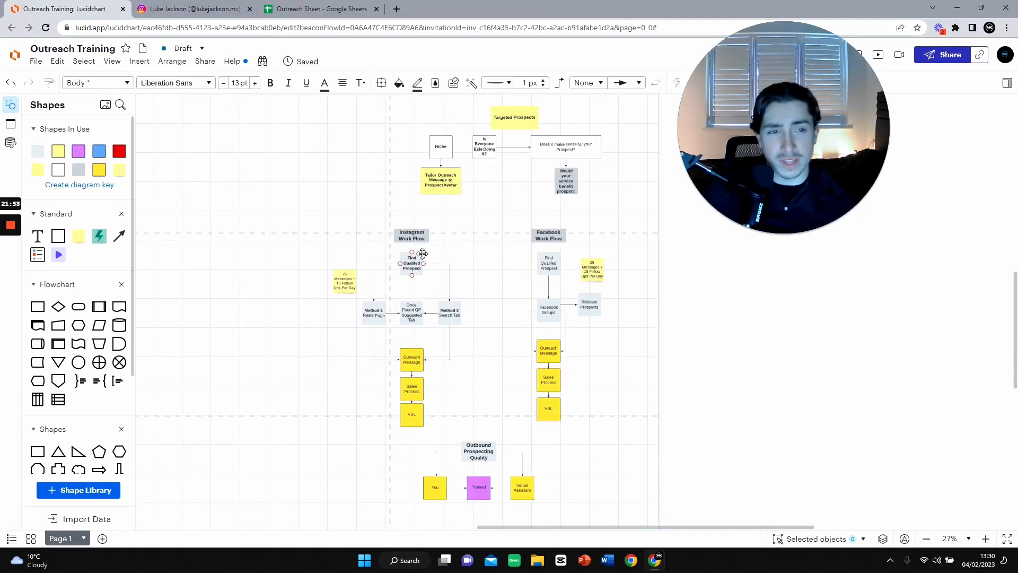
{"action": "scroll", "scroll_direction": "down", "scroll_amount": 3}
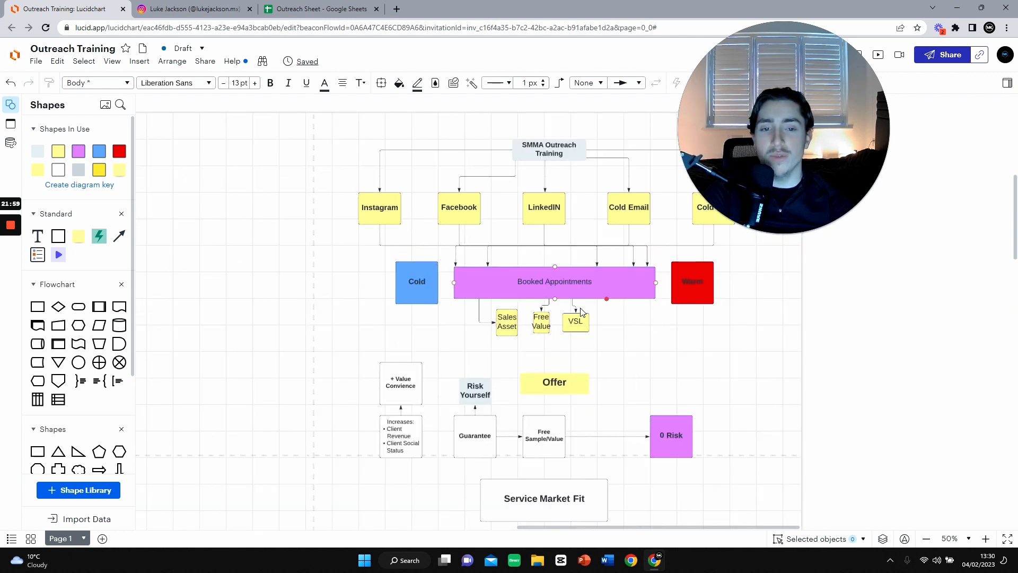
{"action": "left_click_drag", "start_coordinate": [576, 320], "coordinate": [637, 321]}
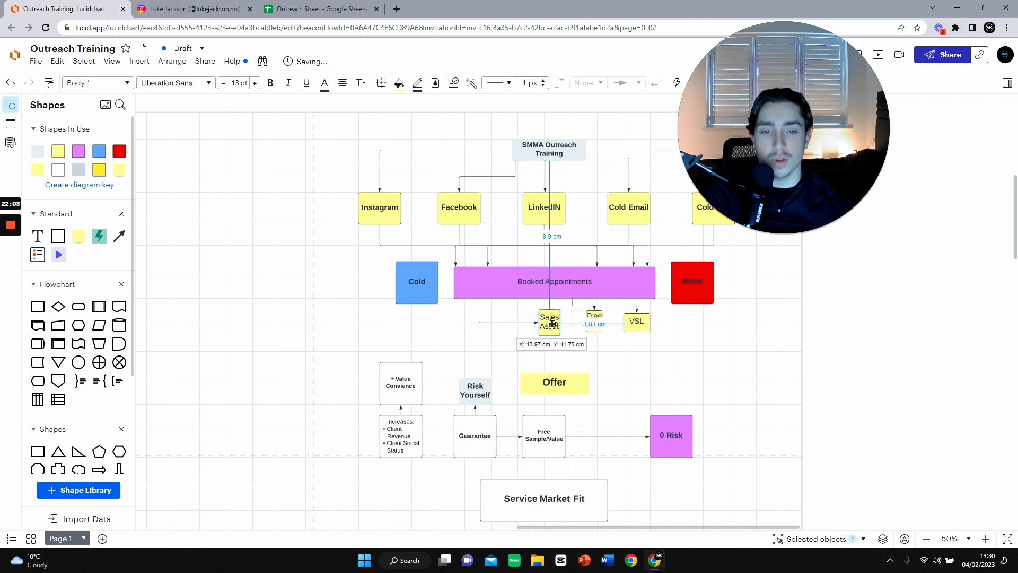
{"action": "scroll", "scroll_direction": "down", "scroll_amount": 3}
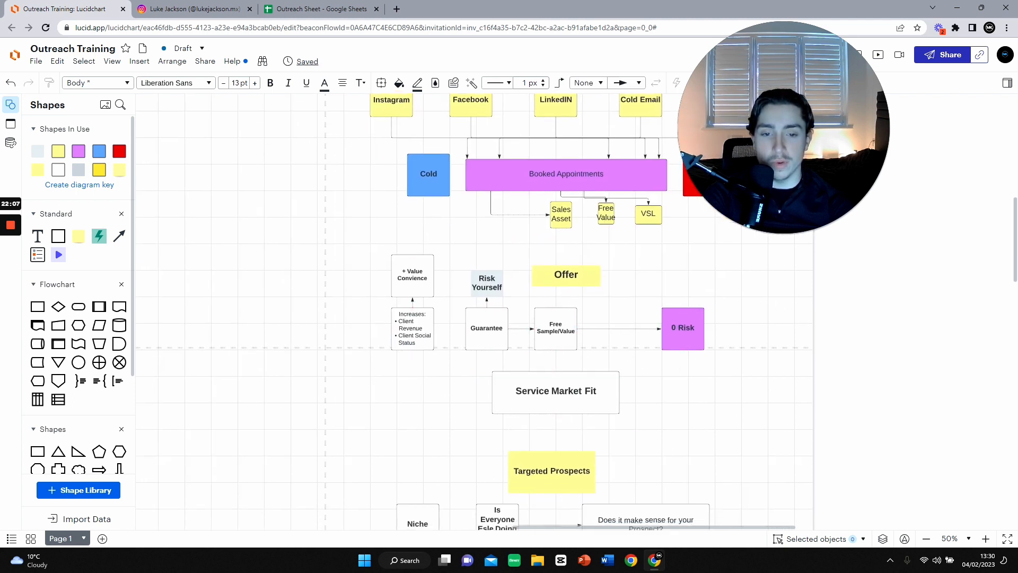
{"action": "scroll", "scroll_direction": "down", "scroll_amount": 3}
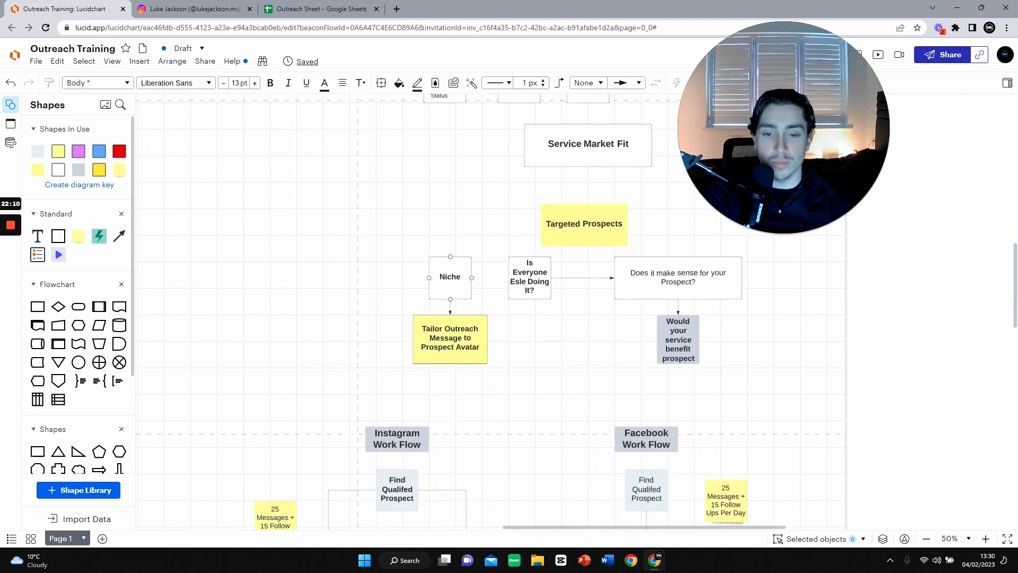
{"action": "scroll", "scroll_direction": "down", "scroll_amount": 3}
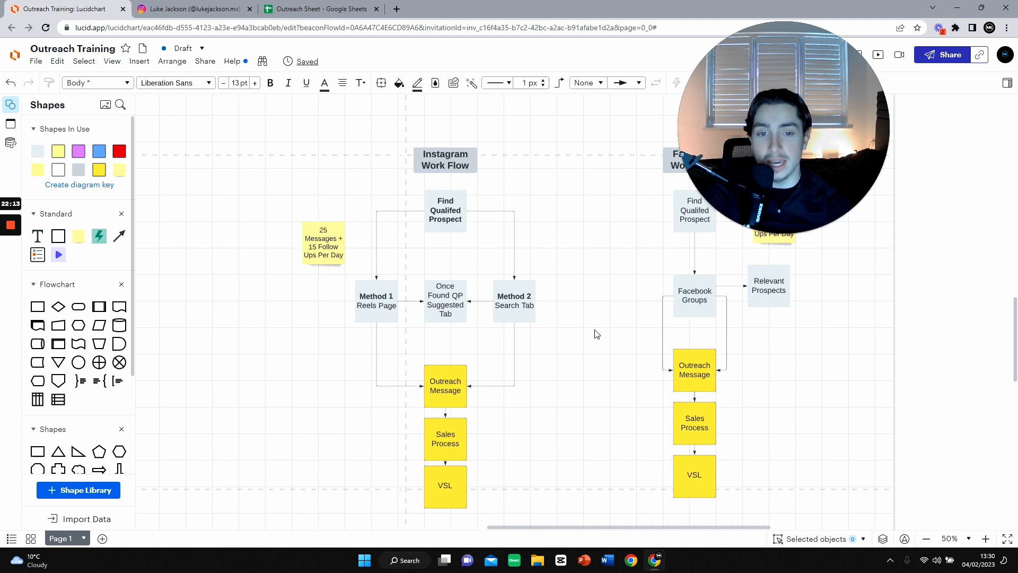
{"action": "scroll", "scroll_direction": "down", "scroll_amount": 3}
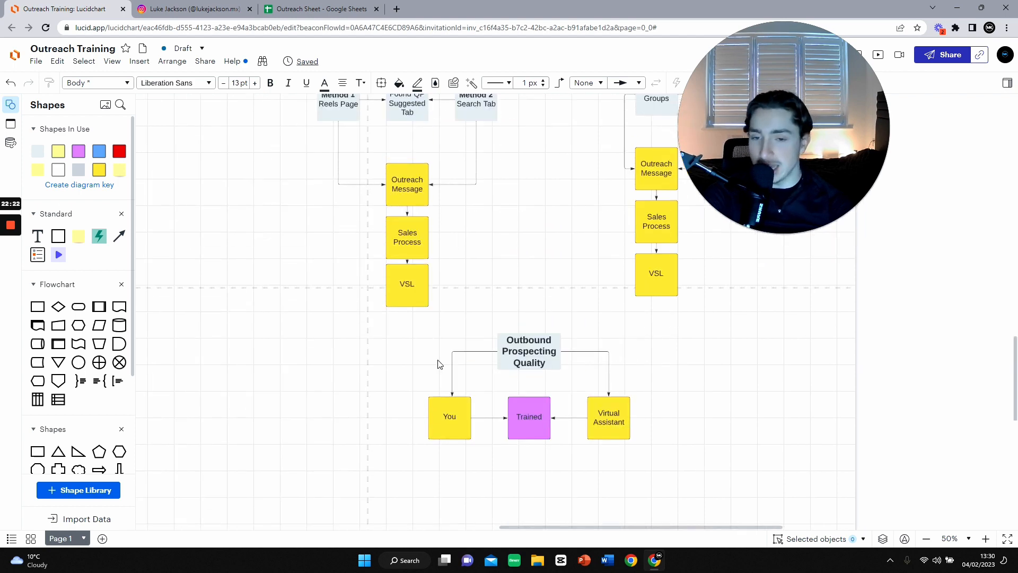
{"action": "scroll", "scroll_direction": "down", "scroll_amount": 3}
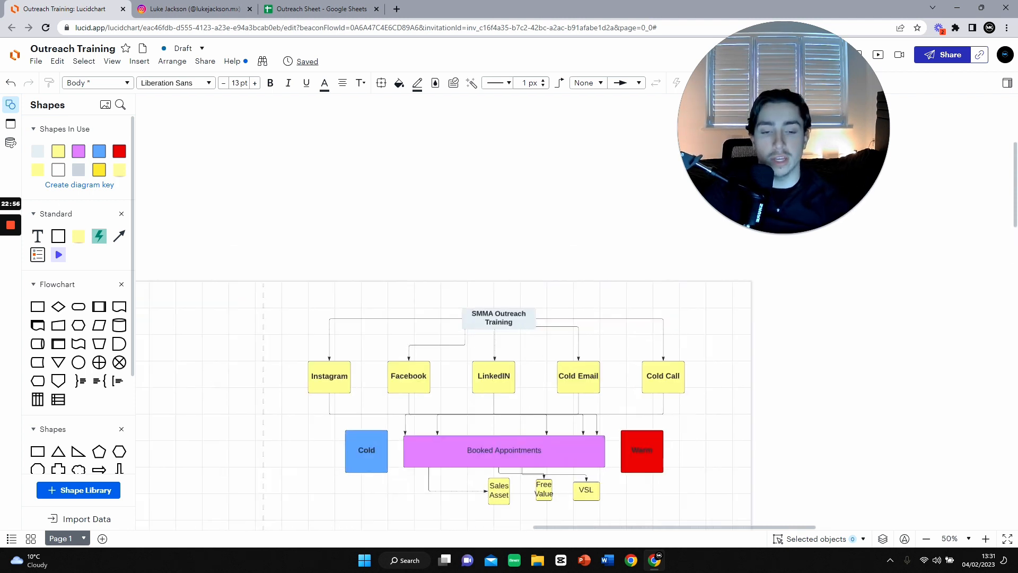
{"action": "scroll", "scroll_direction": "down", "scroll_amount": 3}
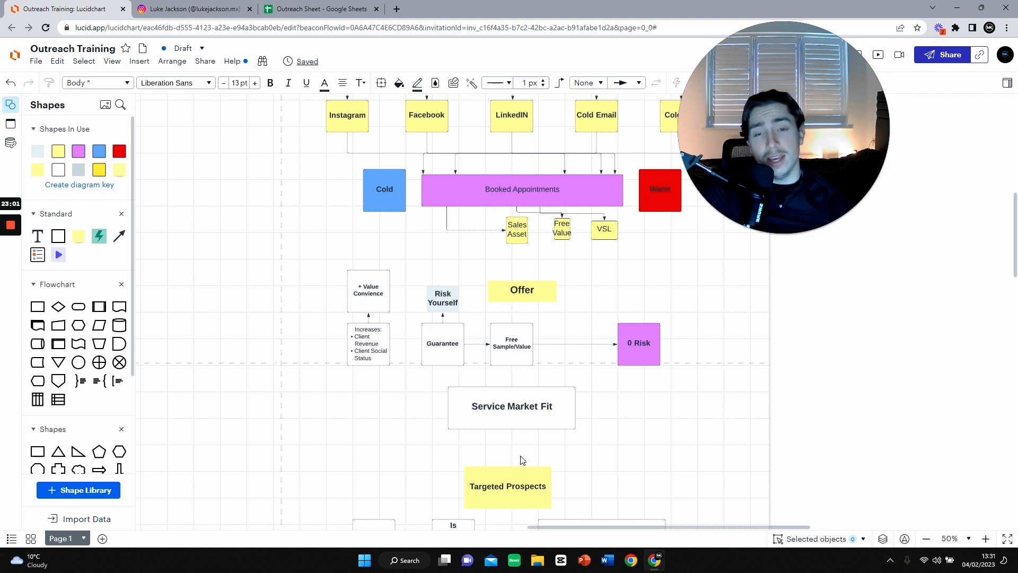
{"action": "mouse_move", "coordinate": [498, 460]}
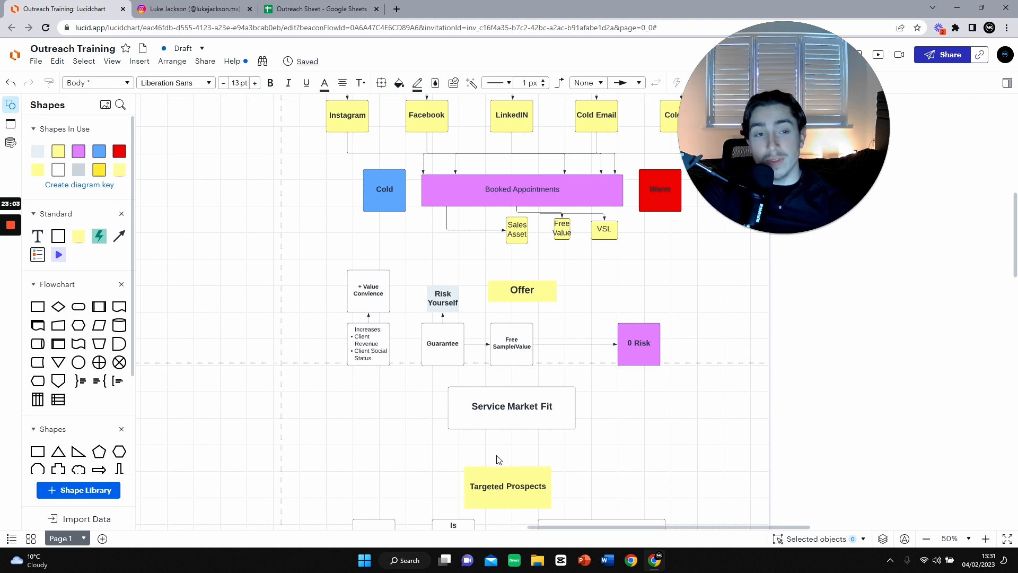
{"action": "scroll", "scroll_direction": "down", "scroll_amount": 3}
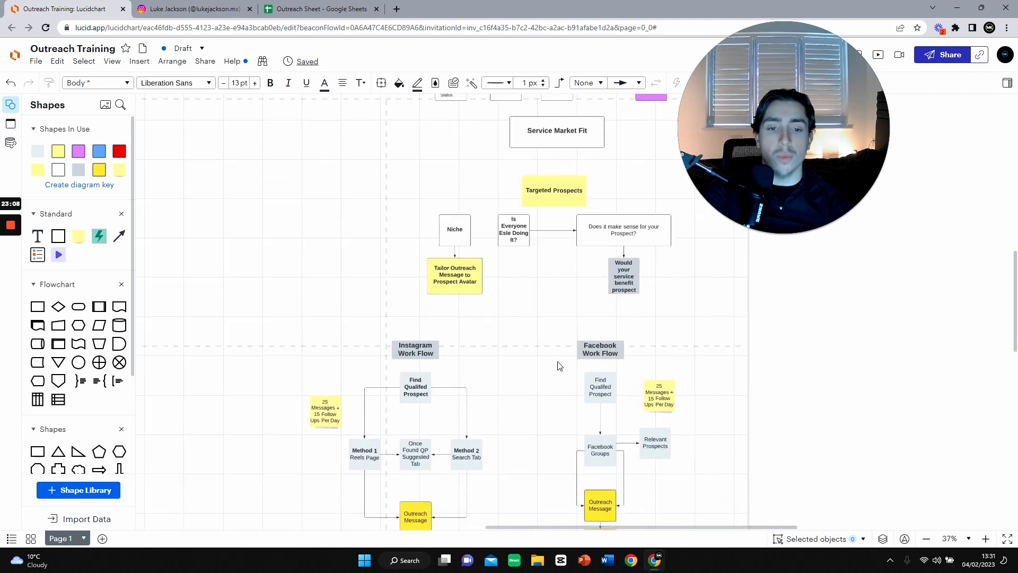
{"action": "scroll", "scroll_direction": "down", "scroll_amount": 3}
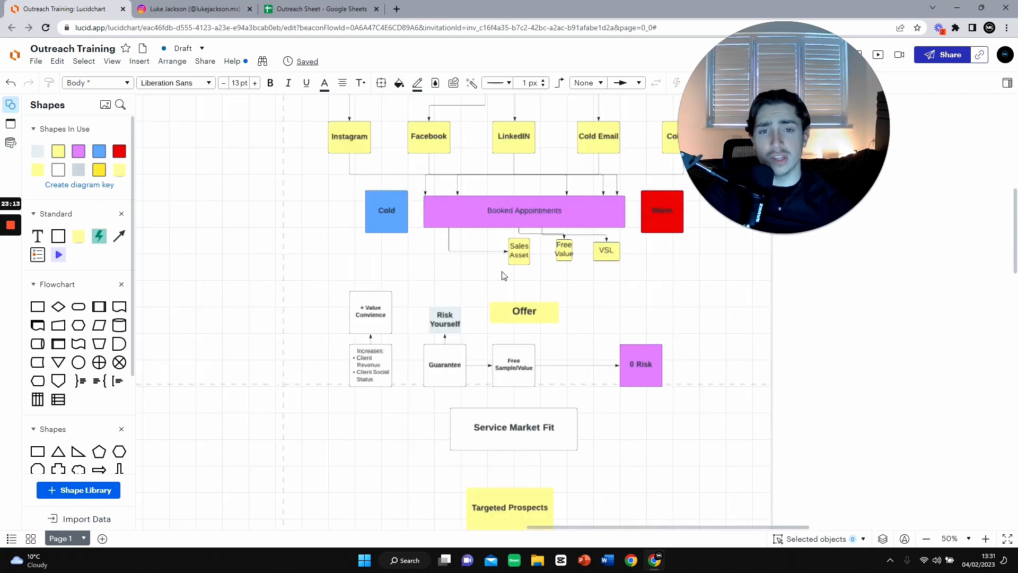
{"action": "scroll", "scroll_direction": "down", "scroll_amount": 3}
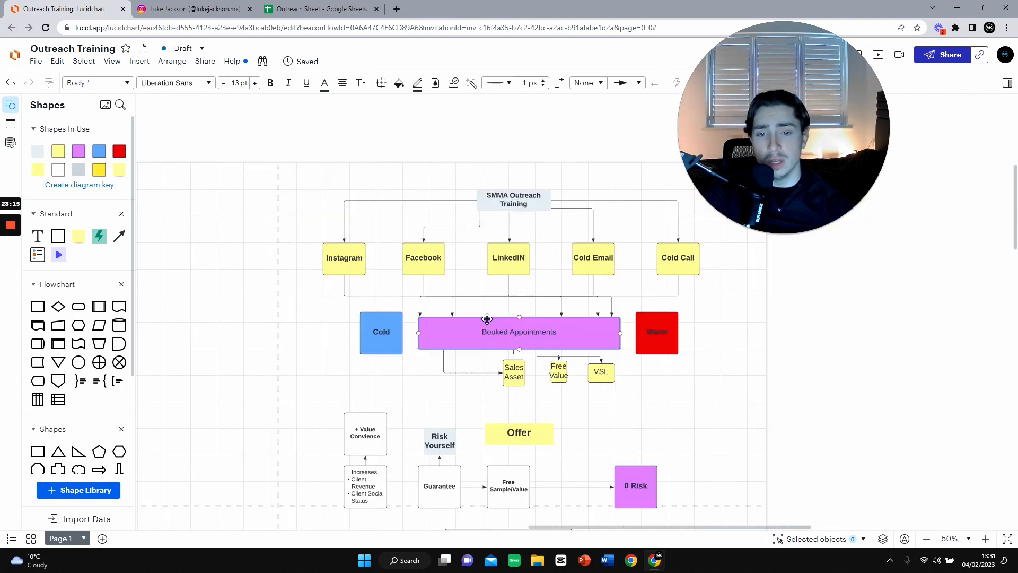